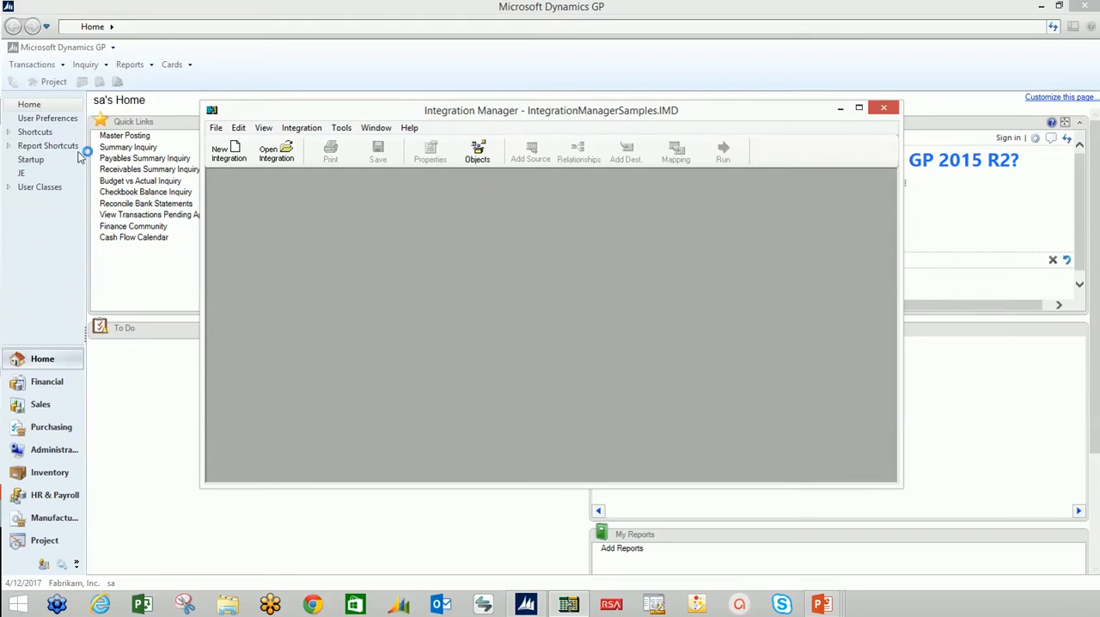
mouse_move(150, 397)
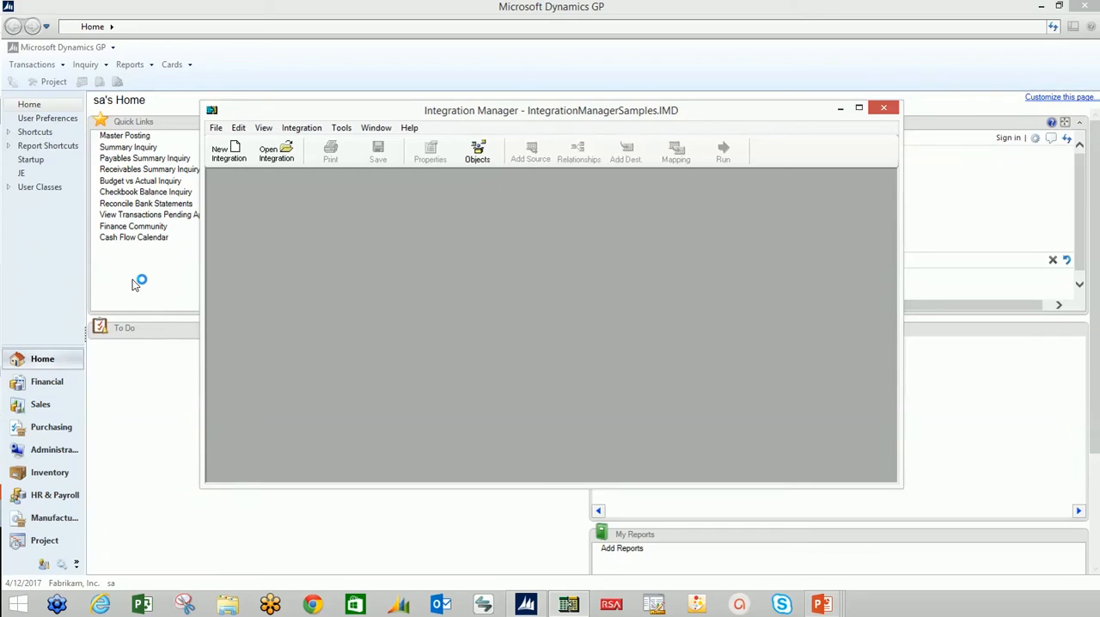
mouse_move(146, 290)
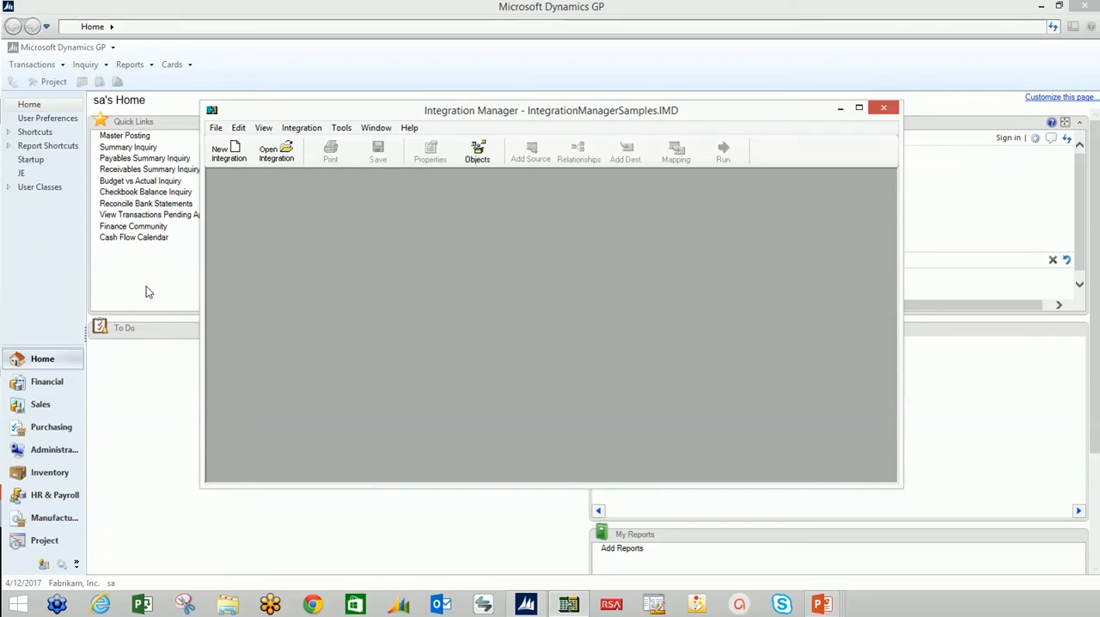
mouse_move(227, 150)
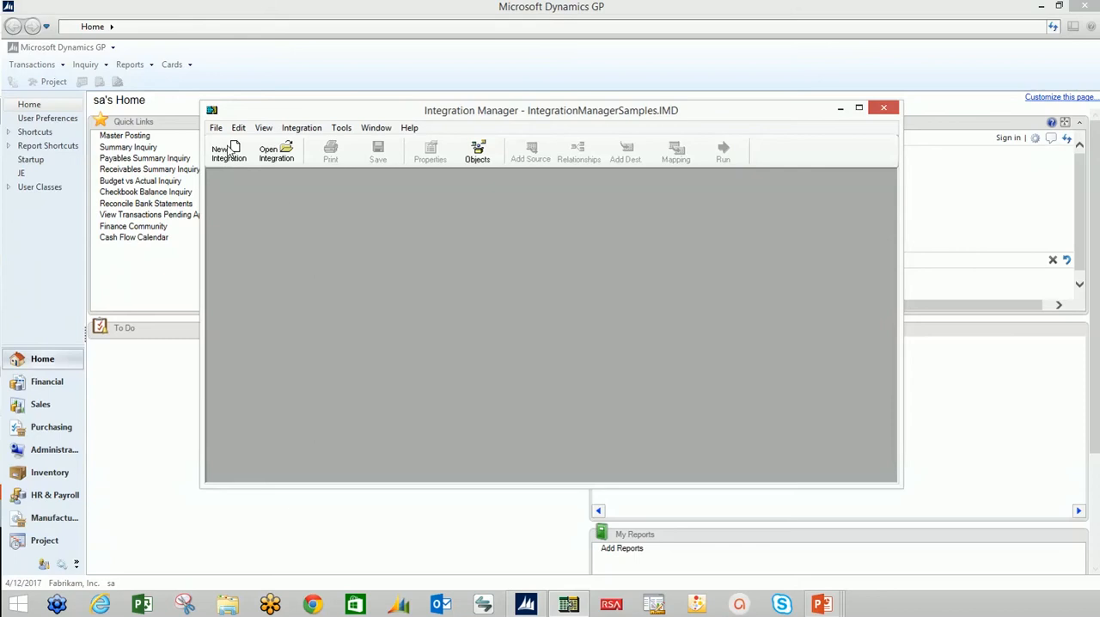
mouse_move(499, 227)
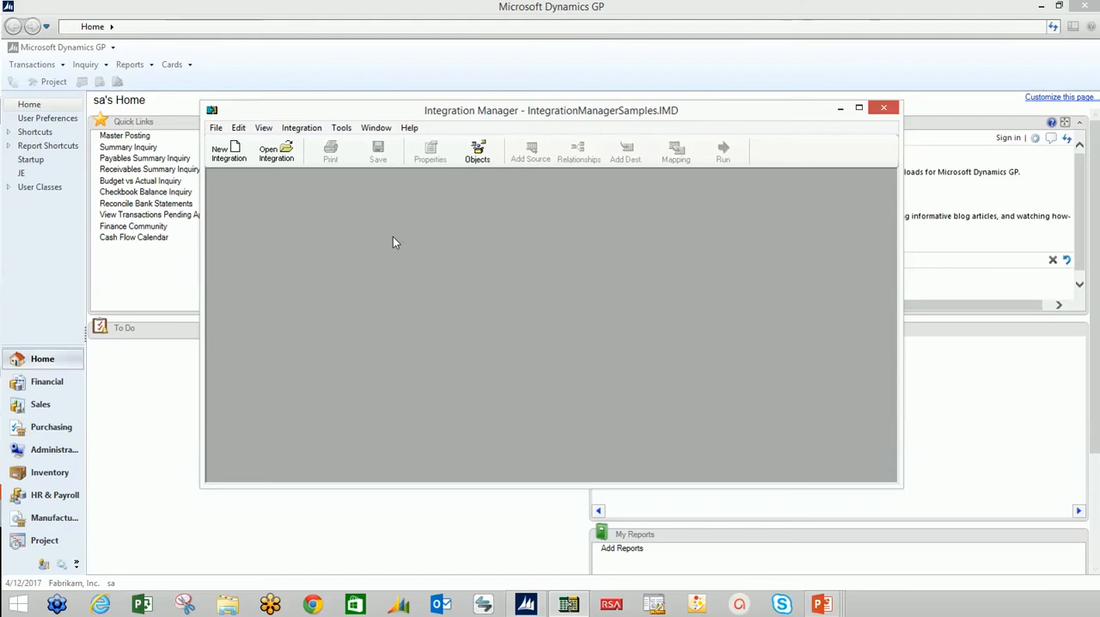
mouse_move(465, 265)
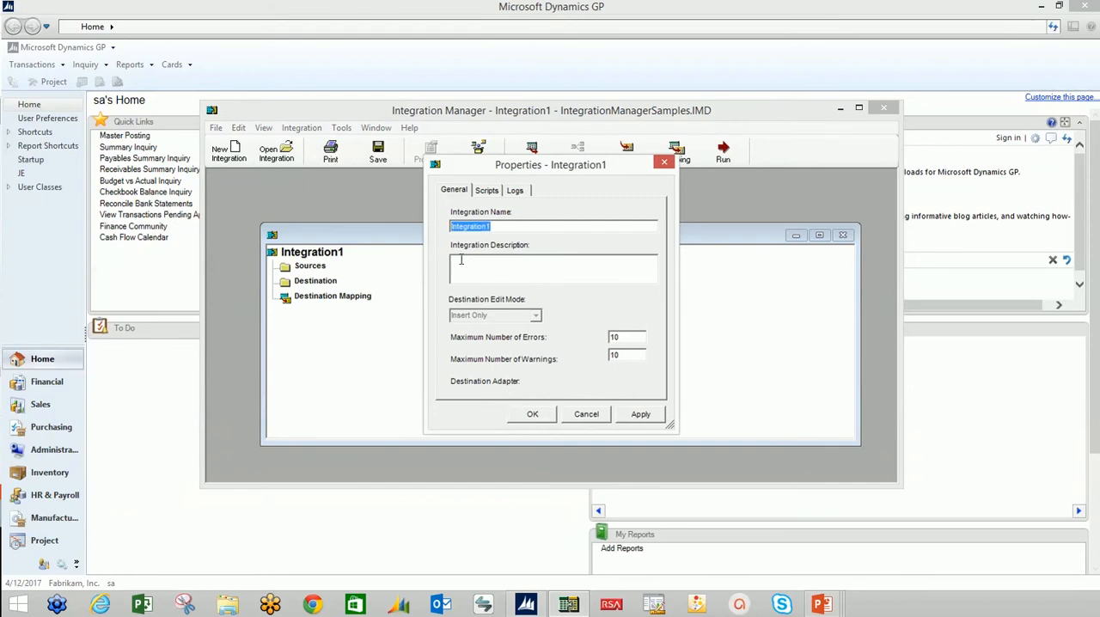
Name the integration JE NEW, review its script events, and confirm the properties.
type("JE NEW")
left_click(626, 337)
type("1")
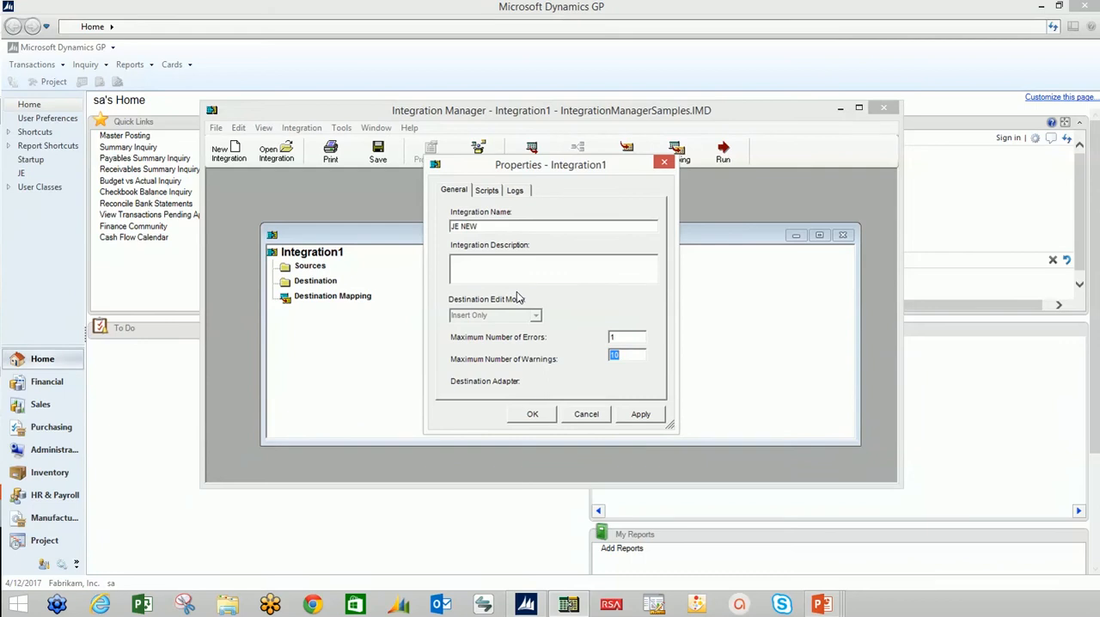
left_click(486, 189)
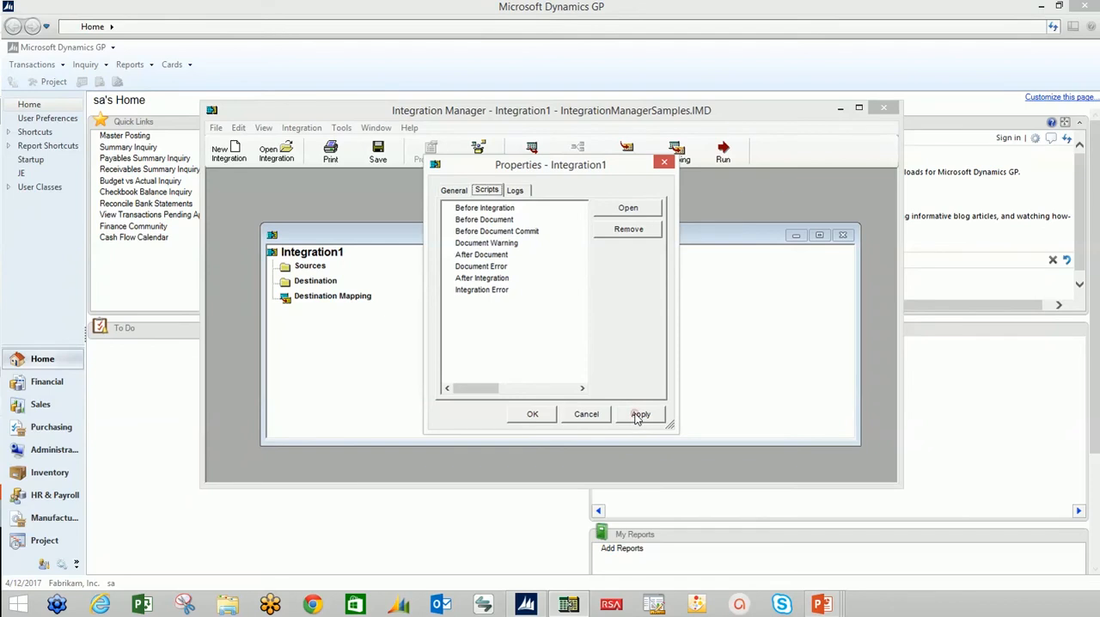
left_click(515, 190)
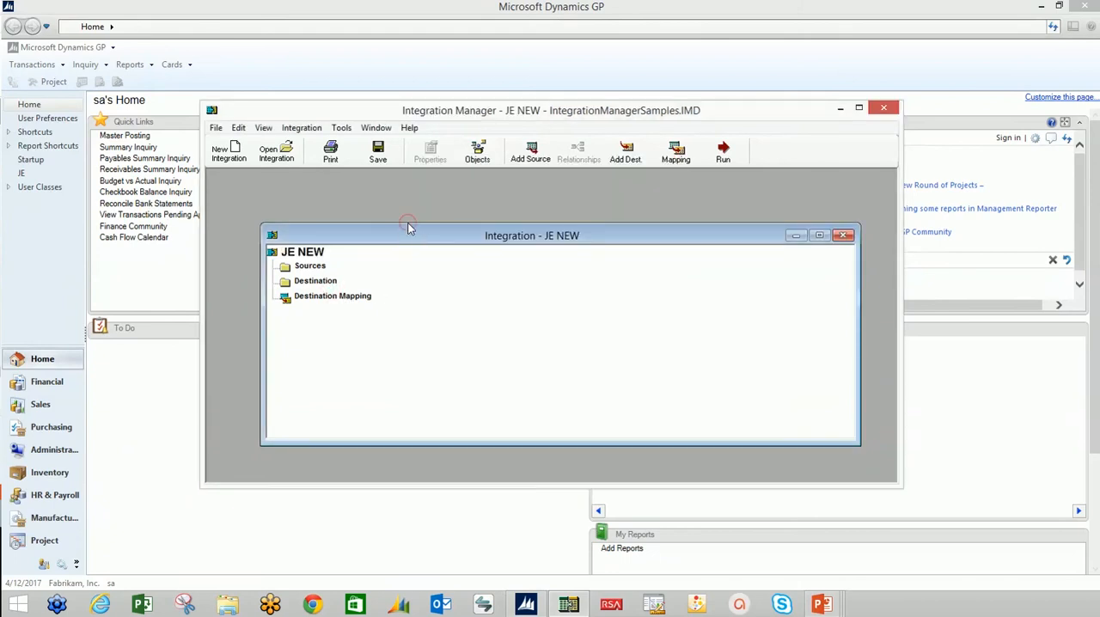
Add a new Text source to the JE NEW integration's Sources.
left_click(302, 251)
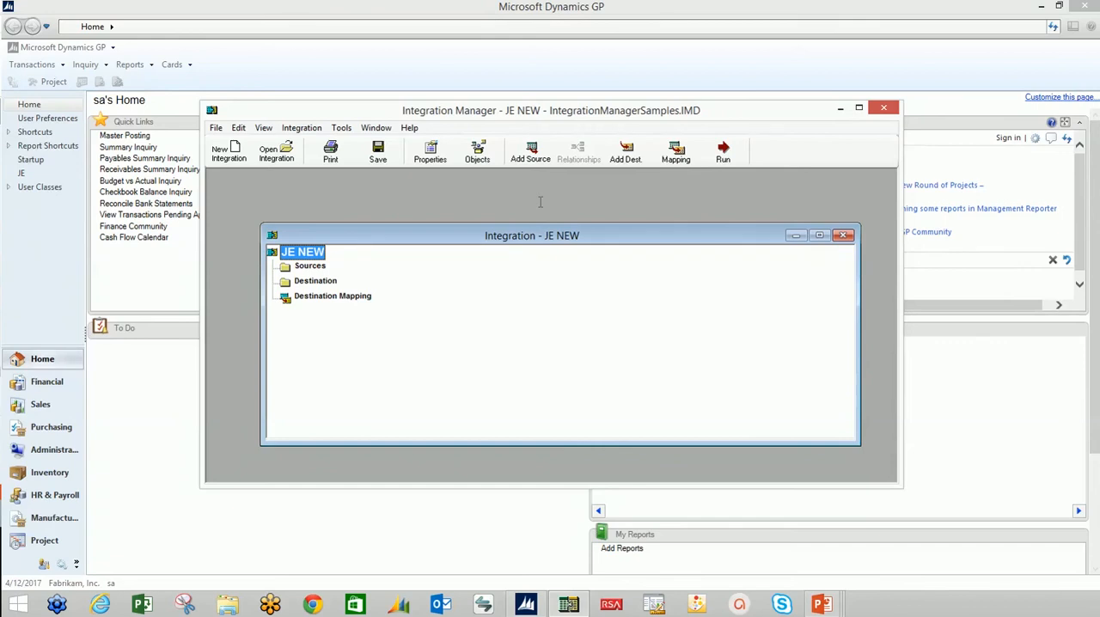
right_click(309, 265)
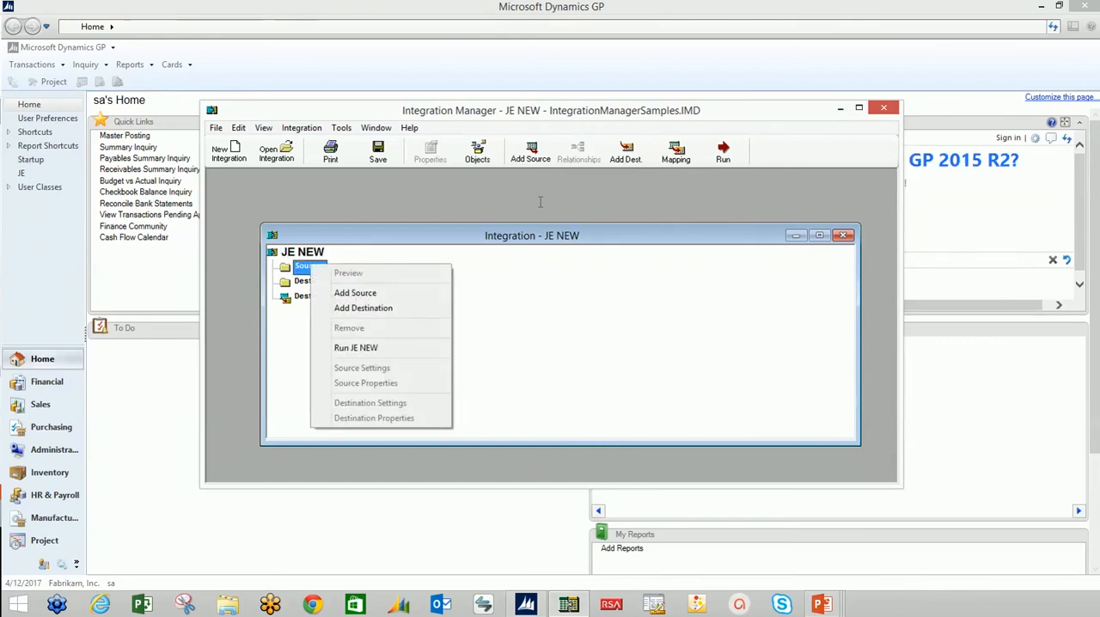
left_click(355, 292)
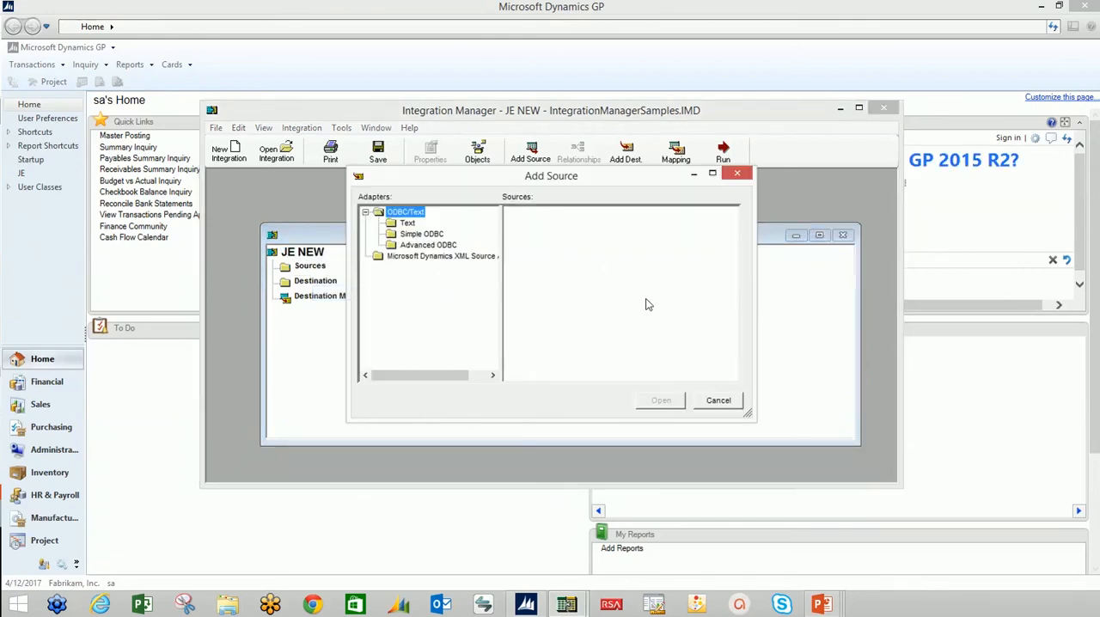
left_click(407, 223)
type("JE HEADER")
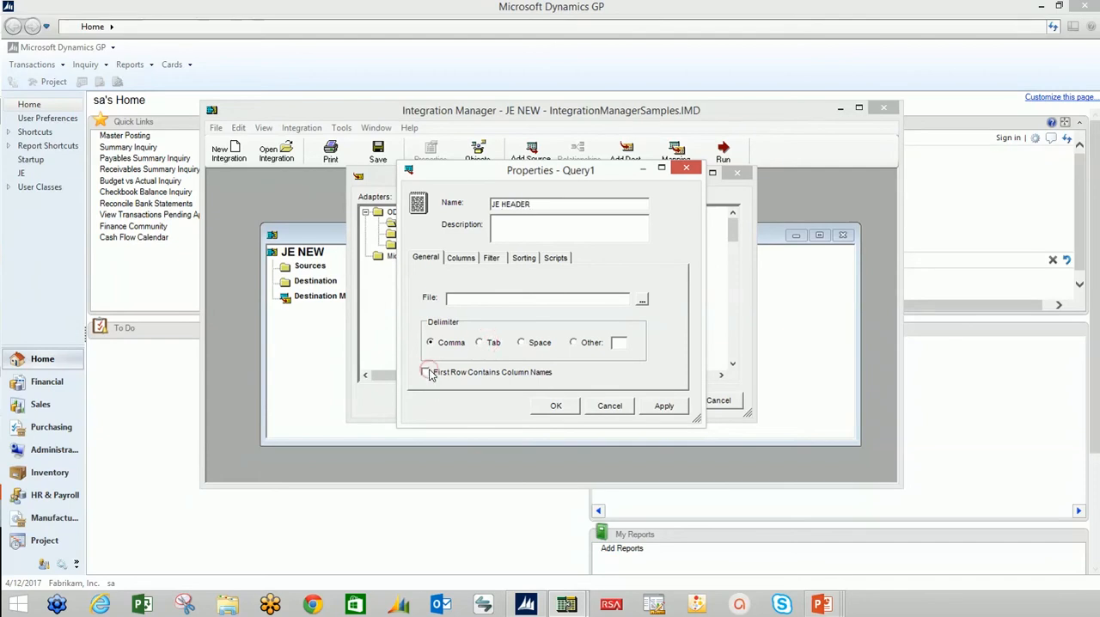
Point the JE HEADER source at GLTRX.txt, tab-delimited, and regenerate its columns.
left_click(641, 298)
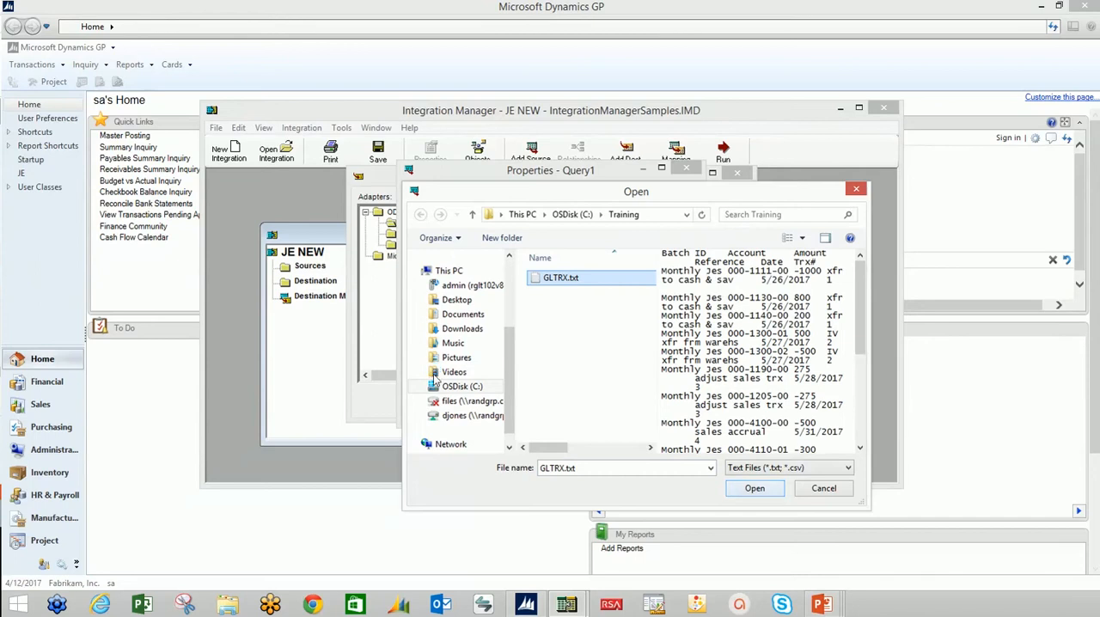
left_click(754, 488)
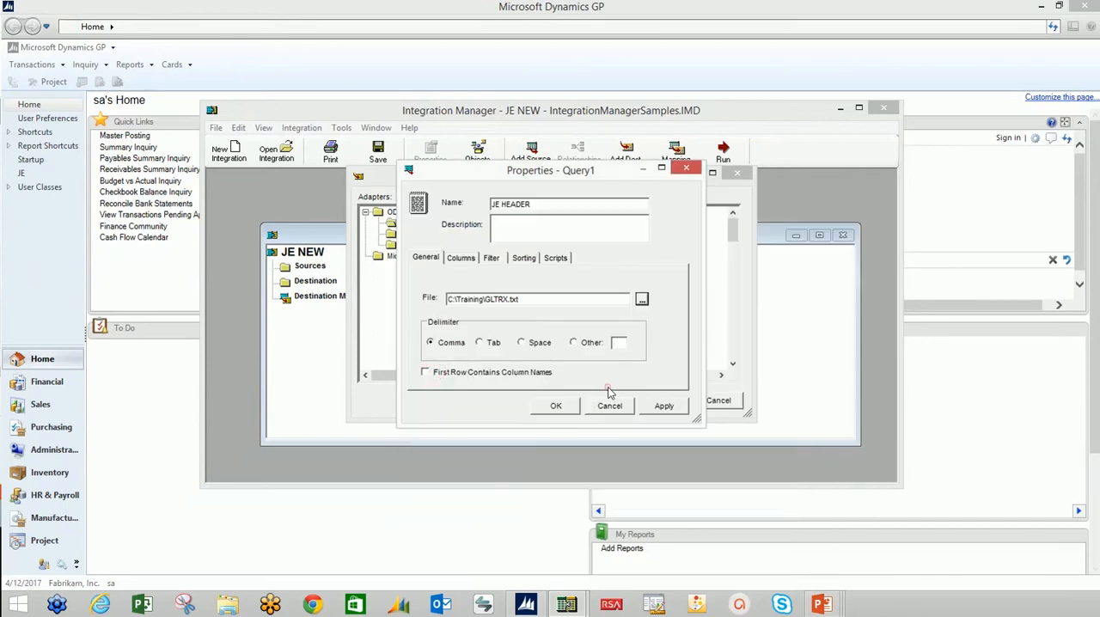
left_click(478, 342)
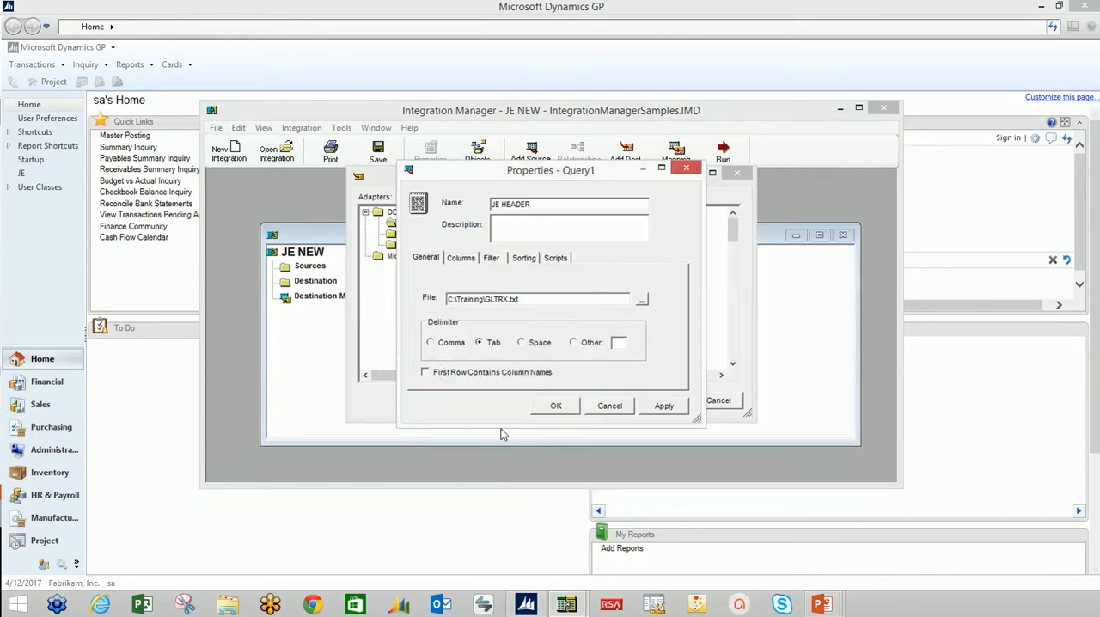
left_click(424, 371)
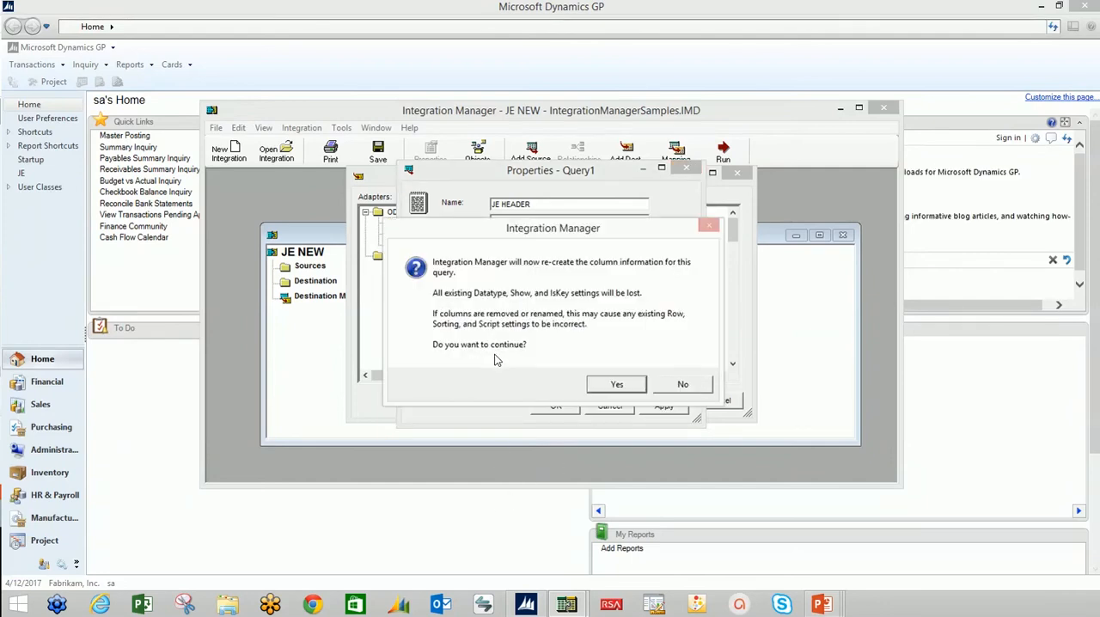
left_click(616, 384)
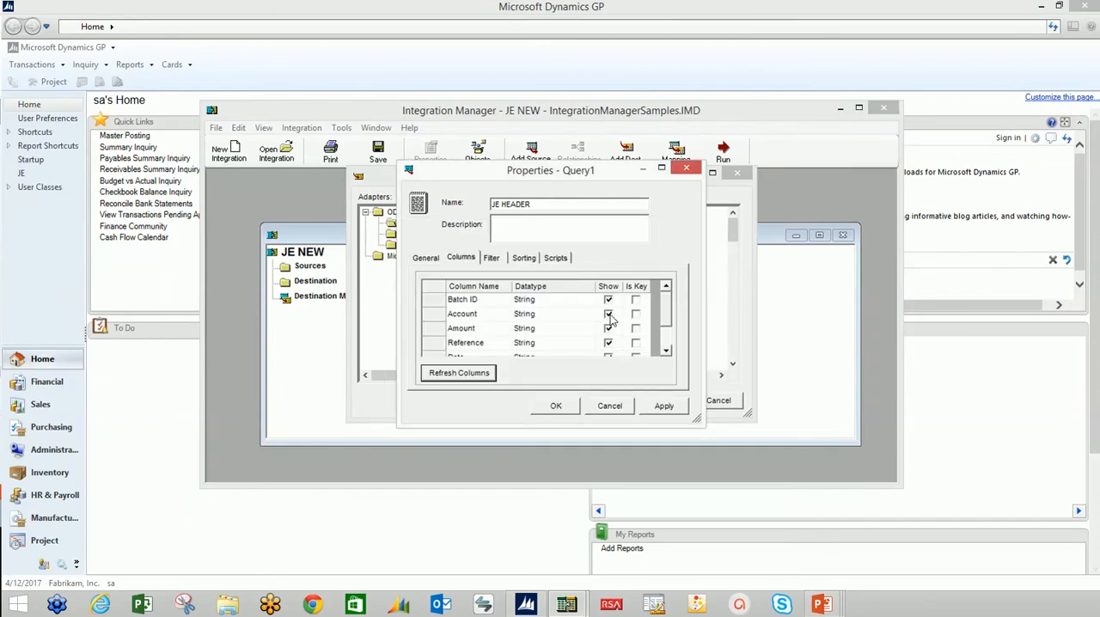
Hide the Account, Amount, Reference and Trx# columns so only Batch ID and Date show.
left_click(609, 328)
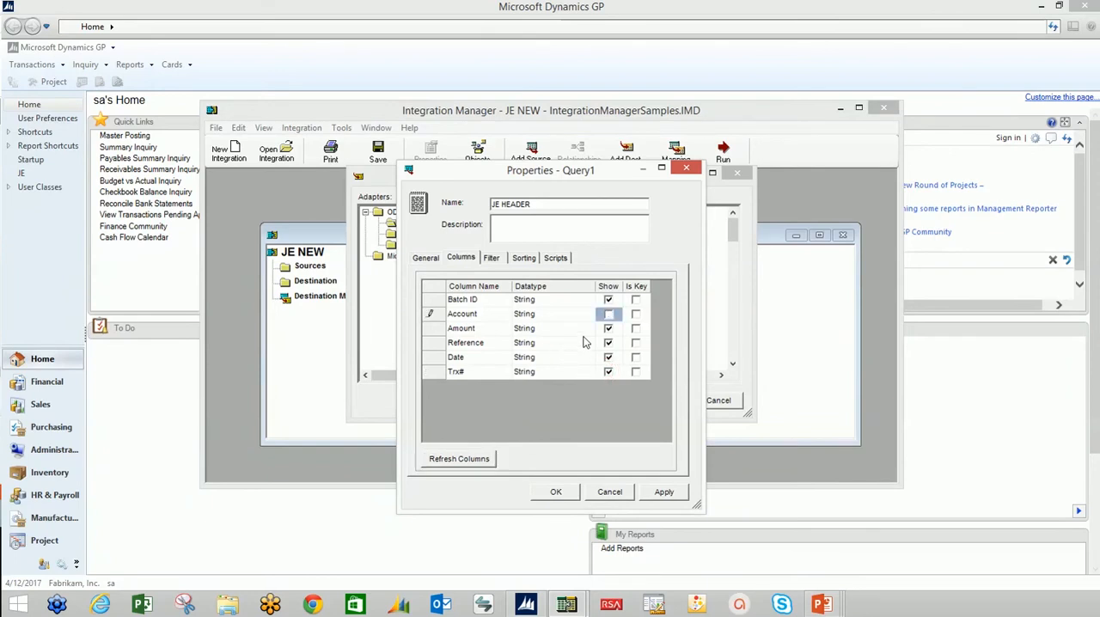
left_click(609, 314)
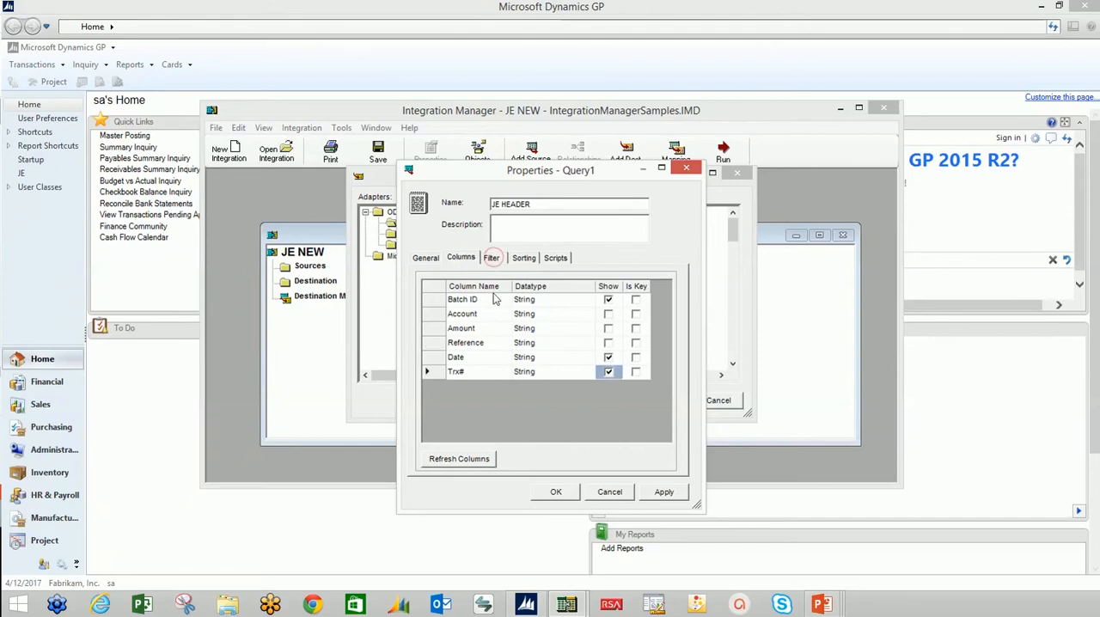
left_click(609, 371)
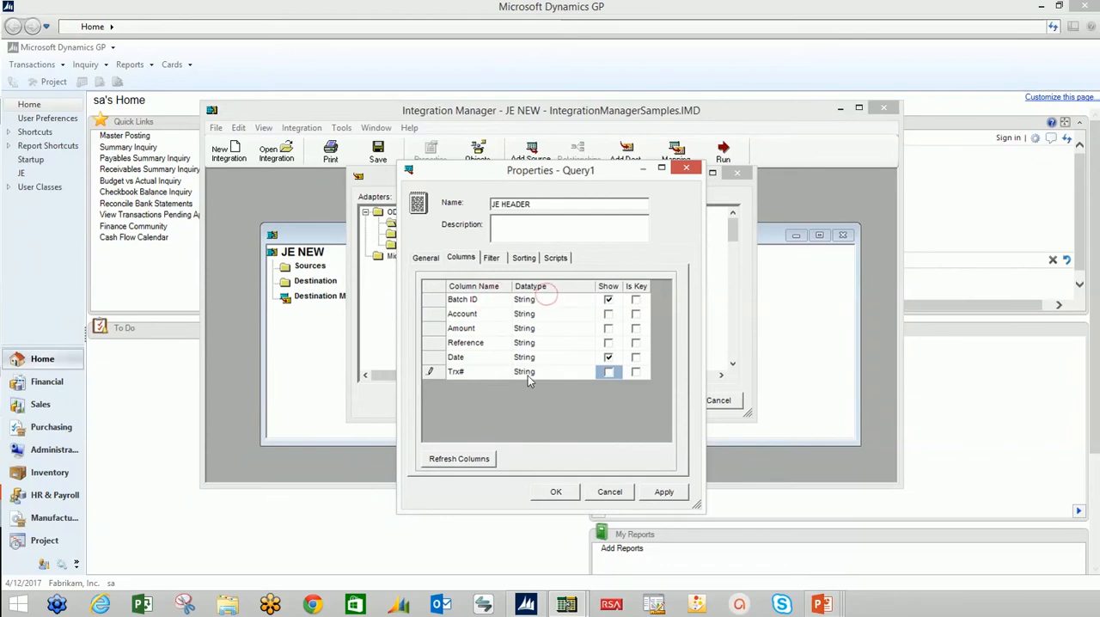
Add a Batch ID Not Like criterion to the JE HEADER source filter.
left_click(491, 258)
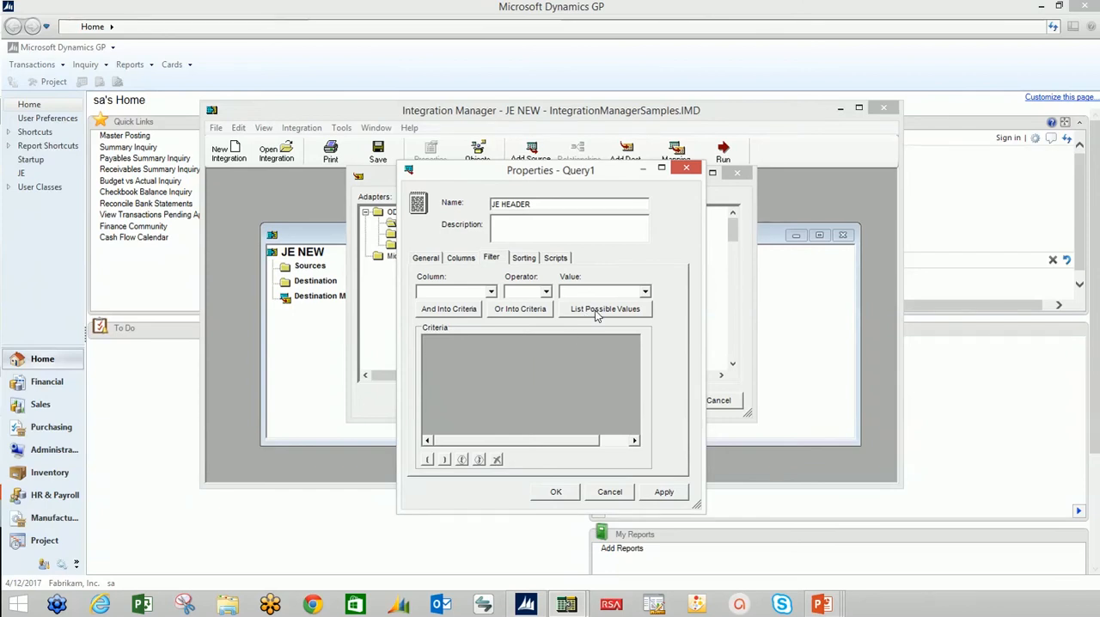
mouse_move(638, 302)
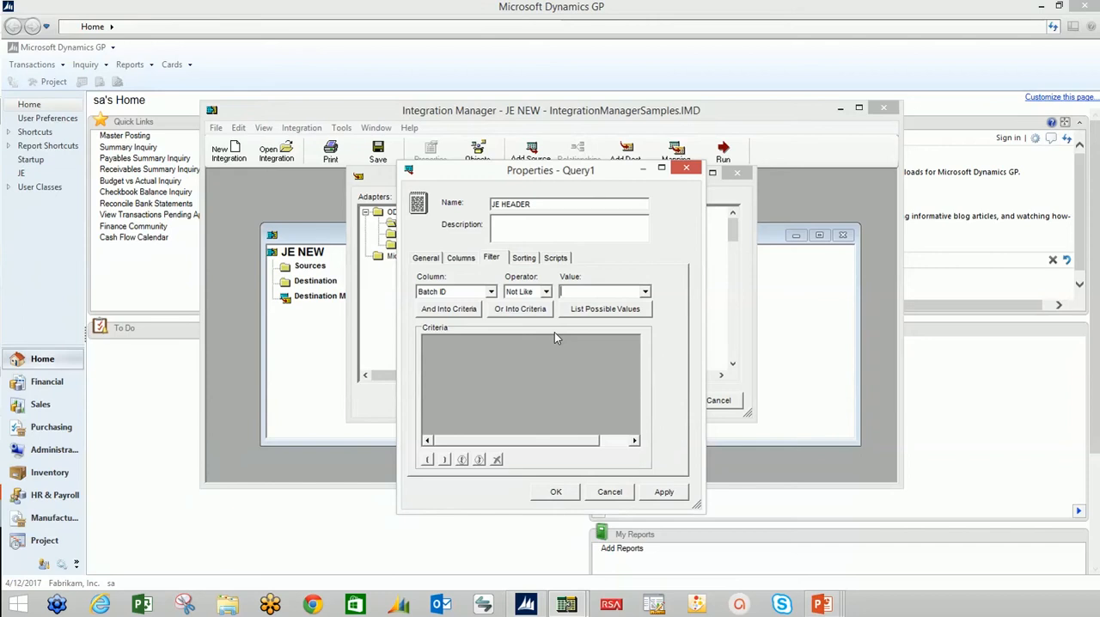
left_click(448, 309)
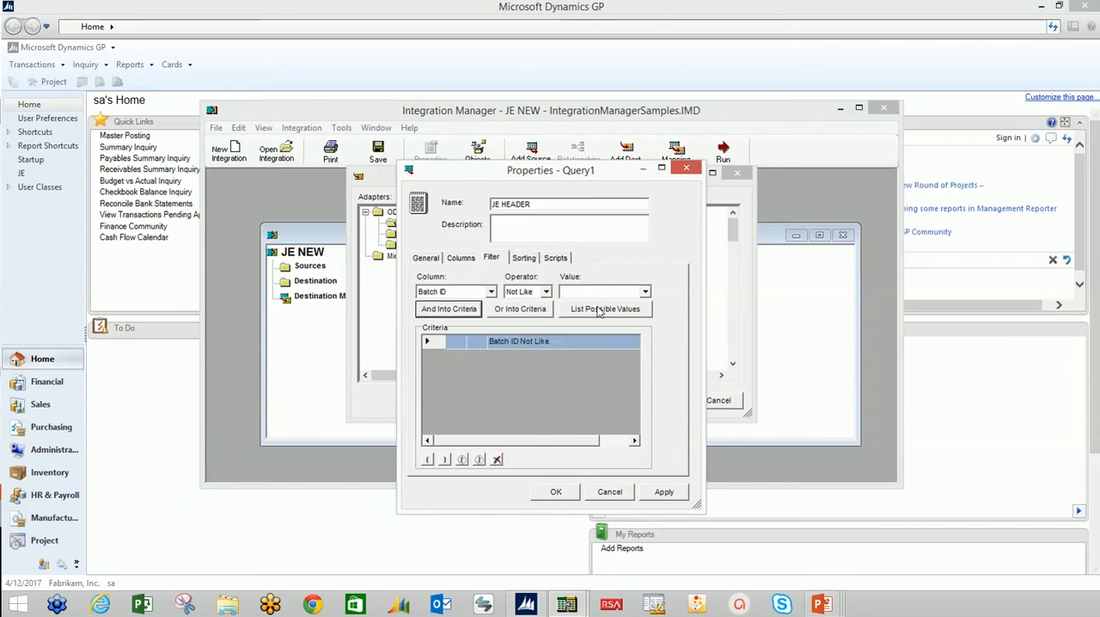
mouse_move(639, 322)
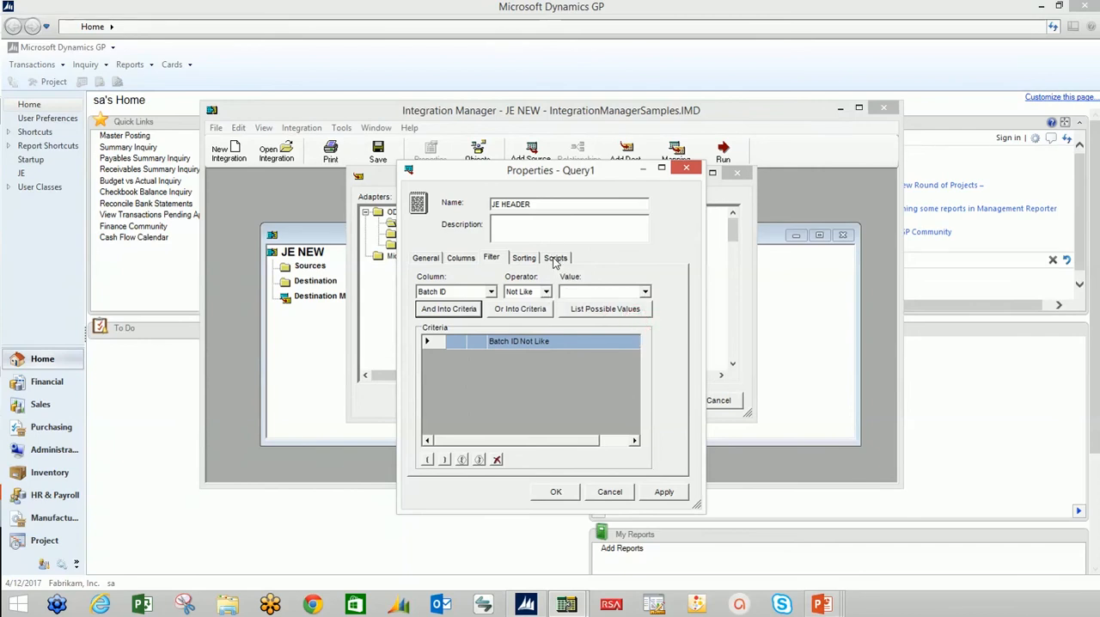
left_click(524, 256)
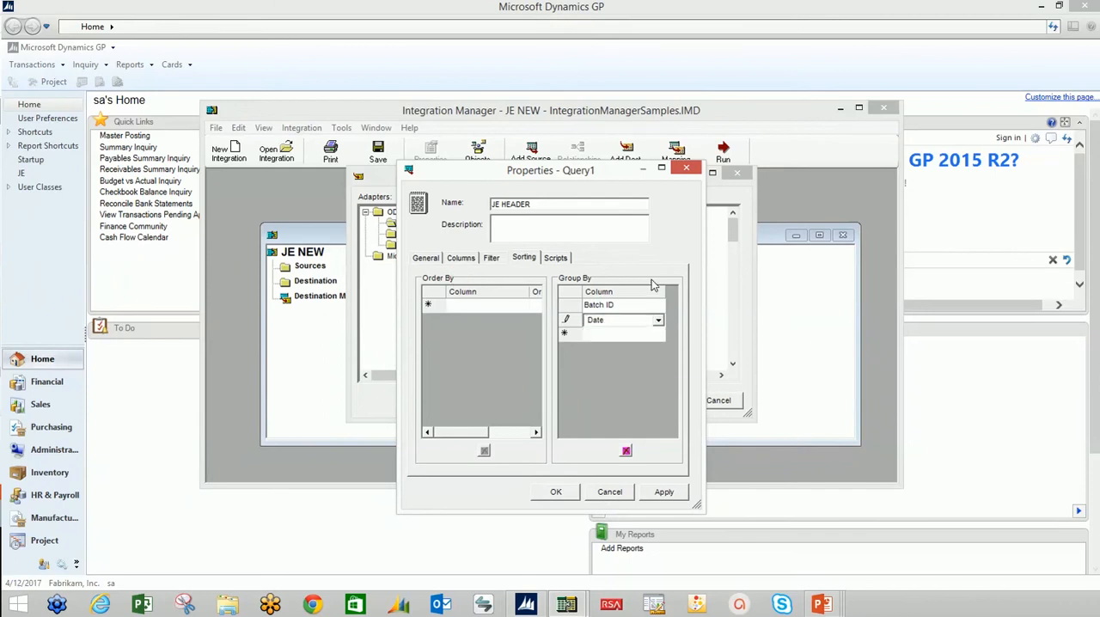
left_click(555, 257)
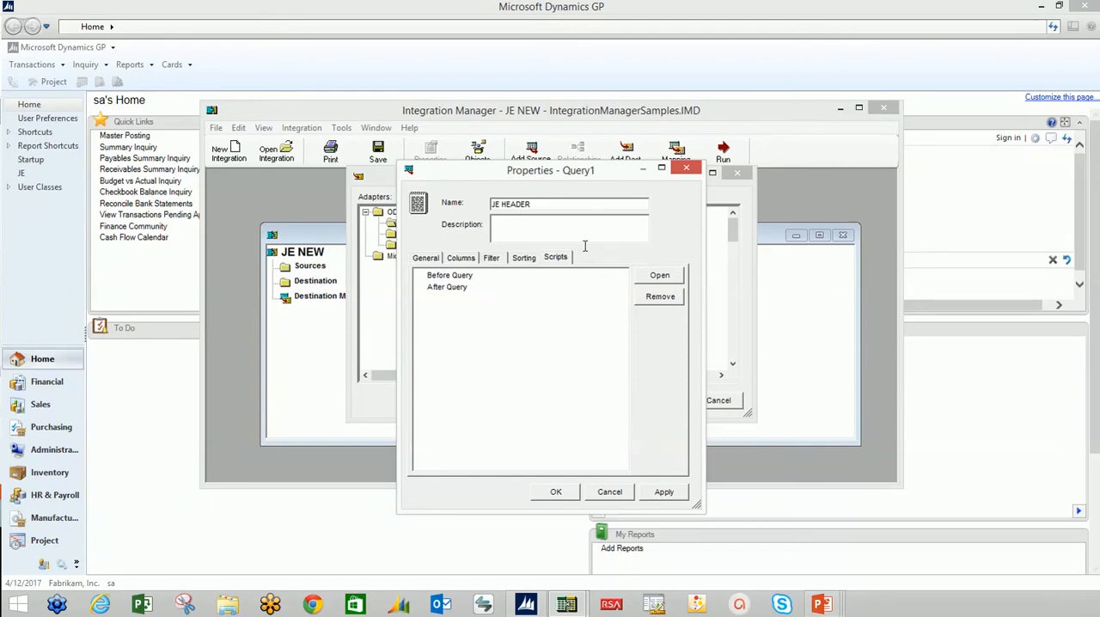
left_click(449, 275)
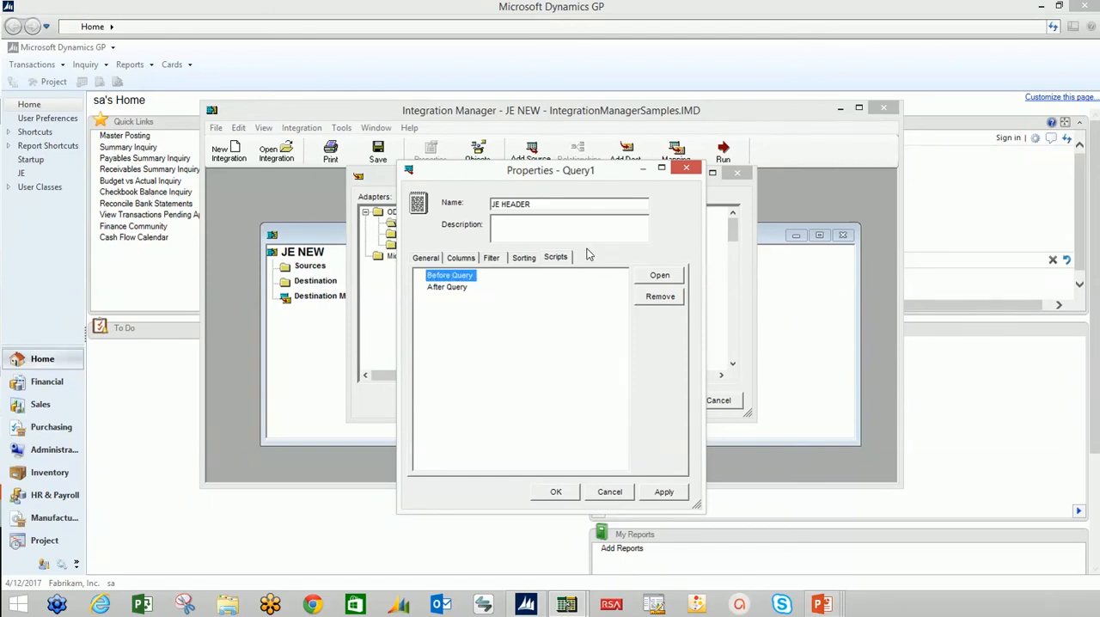
left_click(659, 275)
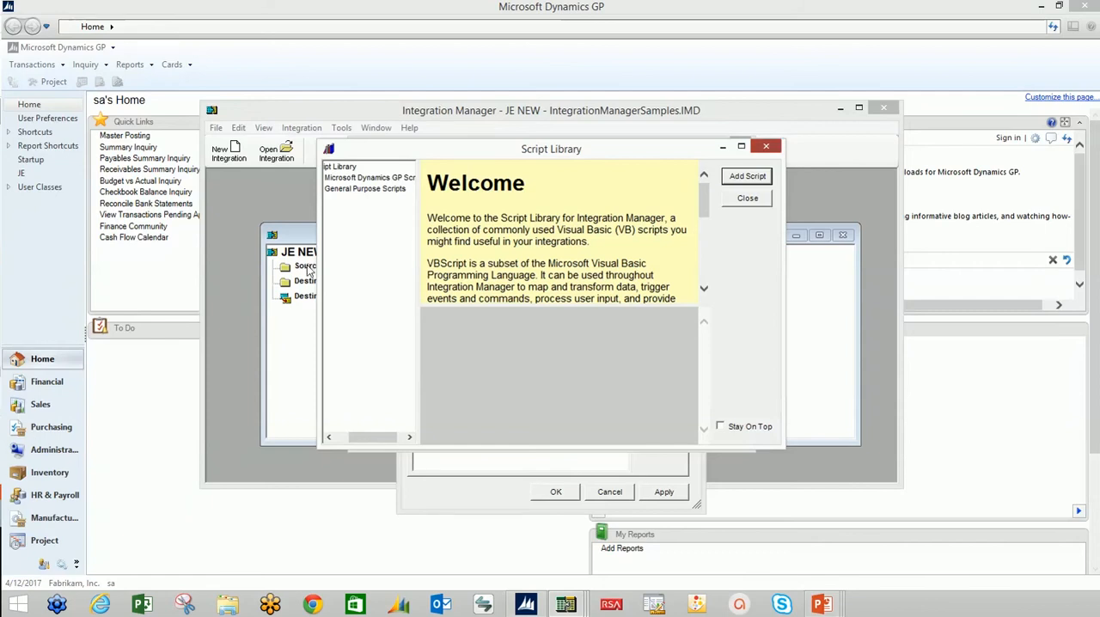
left_click(747, 197)
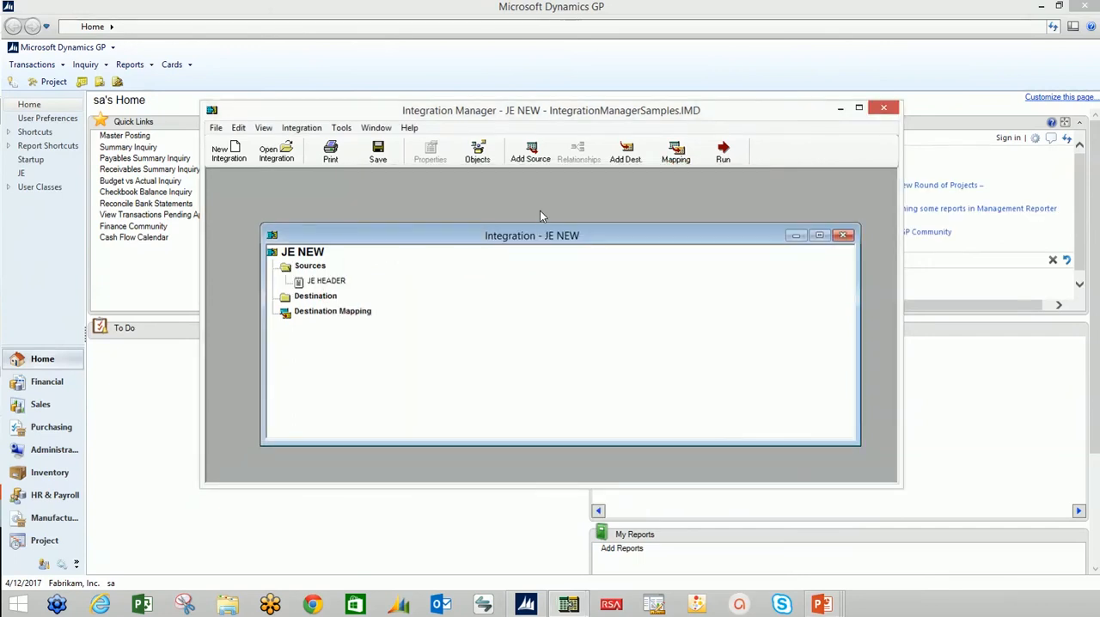
mouse_move(559, 207)
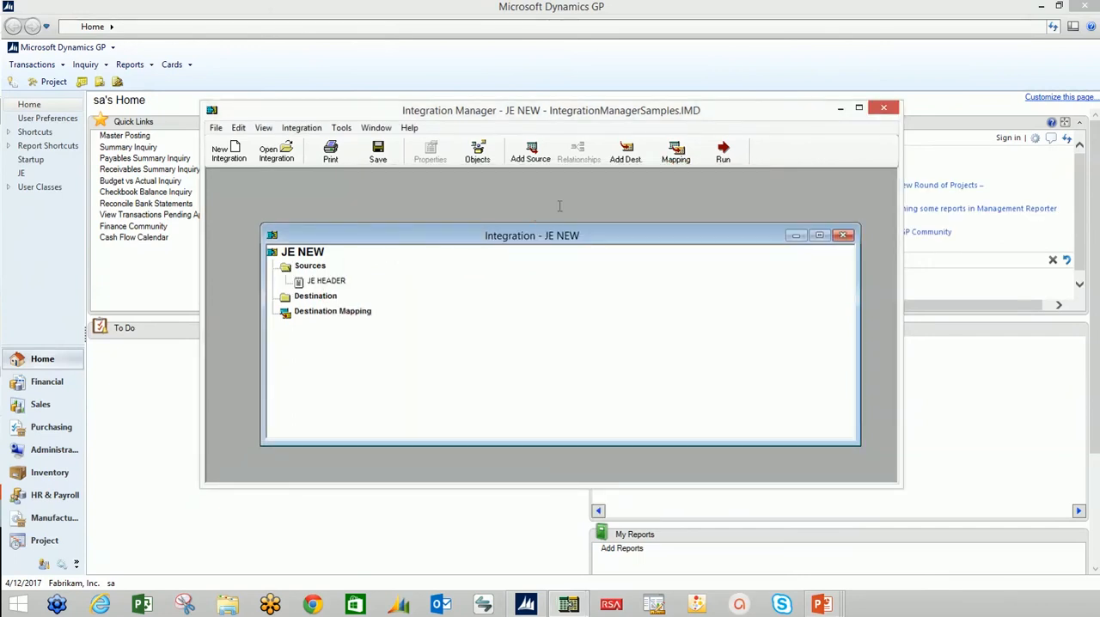
Start defining a new text source for JE NEW from the Sources node.
right_click(310, 264)
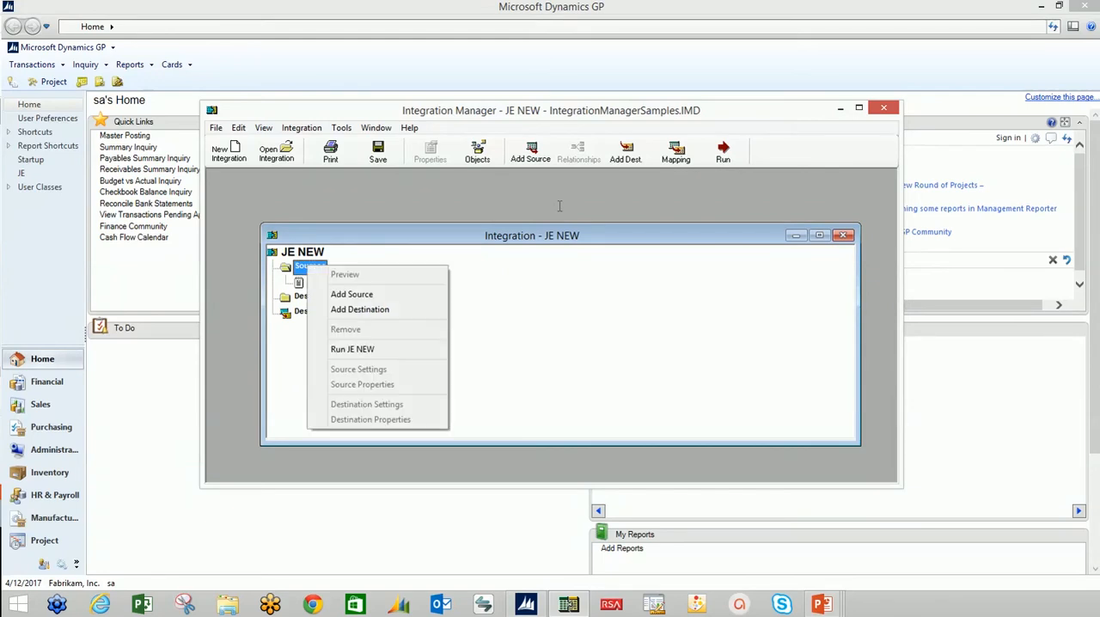
left_click(351, 294)
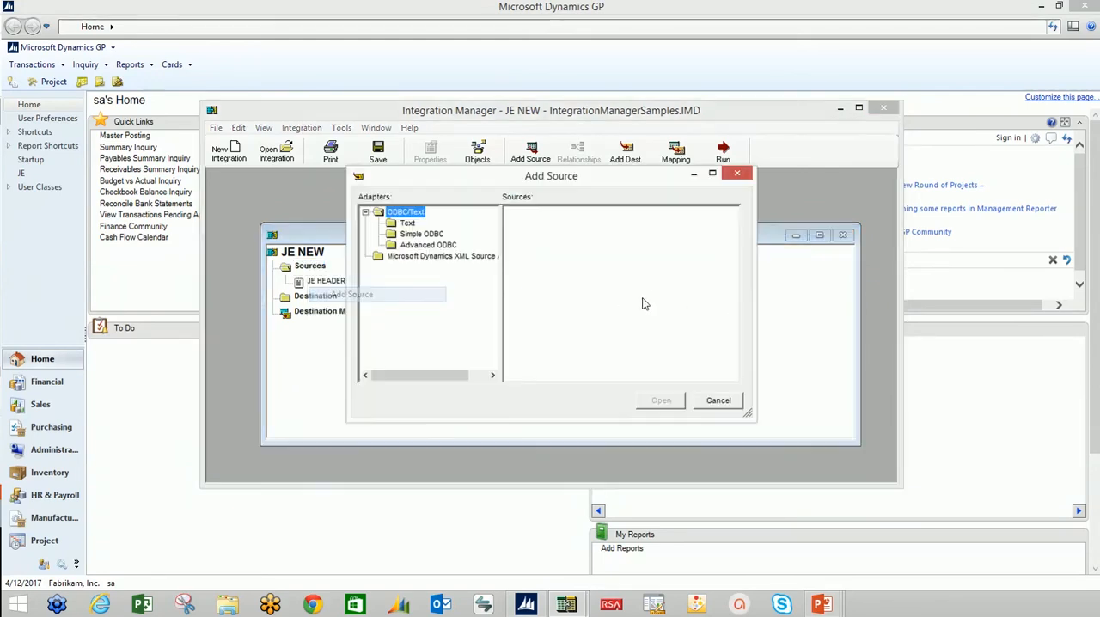
left_click(407, 223)
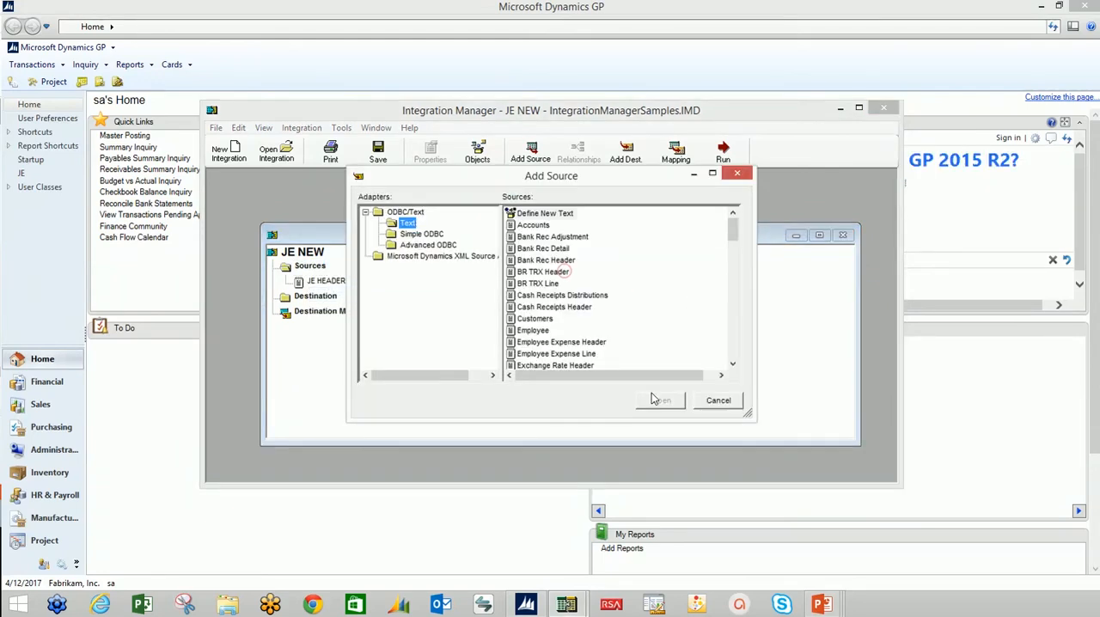
left_click(661, 399)
type("JE DETAILS")
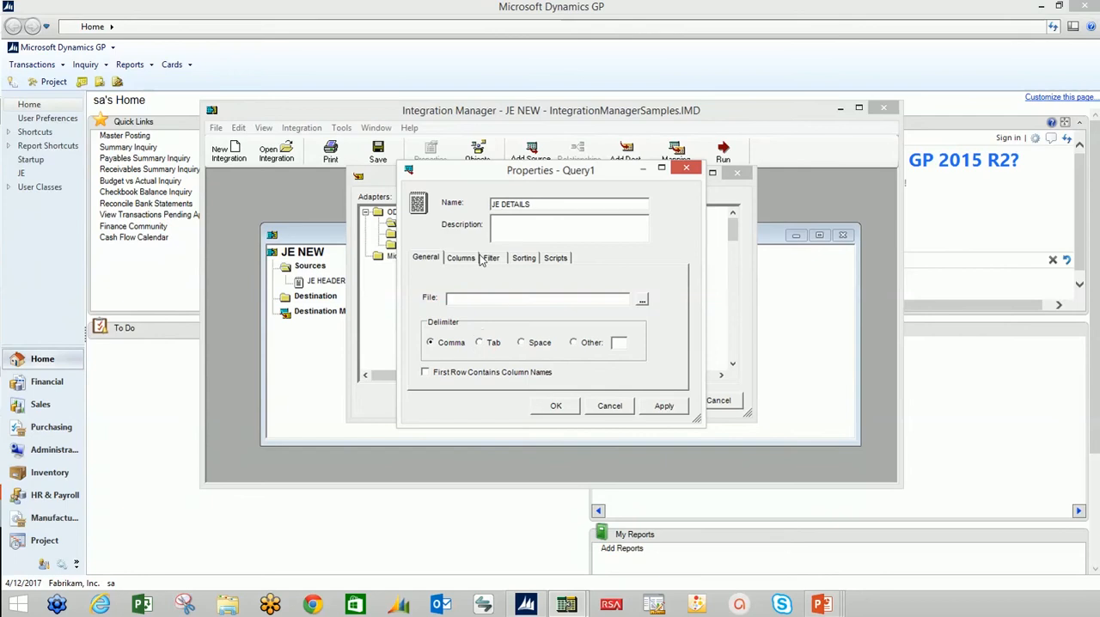
Point the JE DETAILS source at GLTRX.txt and rebuild its column information.
left_click(641, 298)
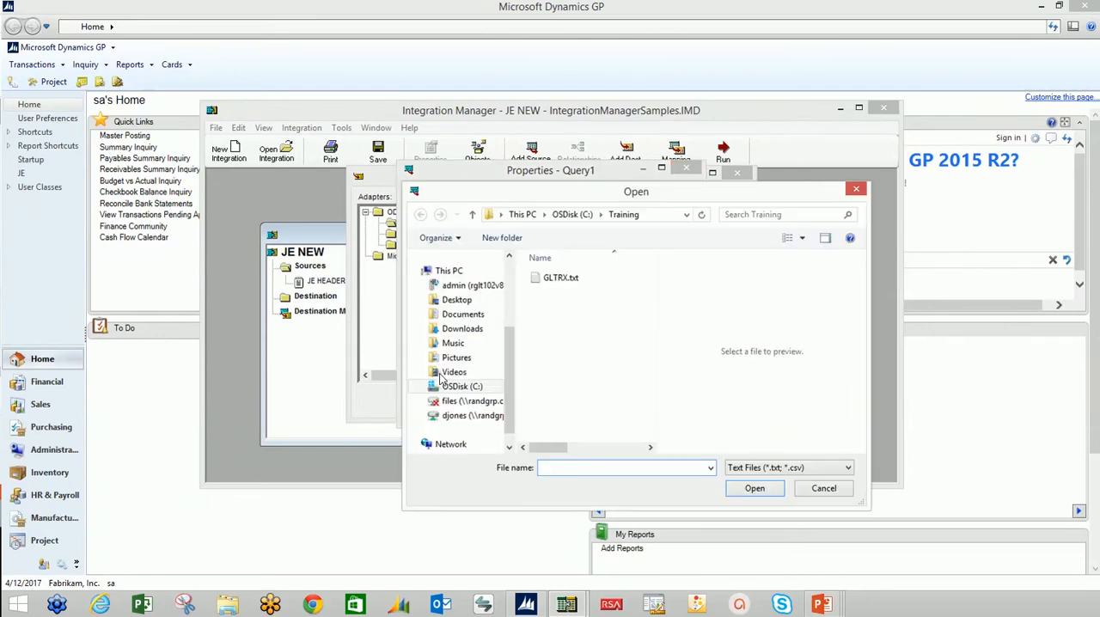
left_click(560, 277)
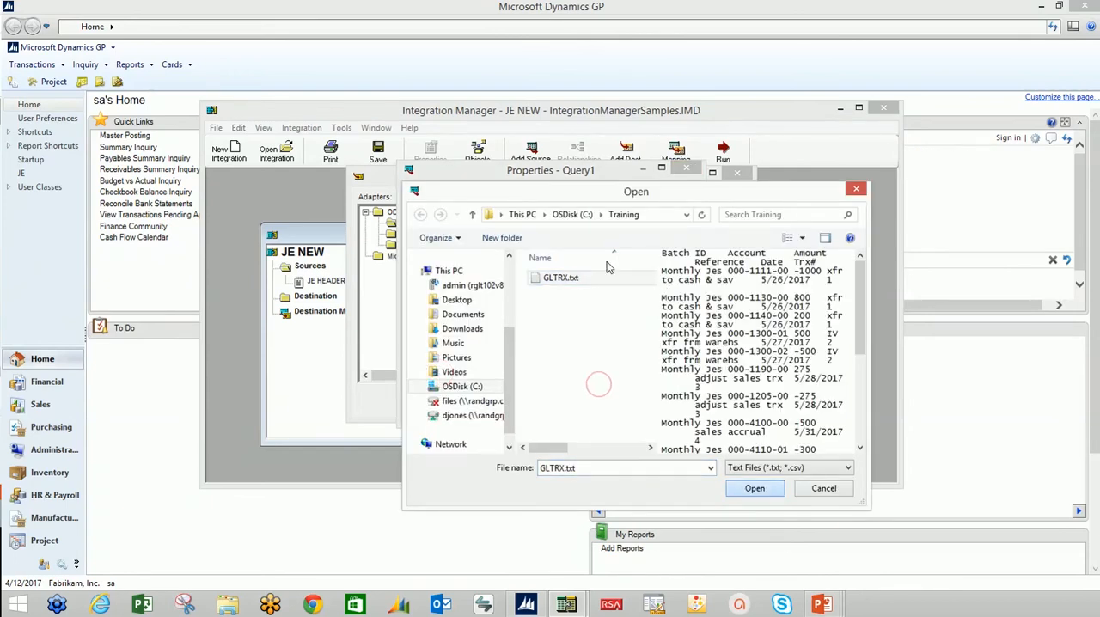
left_click(754, 488)
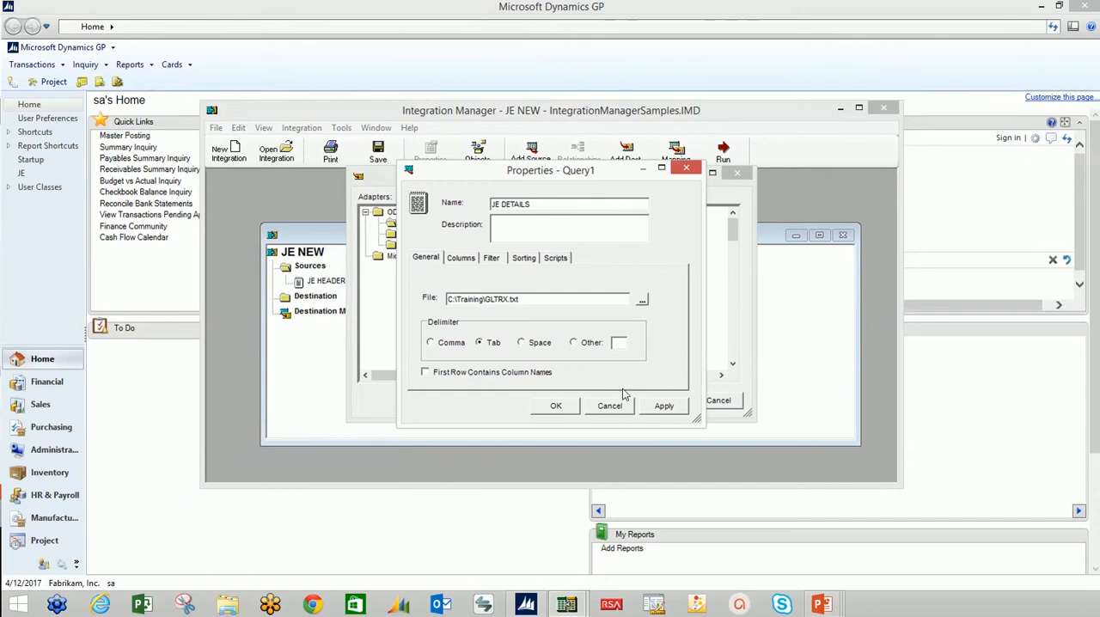
left_click(424, 371)
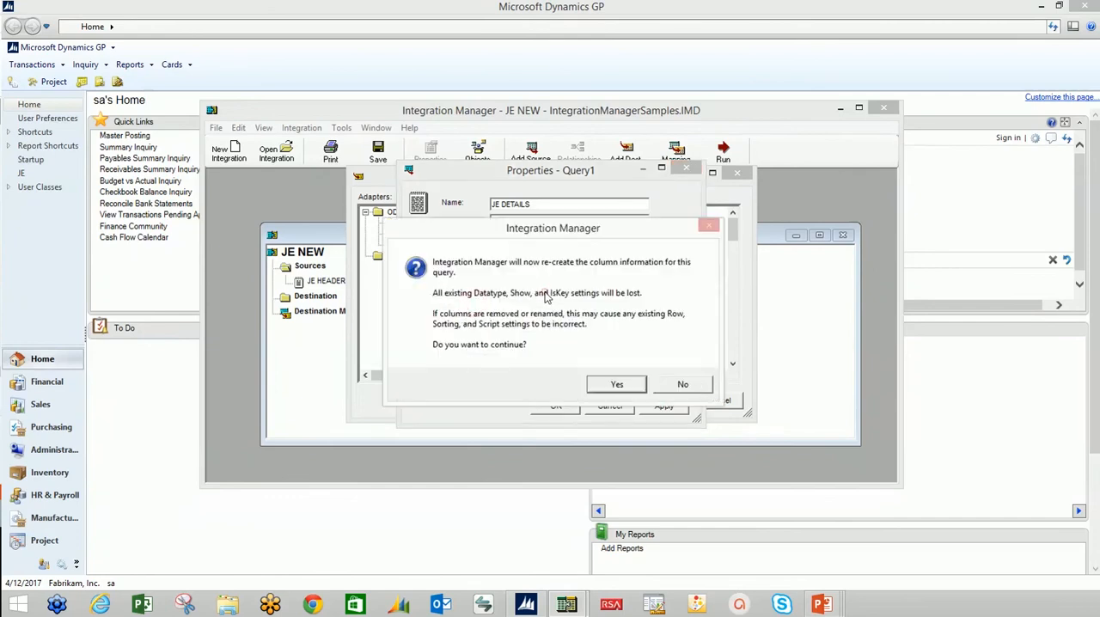
left_click(616, 384)
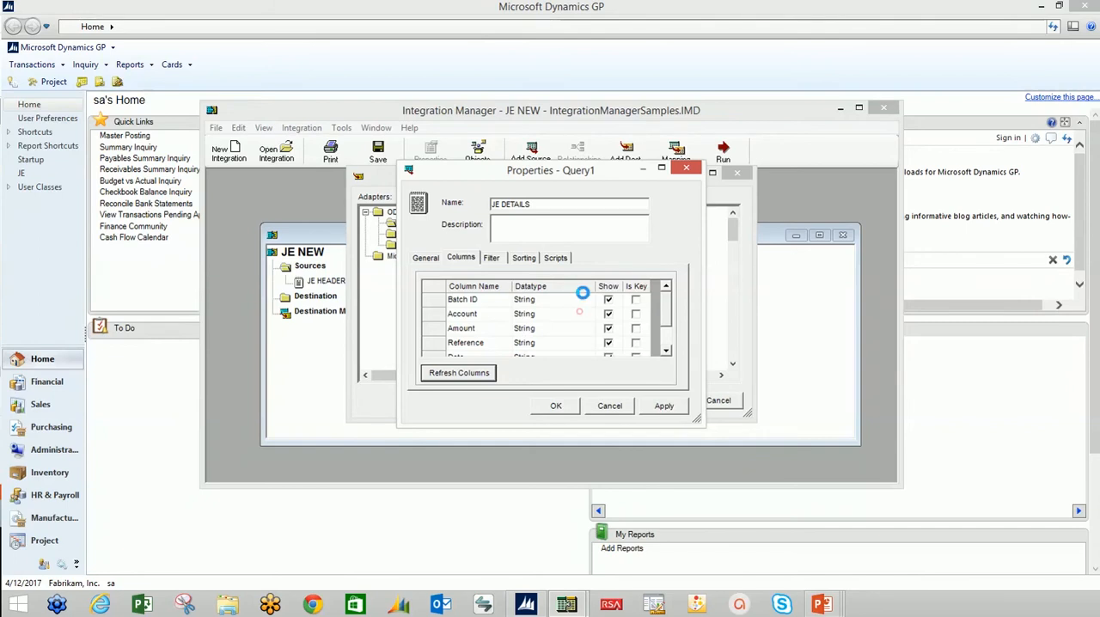
Set the Batch ID filter operator to Not Like, check grouping settings, and save JE DETAILS.
left_click(491, 258)
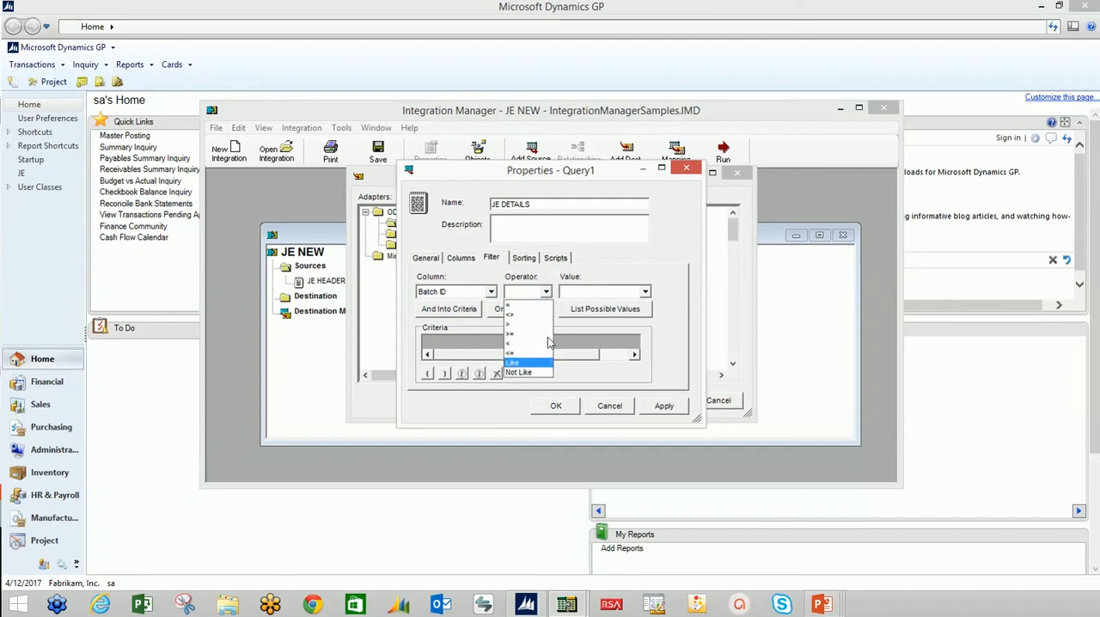
left_click(519, 371)
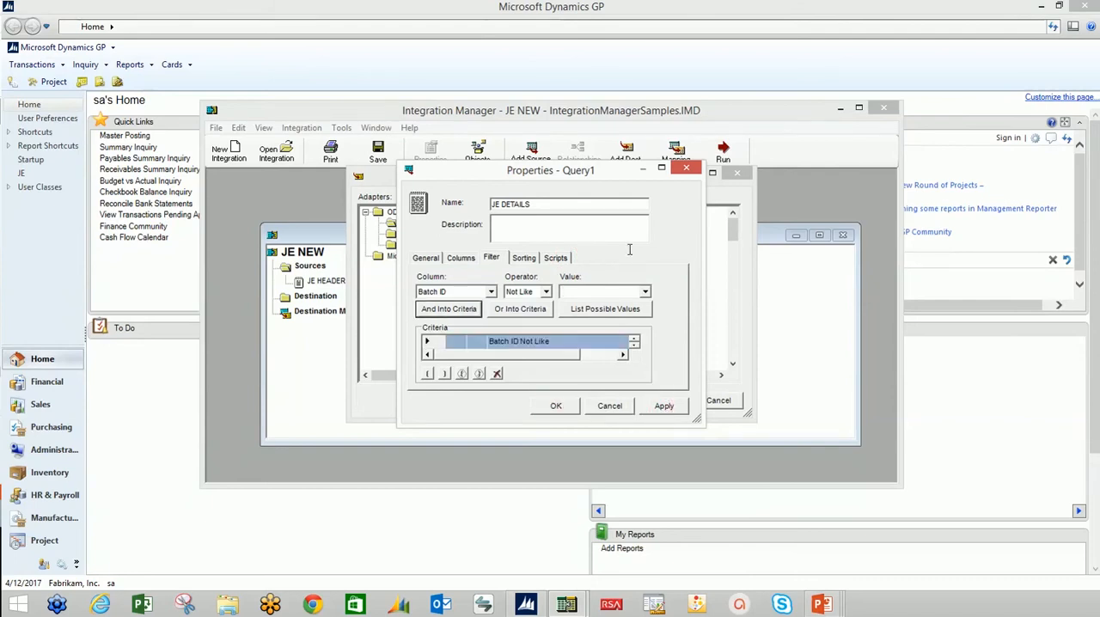
left_click(524, 257)
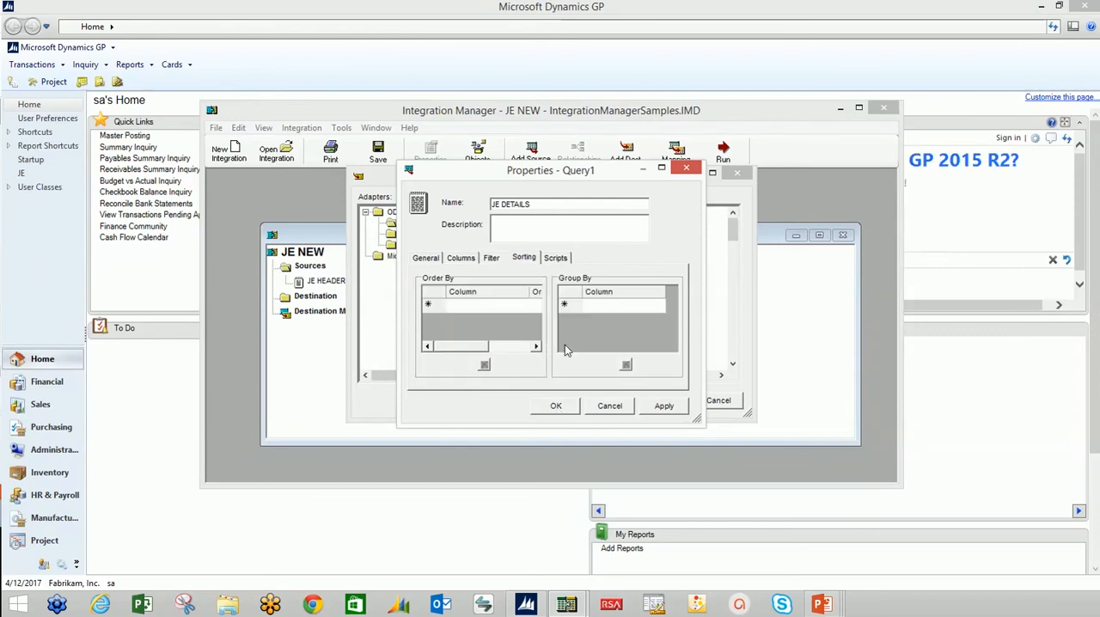
left_click(555, 257)
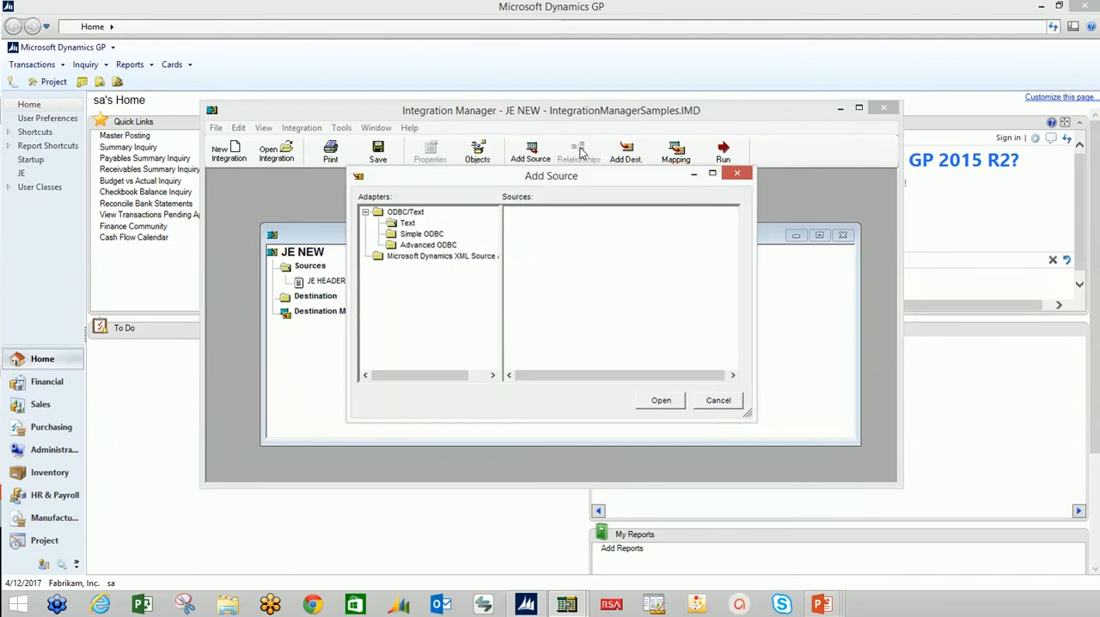
Add JE DETAILS to the integration and link it to JE HEADER on Batch ID and Date.
left_click(660, 400)
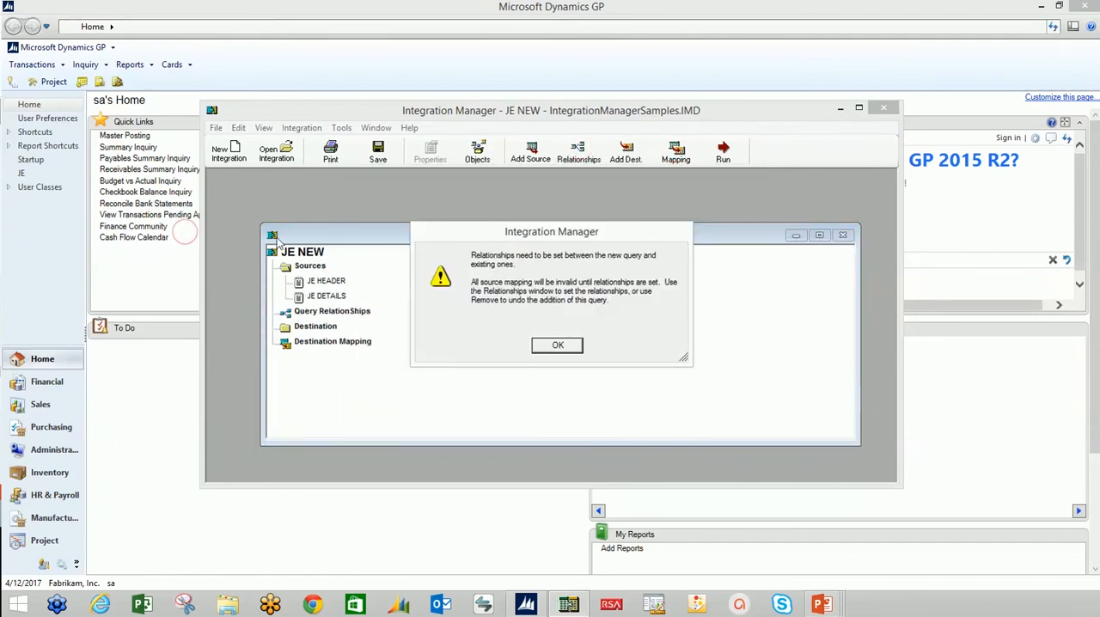
left_click(557, 345)
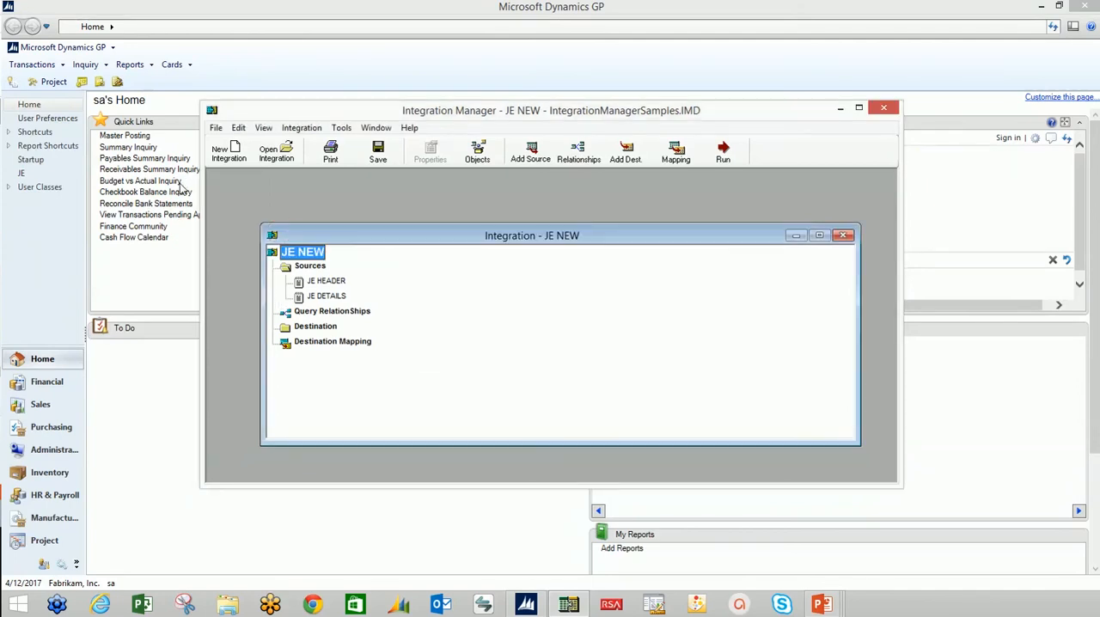
left_click(331, 310)
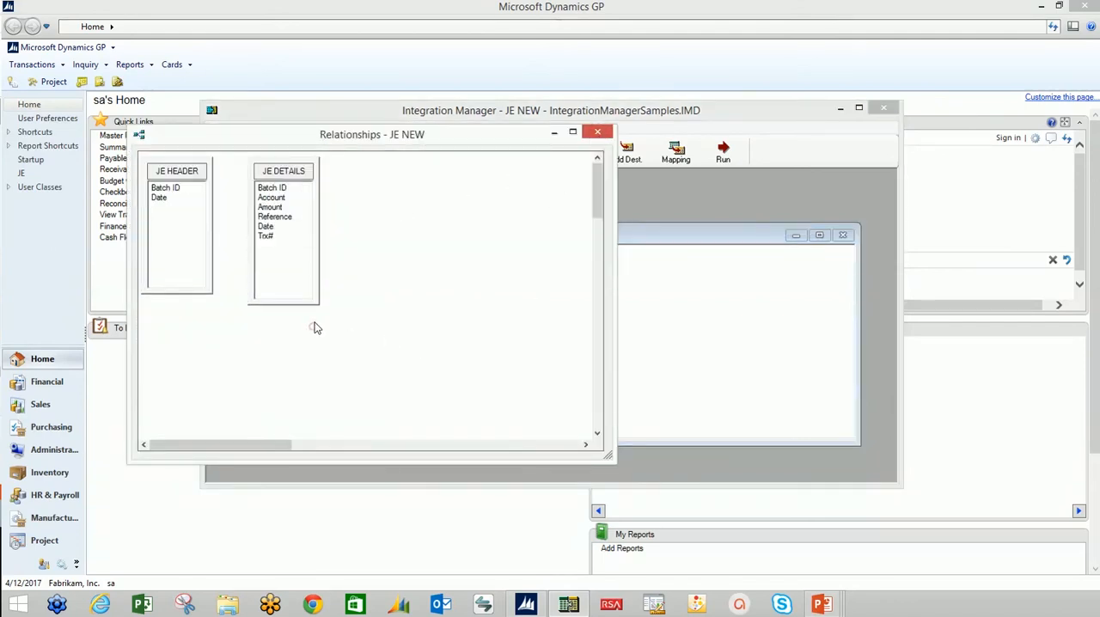
left_click(166, 187)
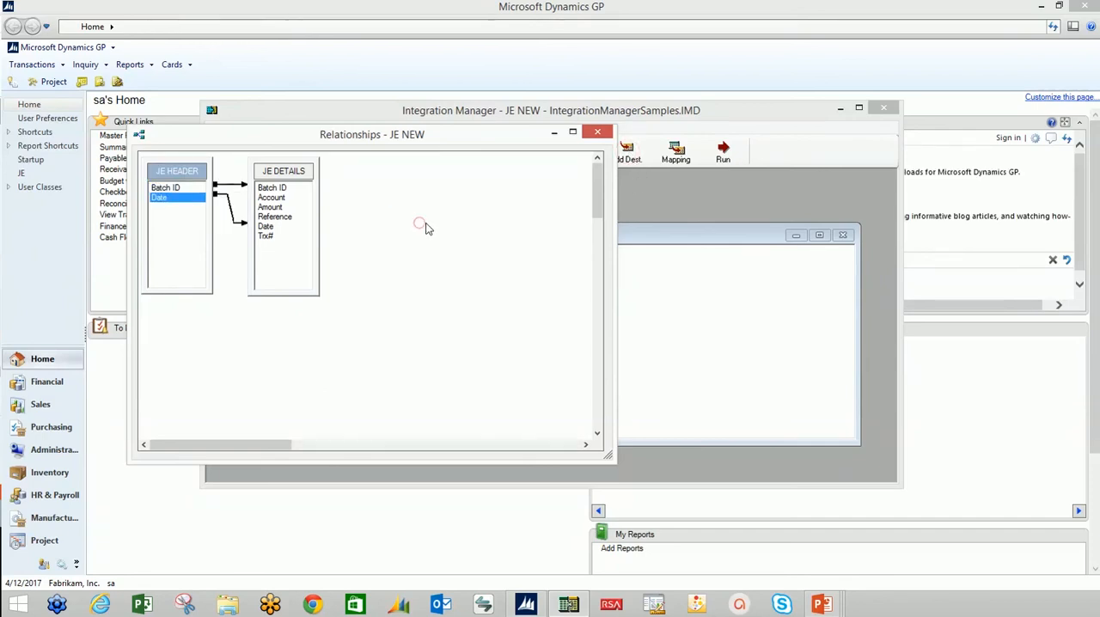
left_click(596, 132)
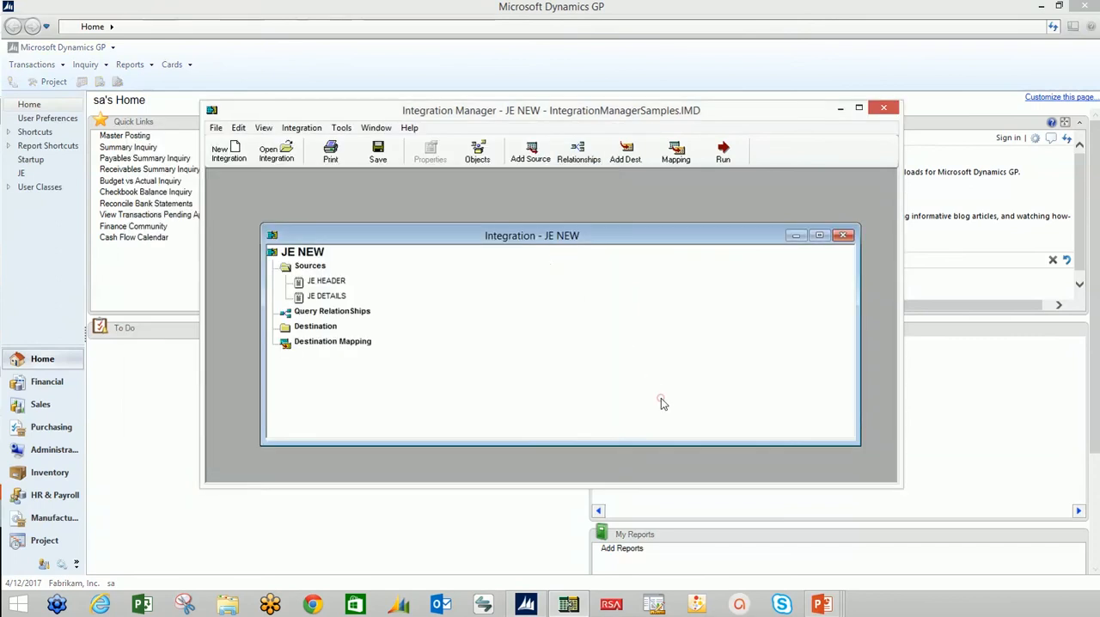
Add Microsoft Dynamics GP > Financial > General Journal as the integration's destination.
left_click(315, 326)
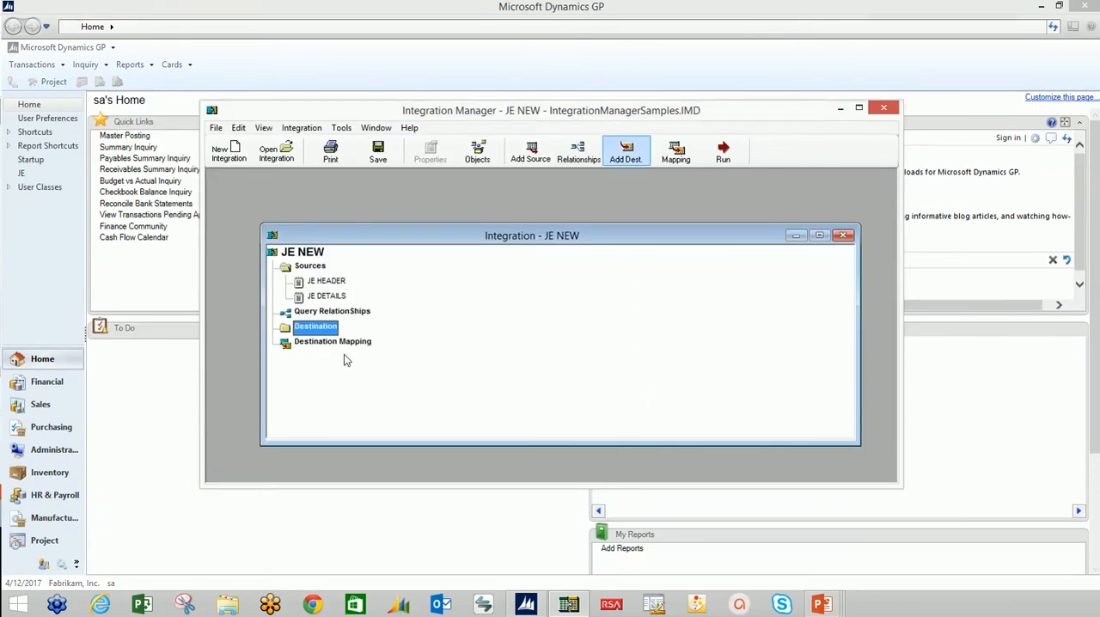
left_click(625, 152)
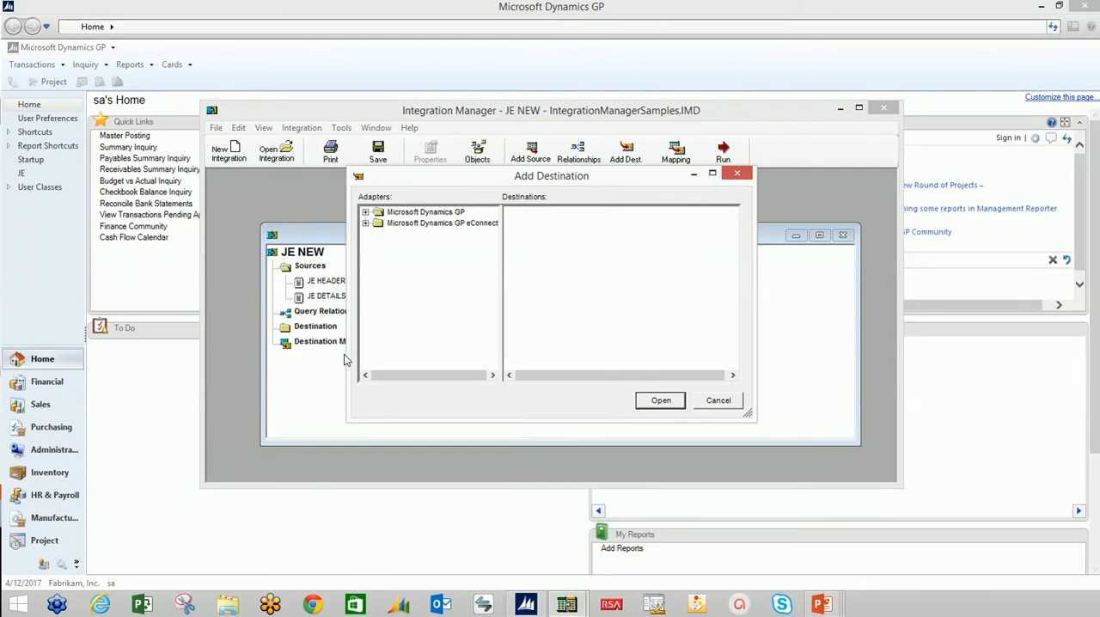
left_click(365, 212)
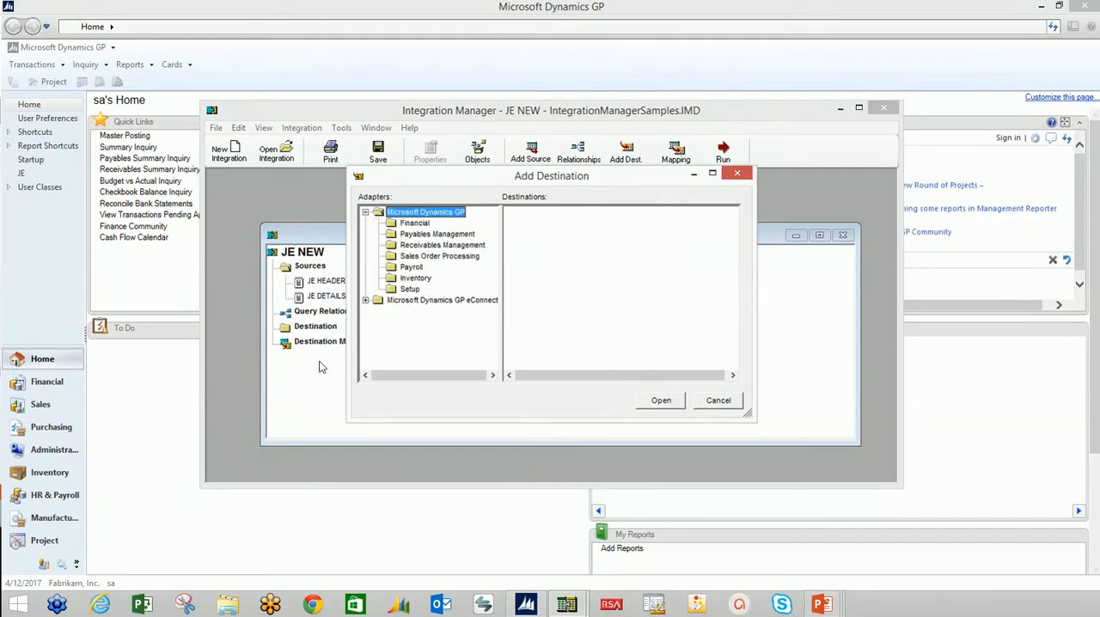
left_click(414, 223)
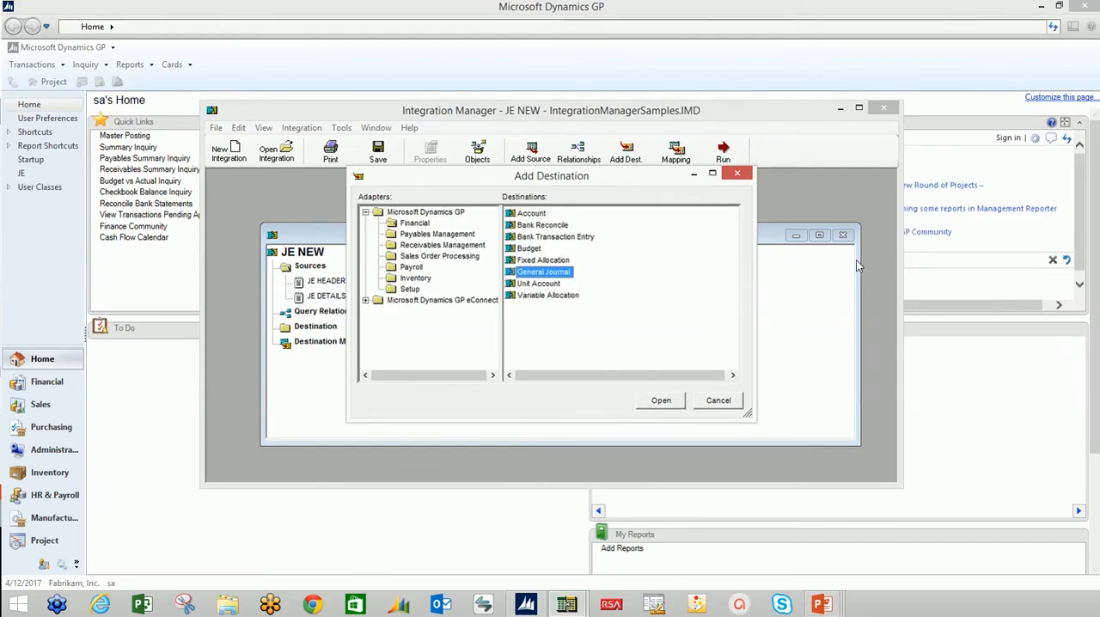
left_click(661, 399)
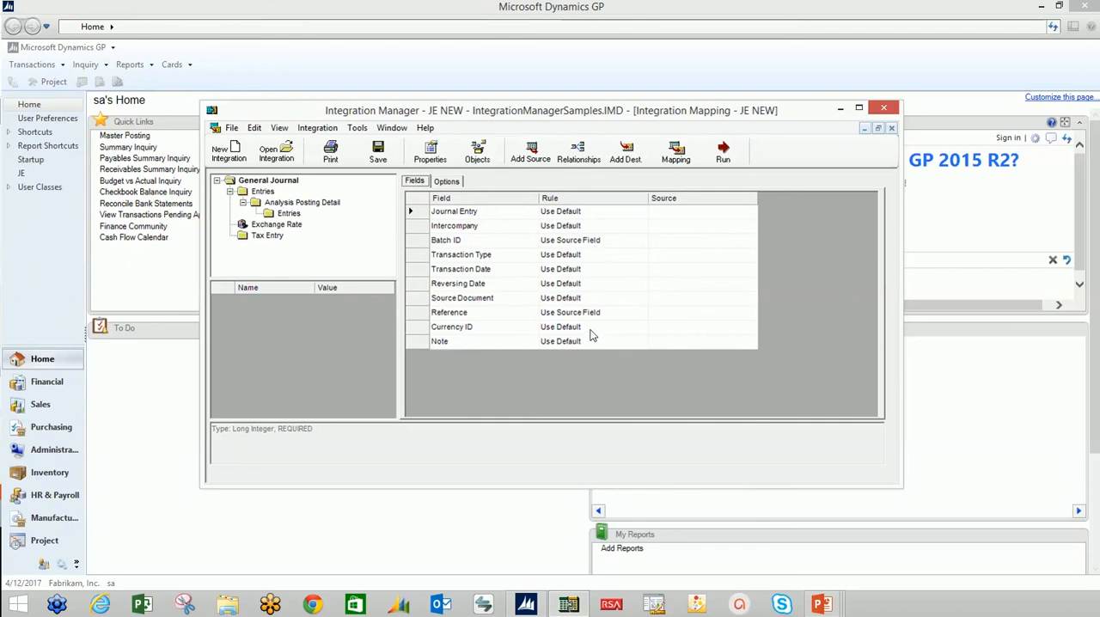
mouse_move(467, 226)
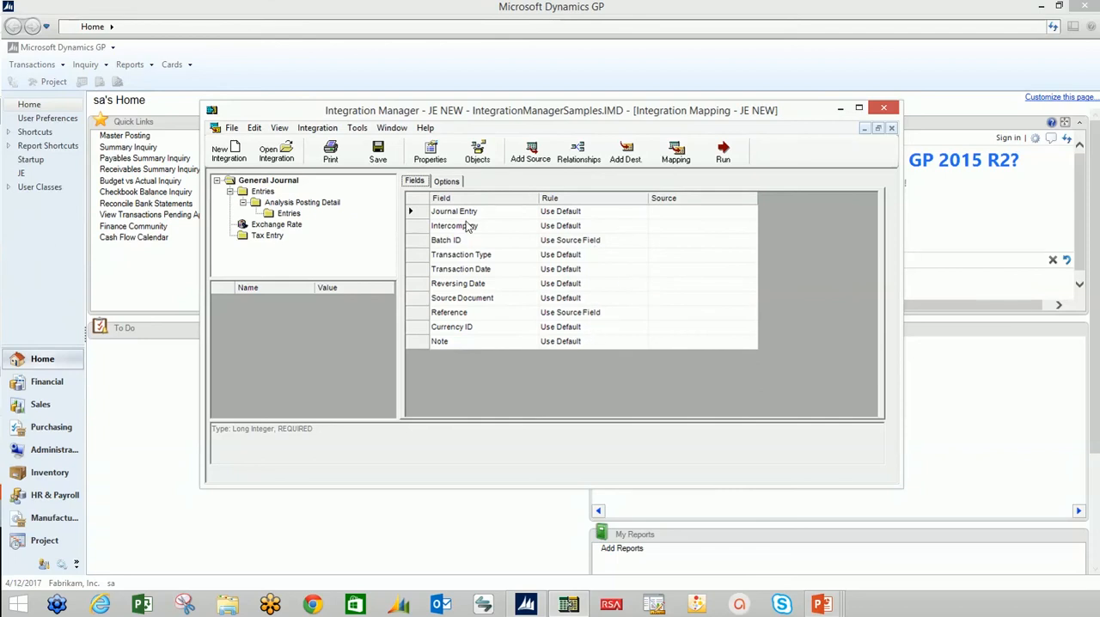
Map the General Journal Batch ID field to the JE HEADER Batch ID column.
left_click(268, 180)
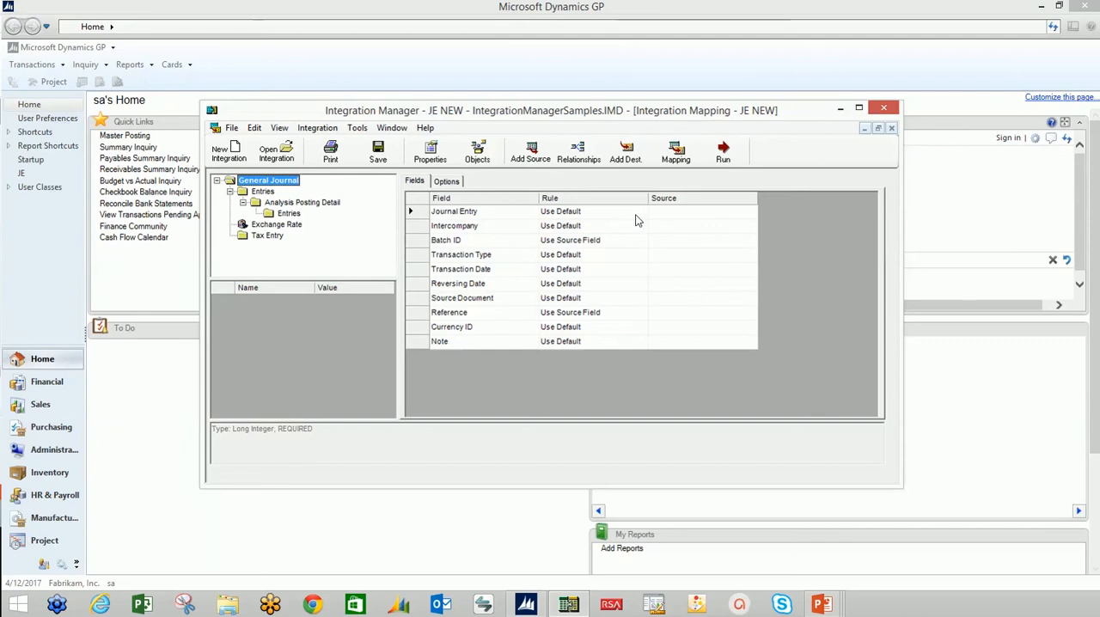
mouse_move(527, 236)
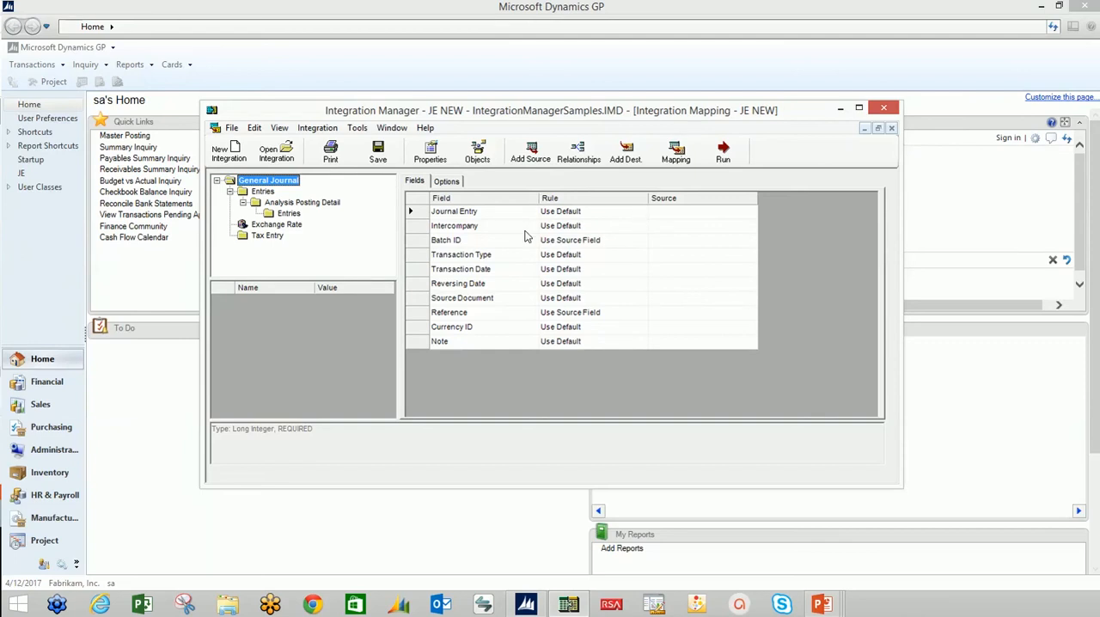
mouse_move(638, 232)
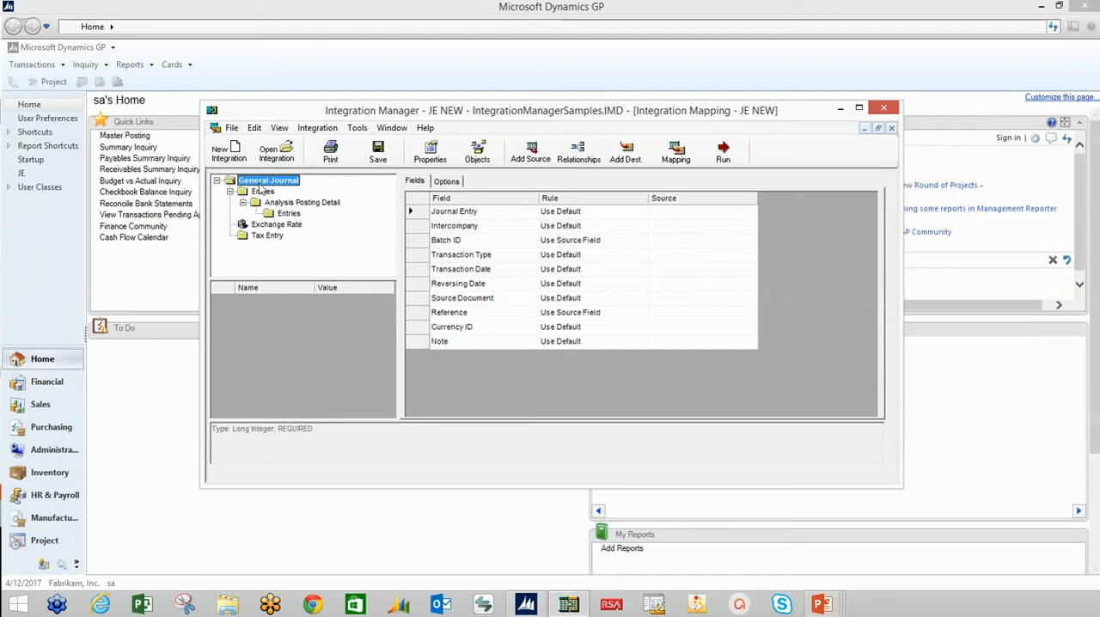
left_click(445, 240)
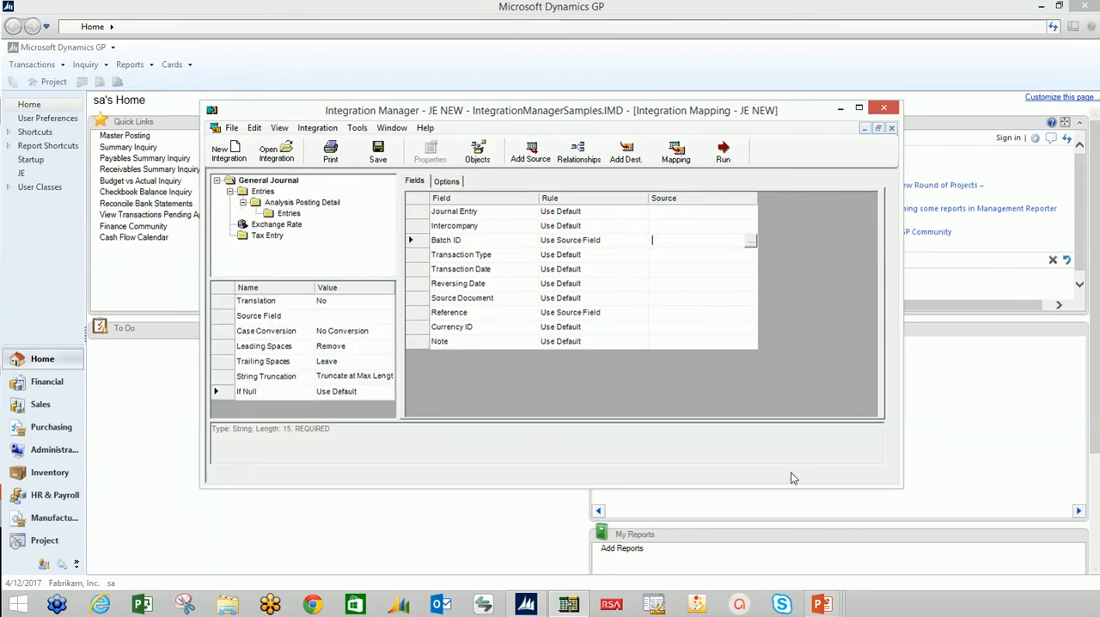
mouse_move(602, 272)
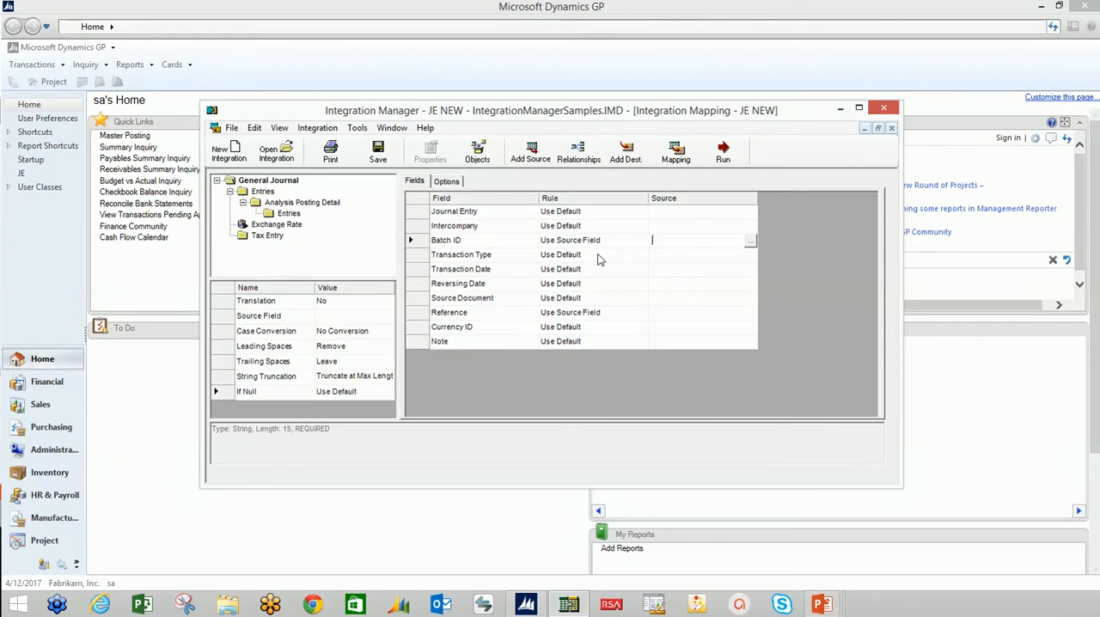
left_click(749, 239)
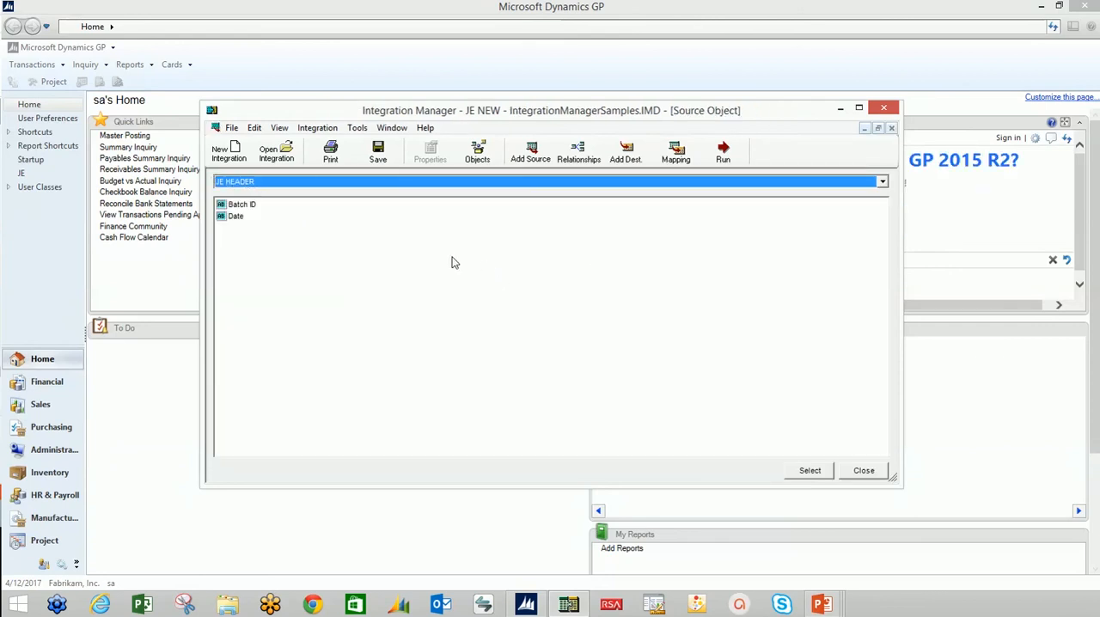
left_click(243, 204)
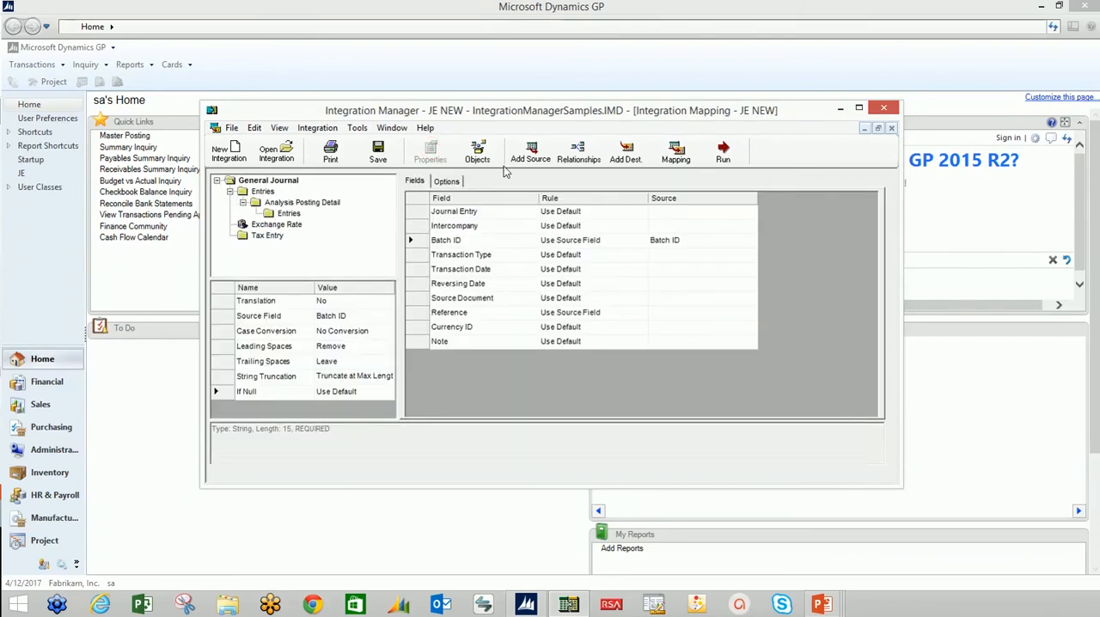
mouse_move(448, 370)
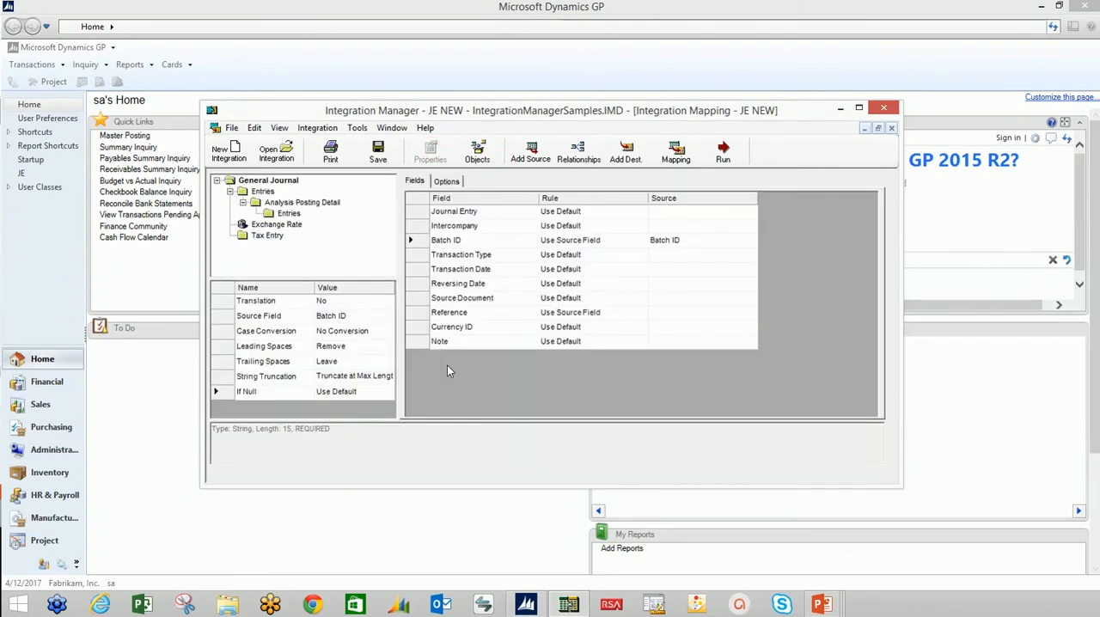
mouse_move(670, 142)
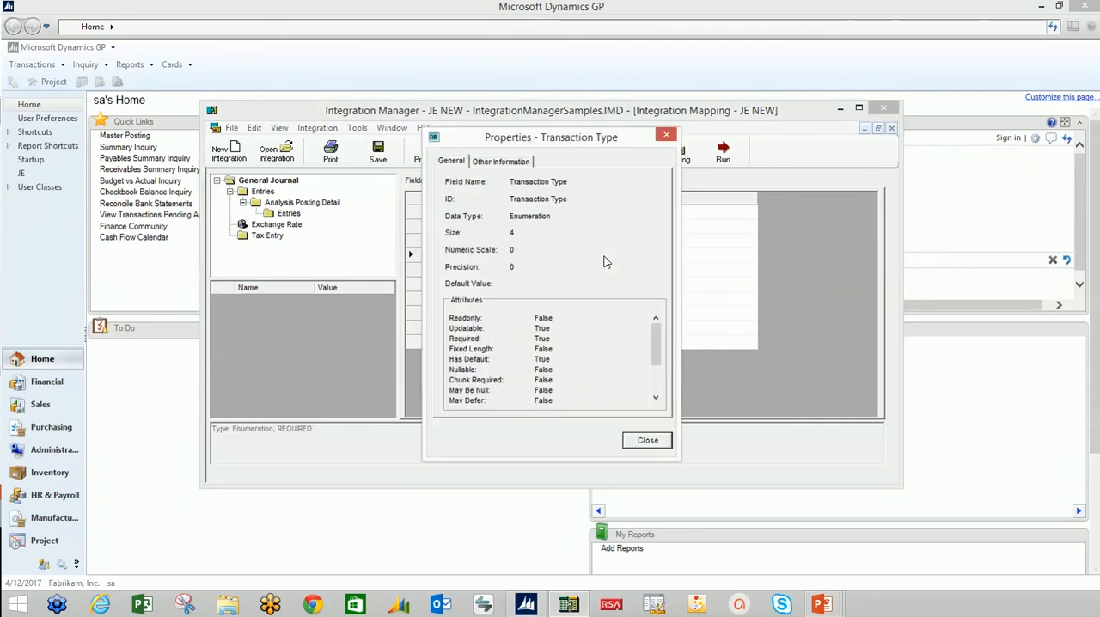
left_click(501, 161)
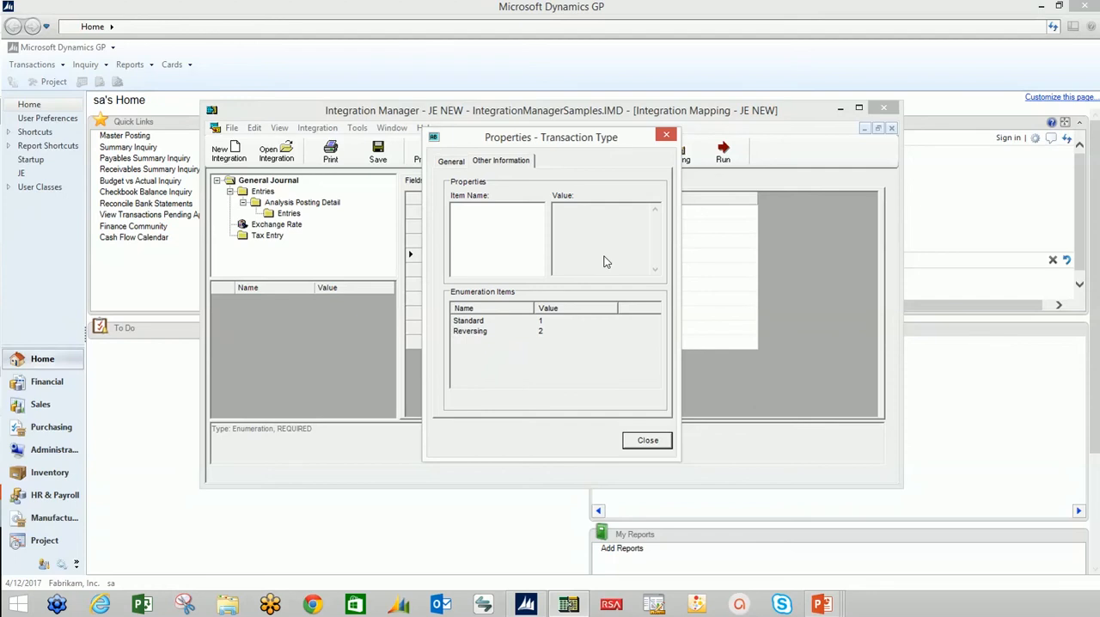
mouse_move(644, 275)
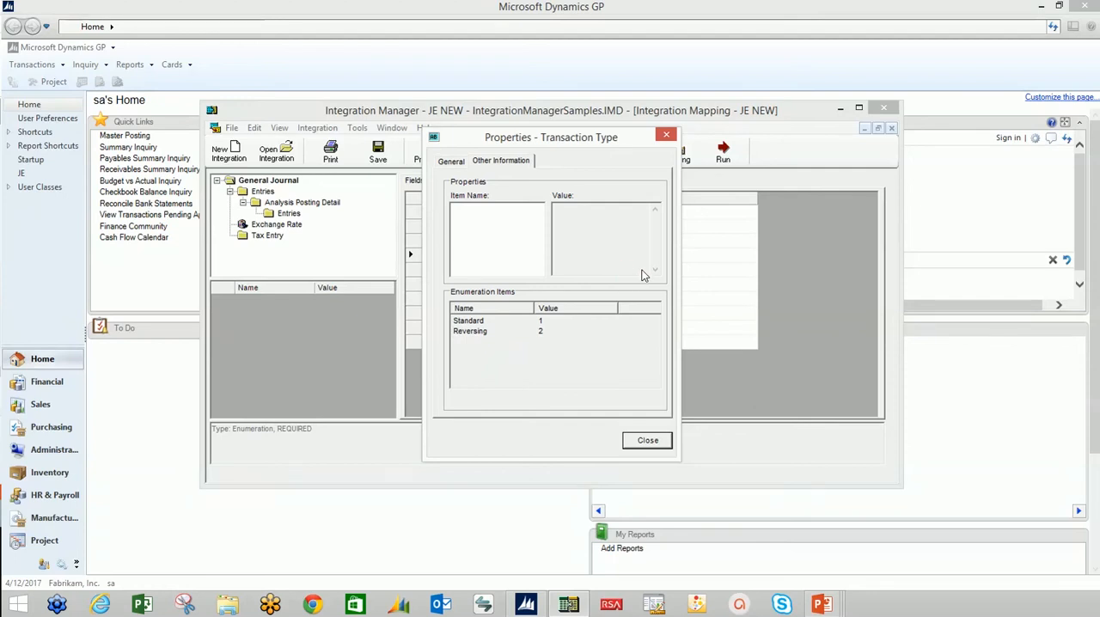
left_click(647, 439)
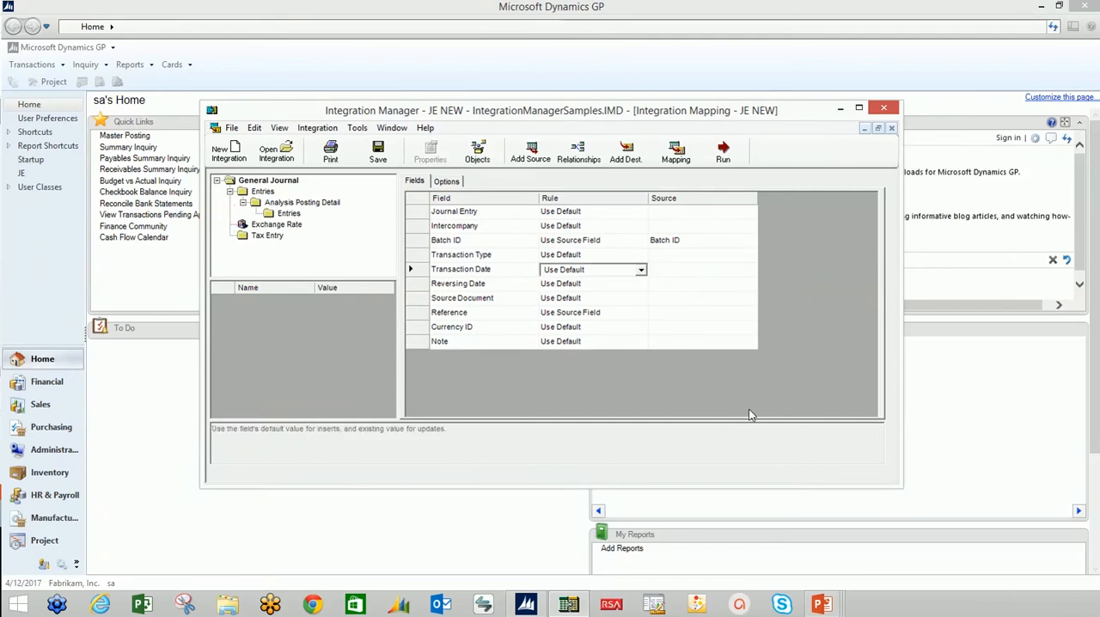
Map Transaction Date to the source Date field and set Reference to the constant JE UPLOAD.
left_click(640, 269)
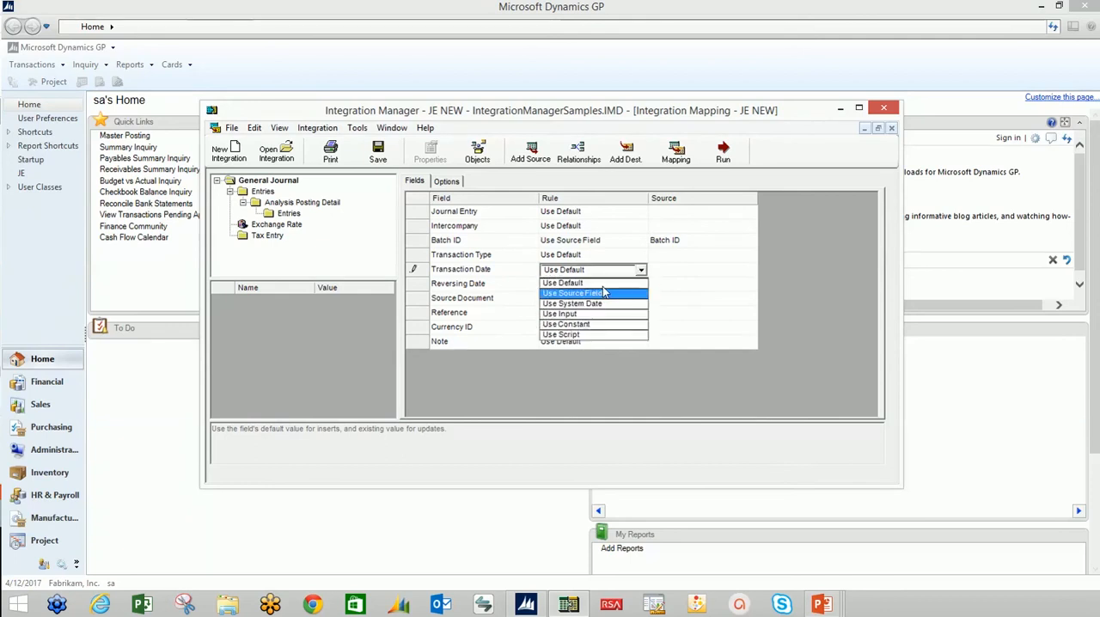
left_click(573, 293)
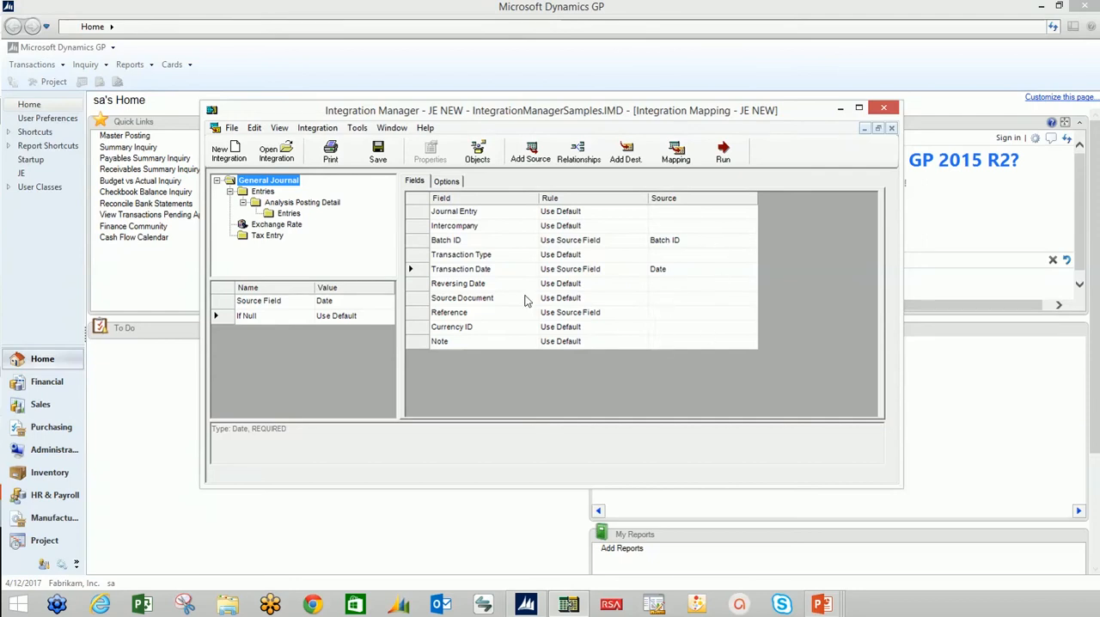
left_click(640, 312)
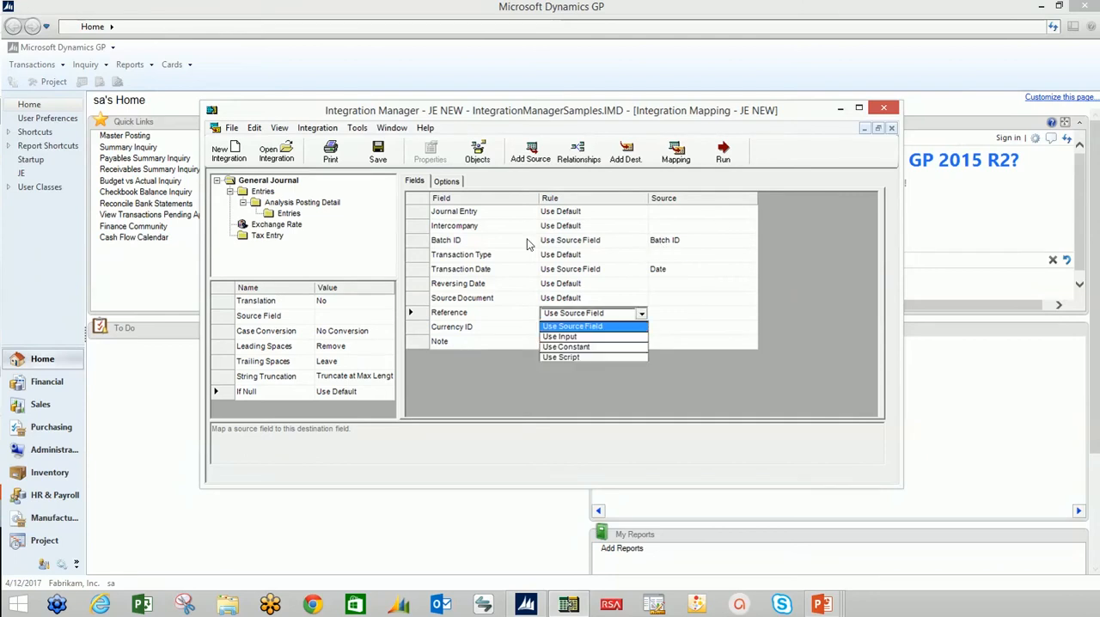
left_click(566, 346)
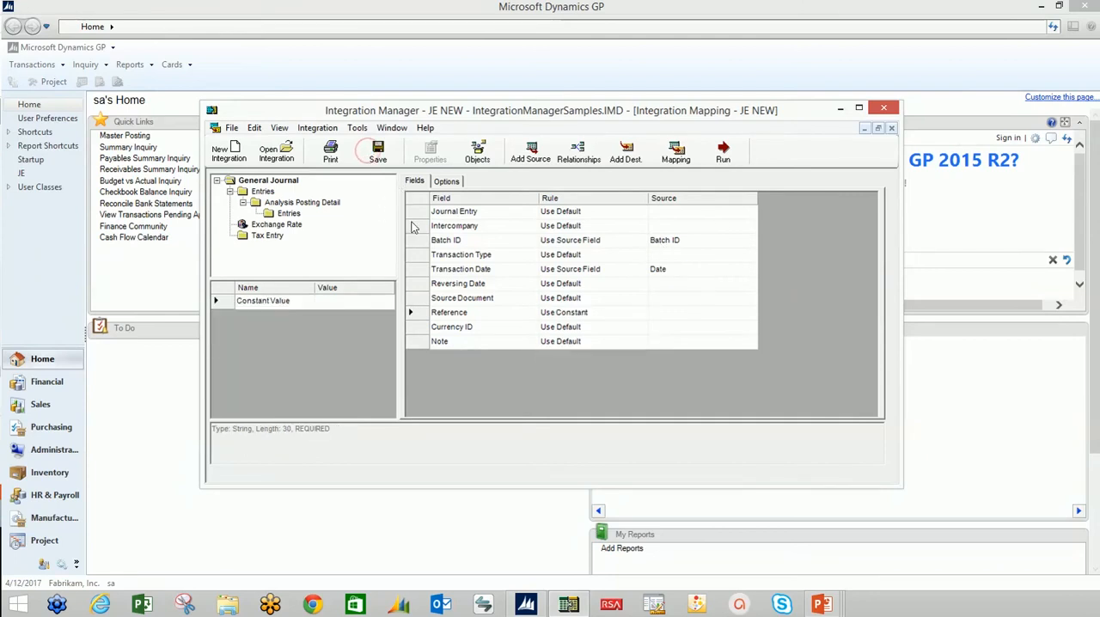
type("JE U")
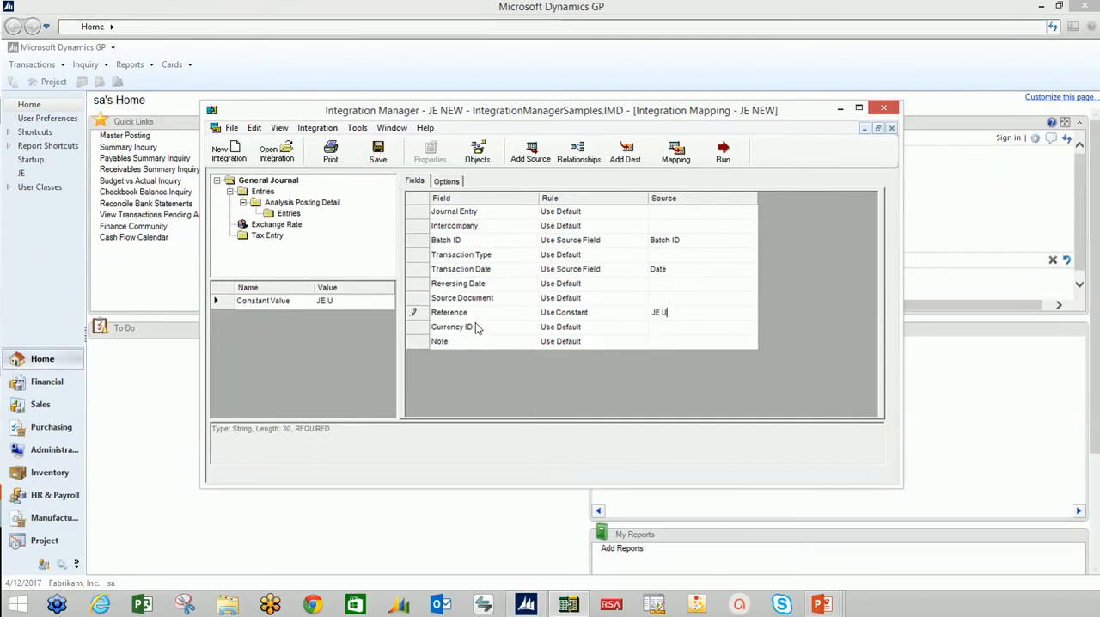
type("PLOAD")
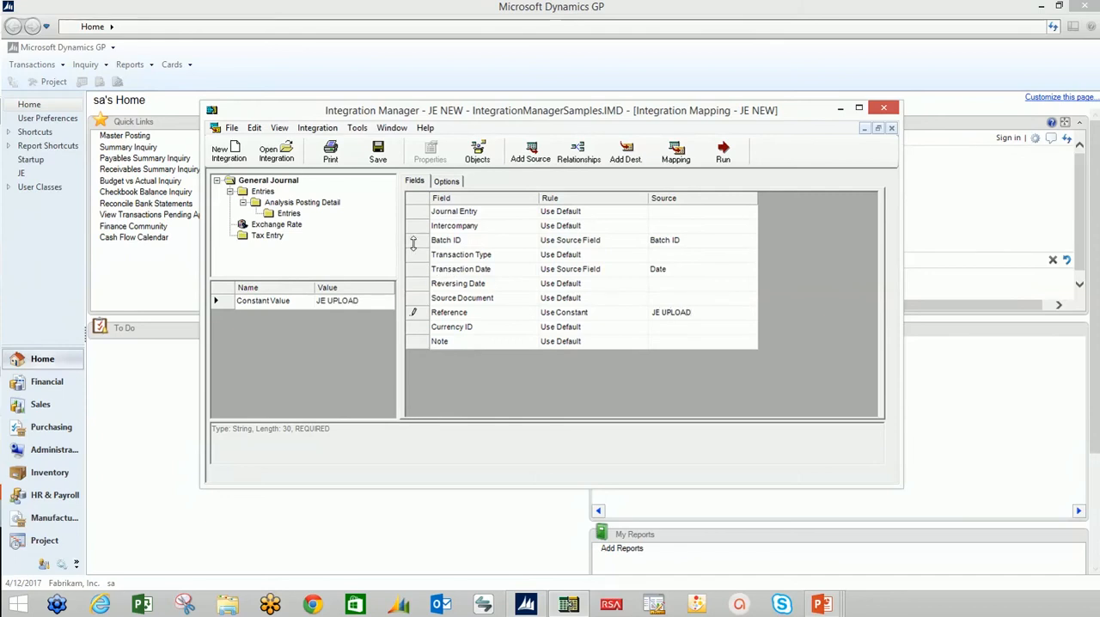
mouse_move(417, 273)
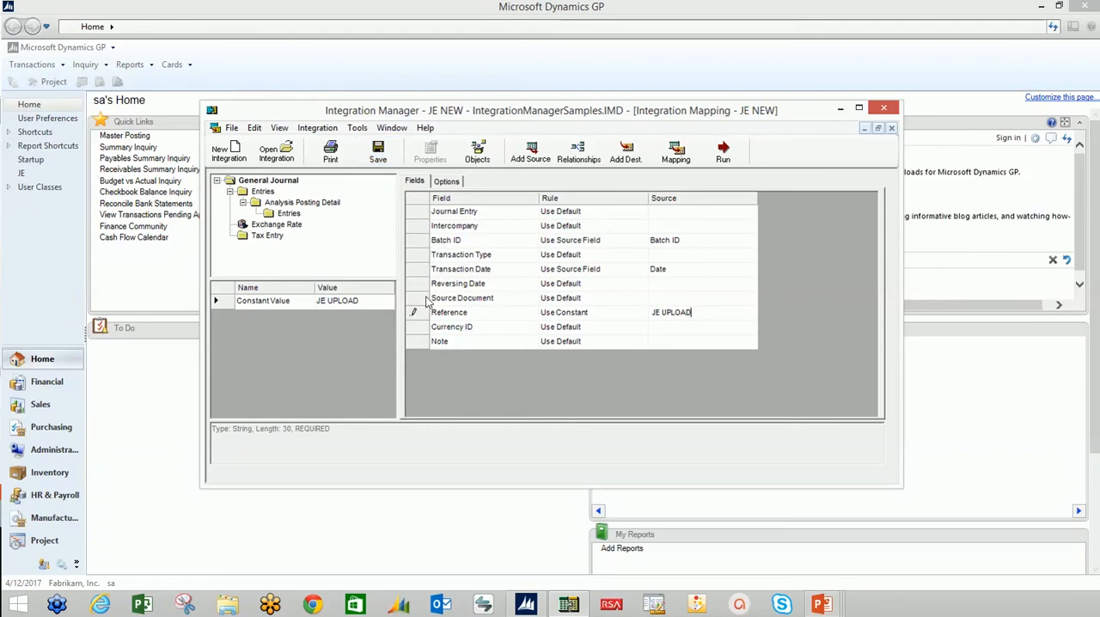
Set the Batch ID field's case conversion to Convert to Upper Case.
left_click(445, 240)
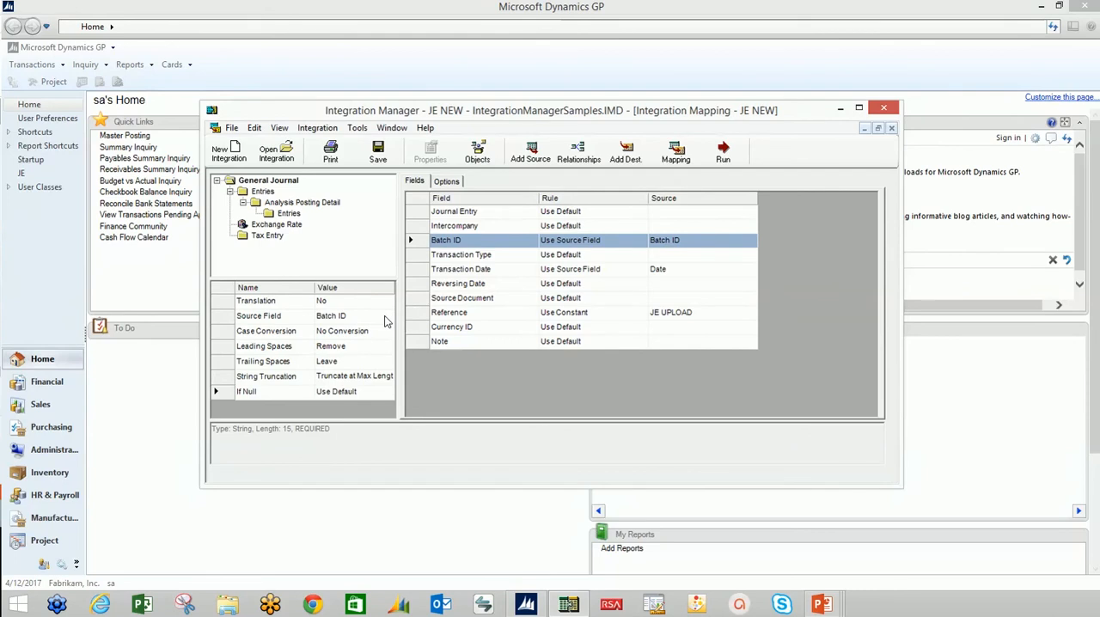
mouse_move(378, 306)
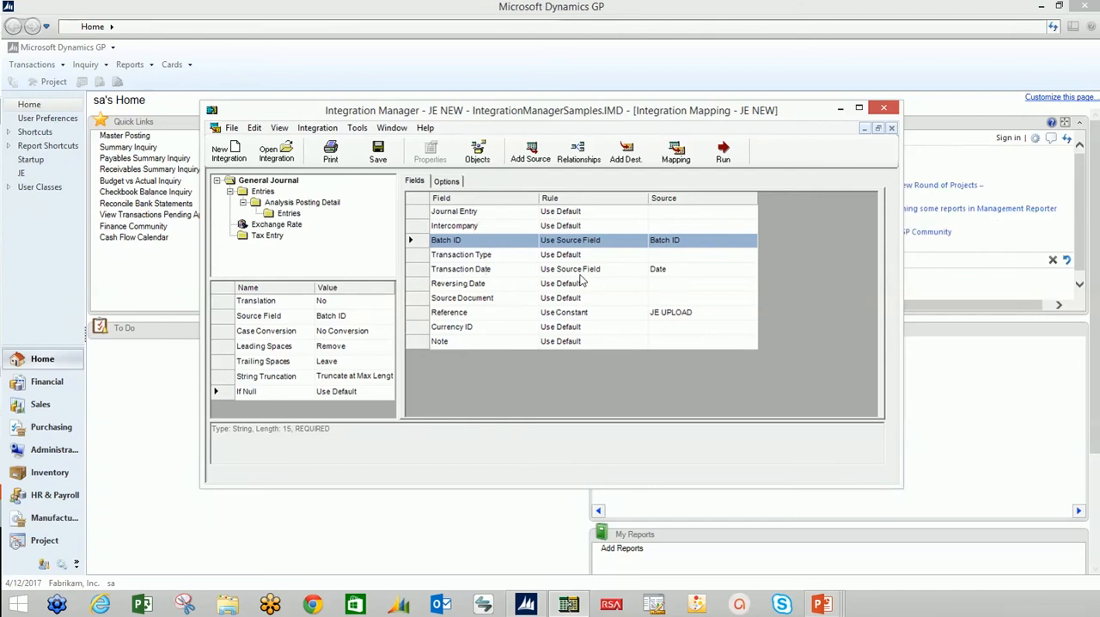
mouse_move(625, 280)
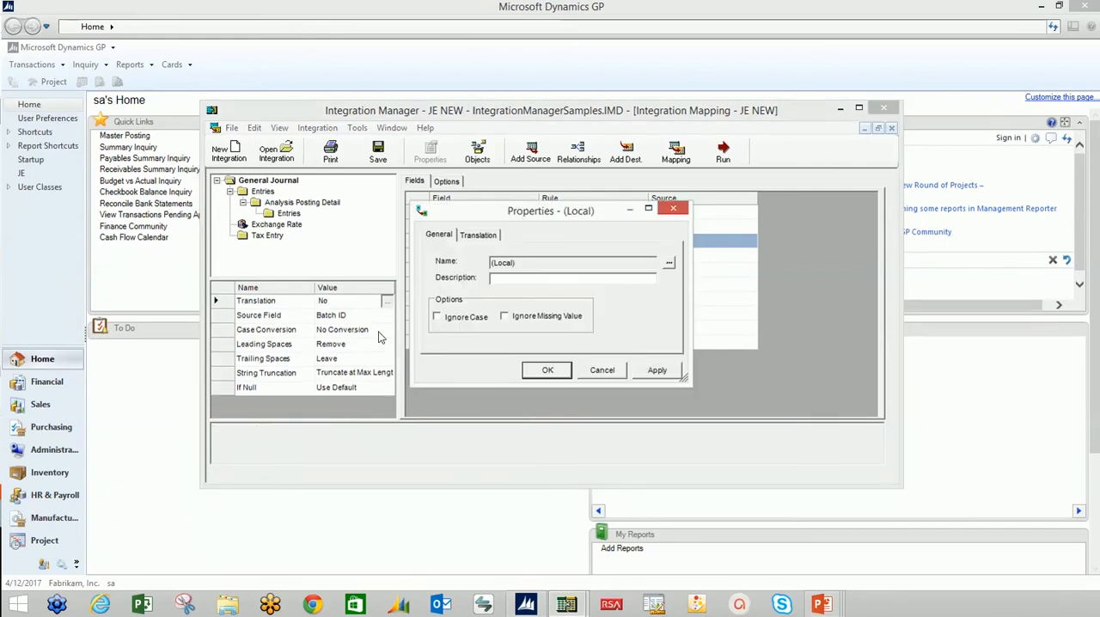
left_click(478, 234)
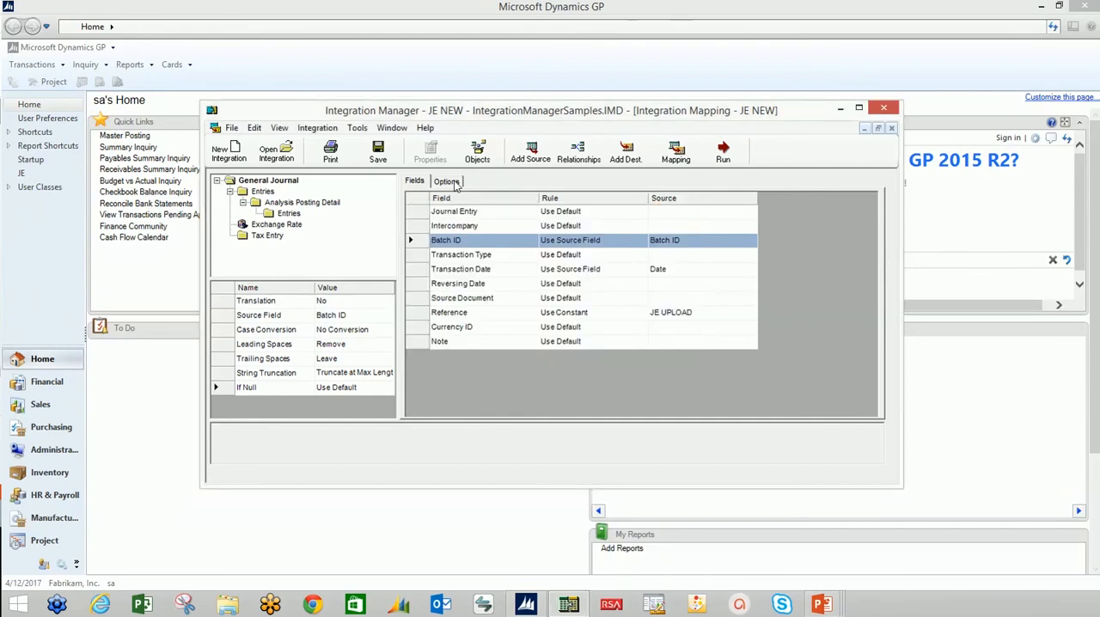
mouse_move(472, 241)
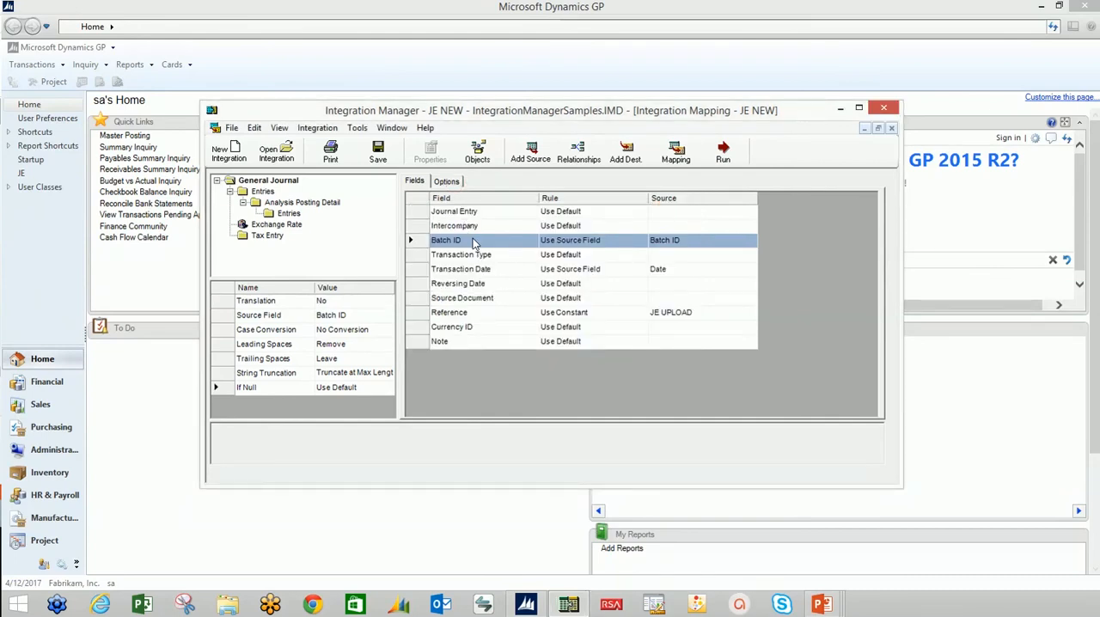
left_click(385, 331)
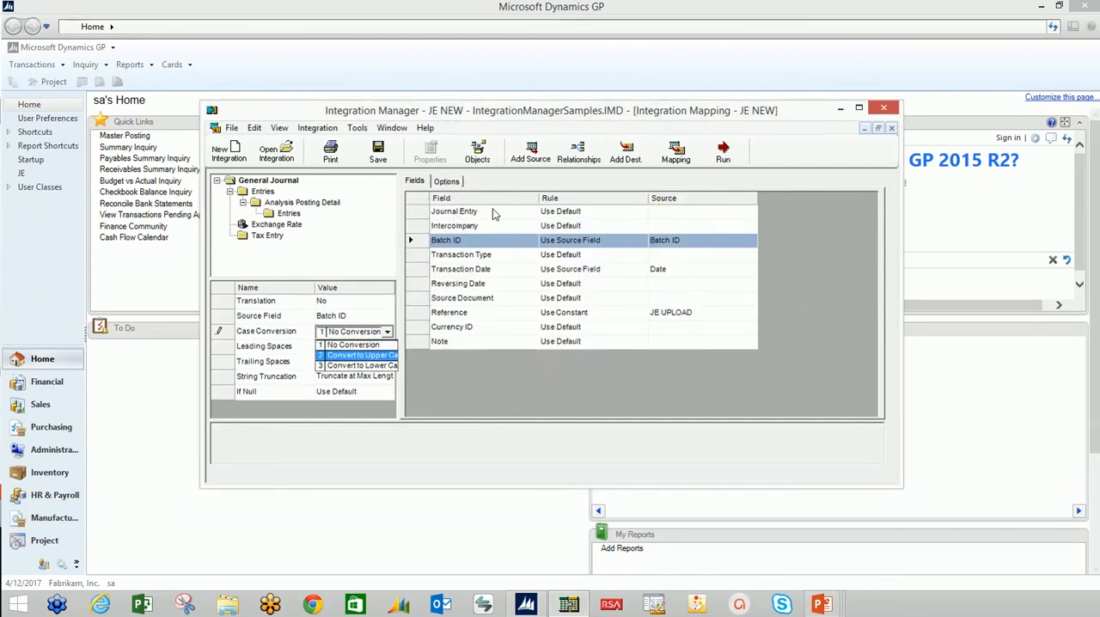
left_click(361, 355)
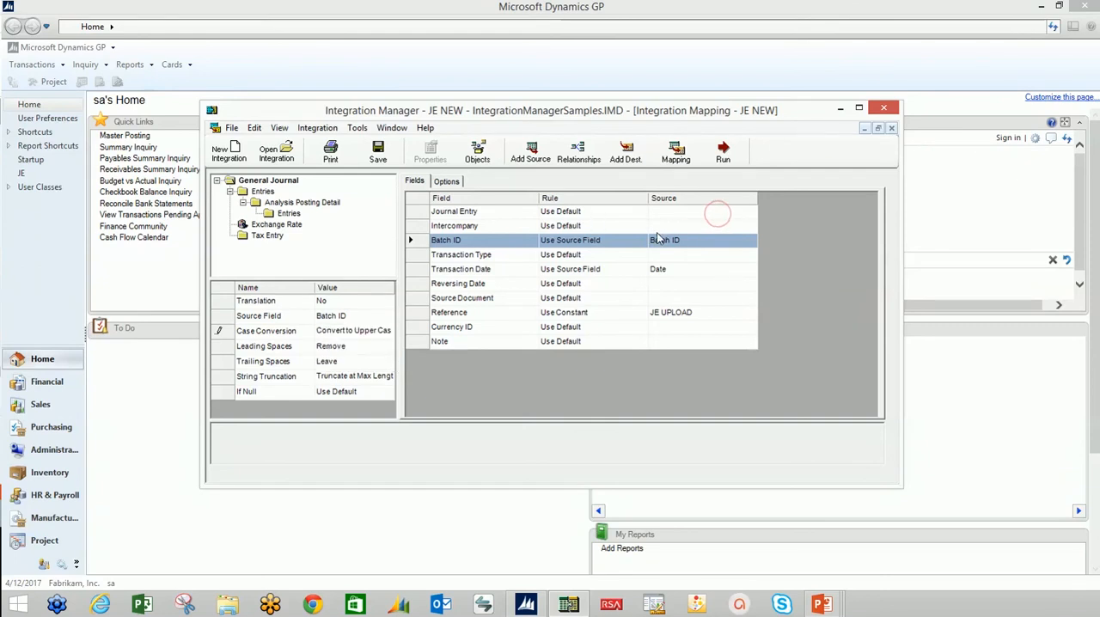
left_click(446, 180)
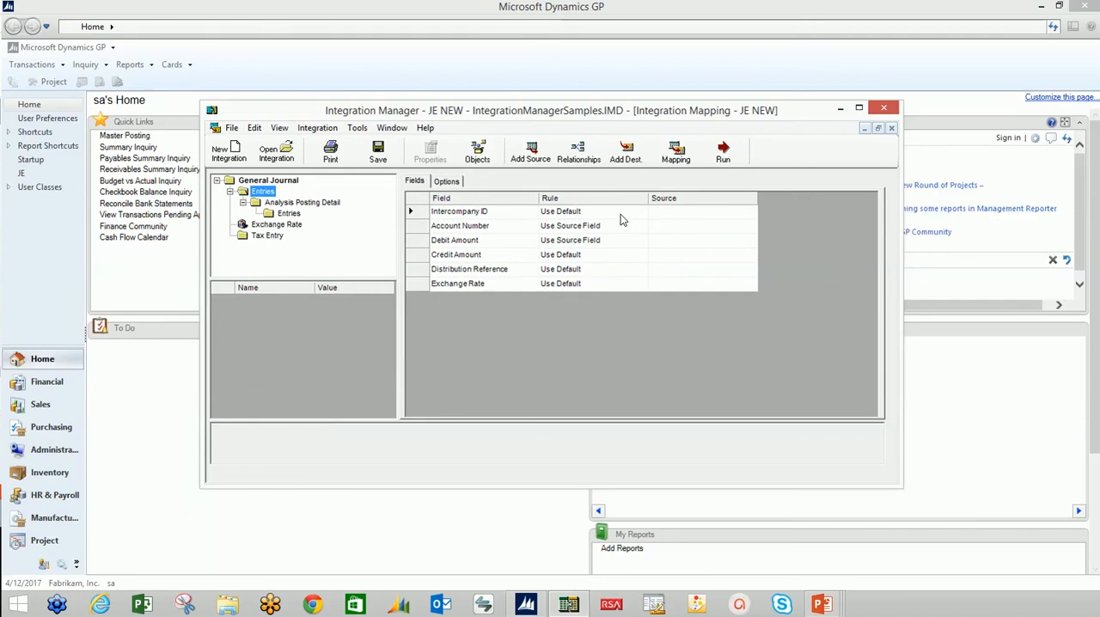
mouse_move(685, 237)
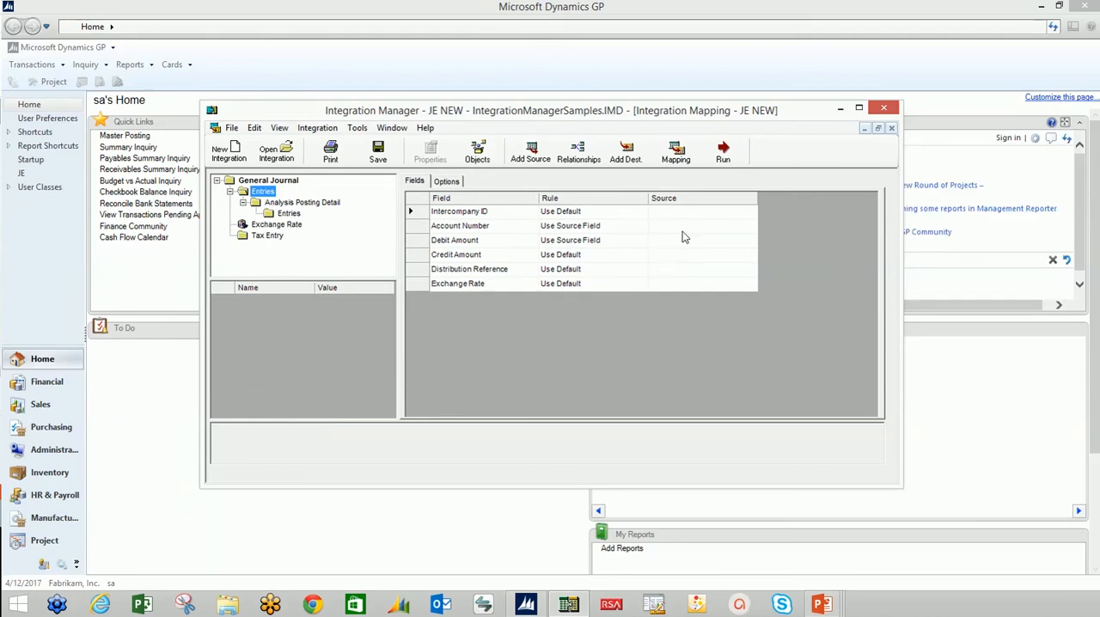
mouse_move(748, 234)
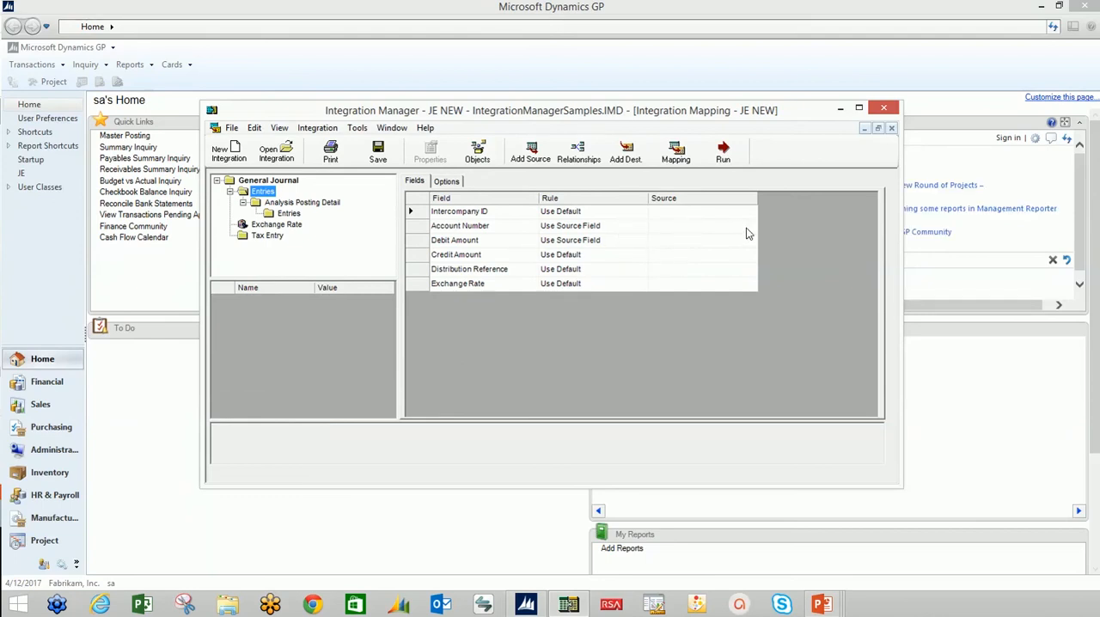
mouse_move(801, 213)
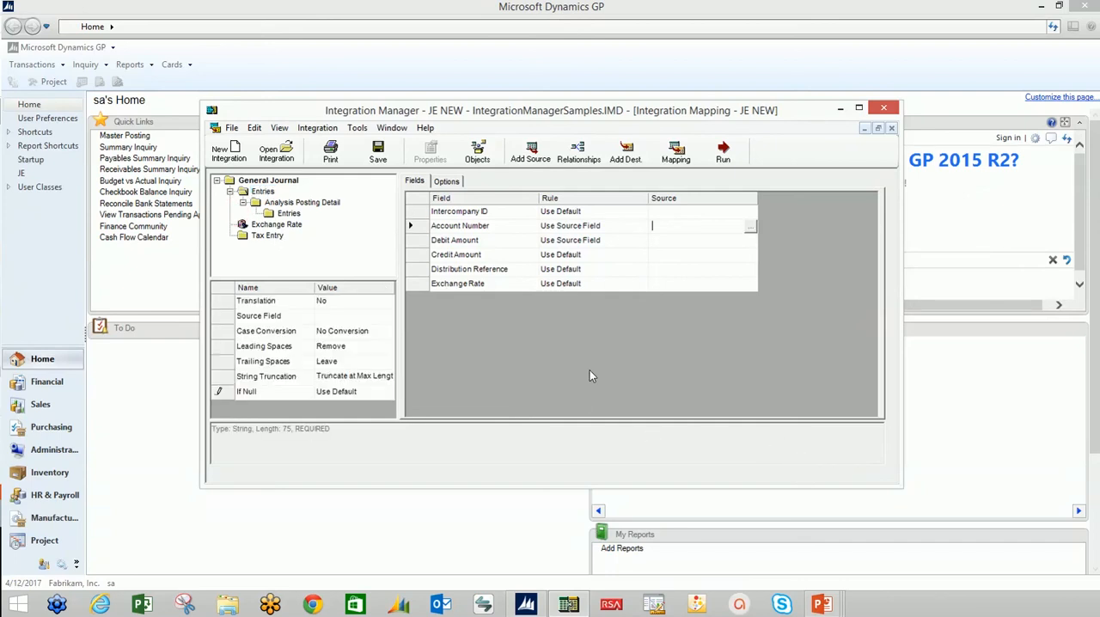
Map Account Number to JE DETAILS Account and the amount fields to the Amount column.
left_click(749, 226)
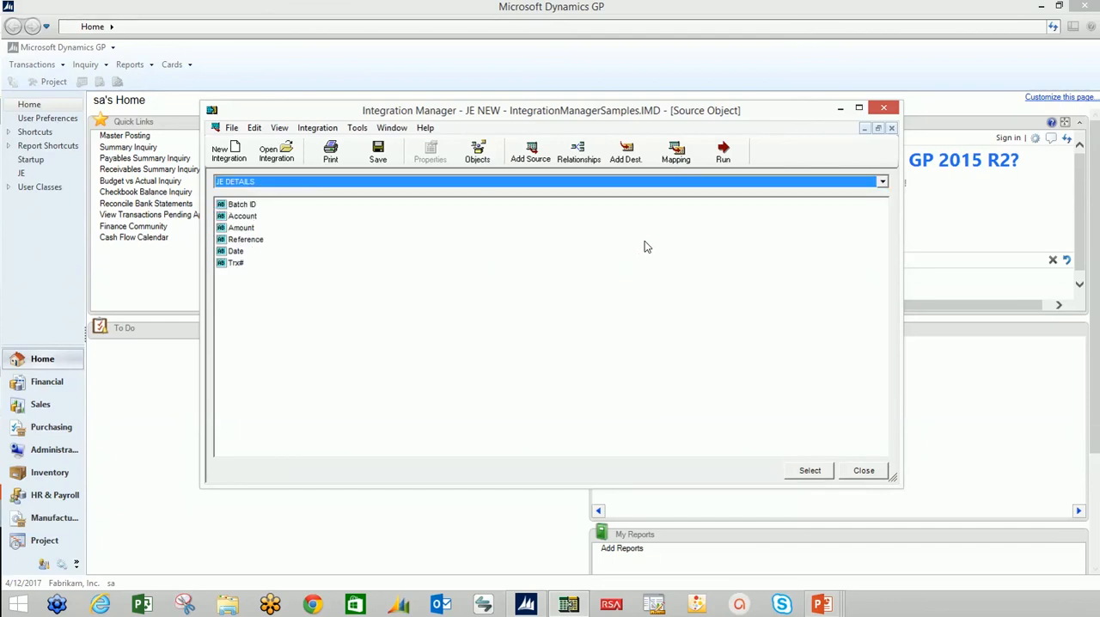
left_click(640, 245)
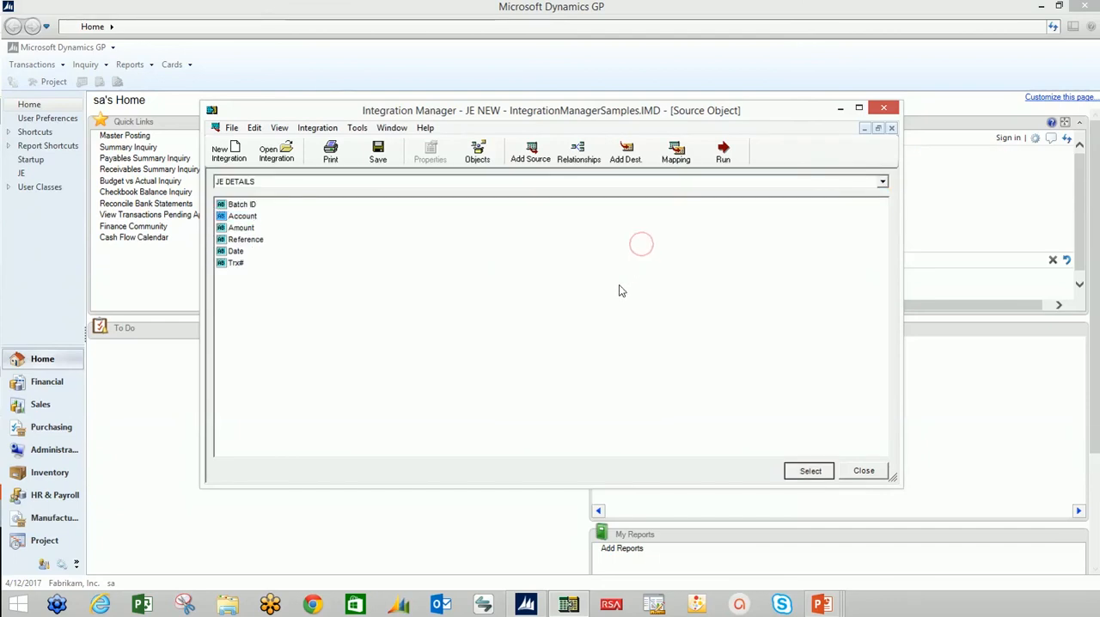
left_click(808, 470)
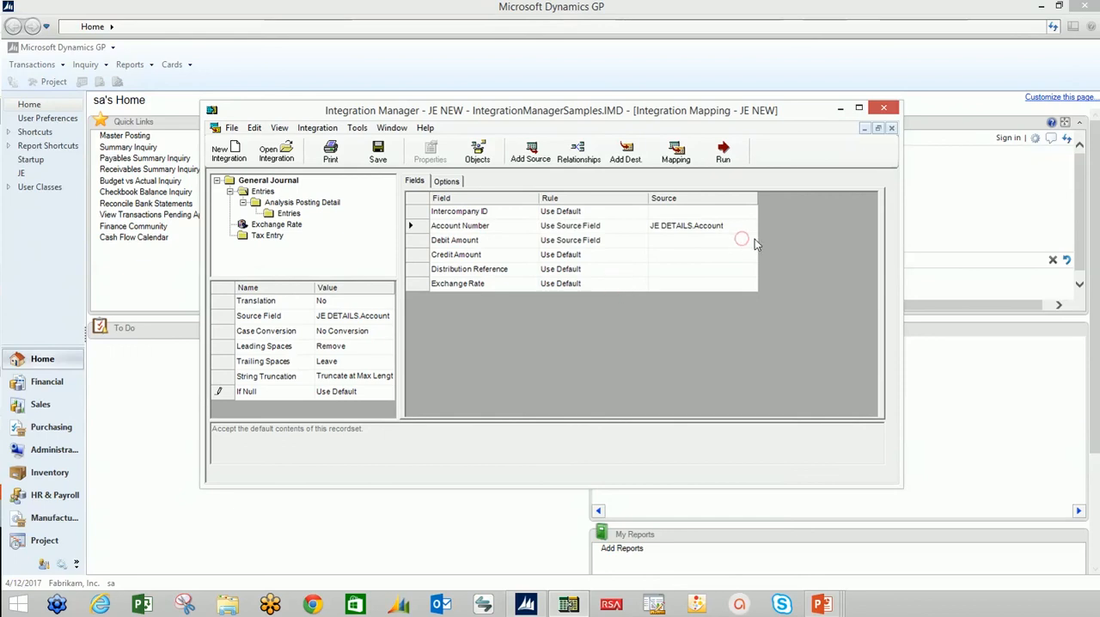
left_click(453, 239)
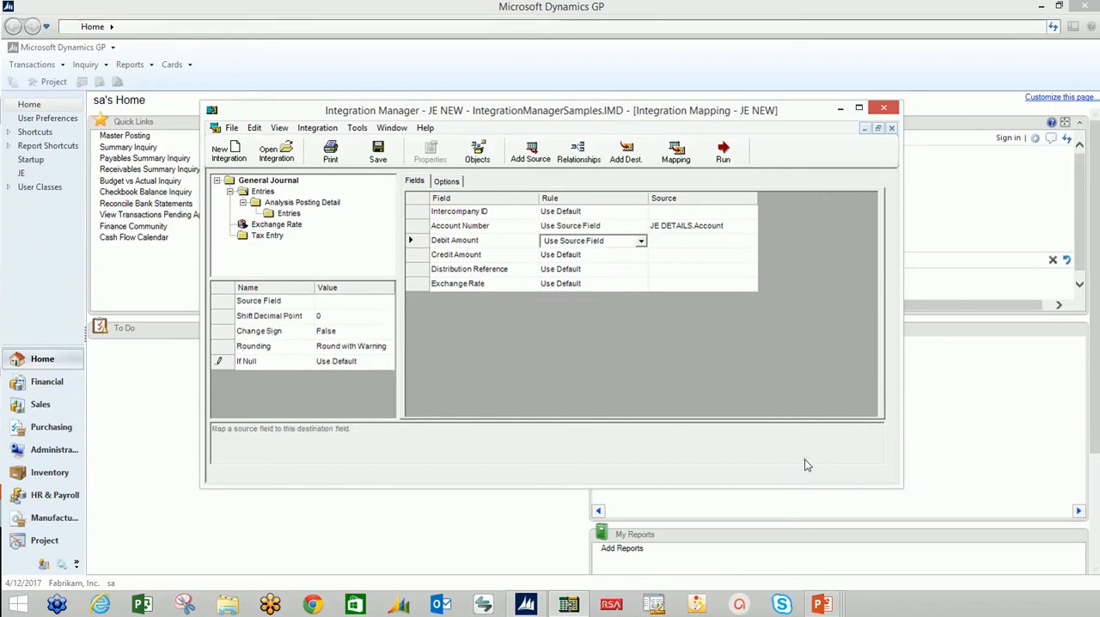
mouse_move(638, 273)
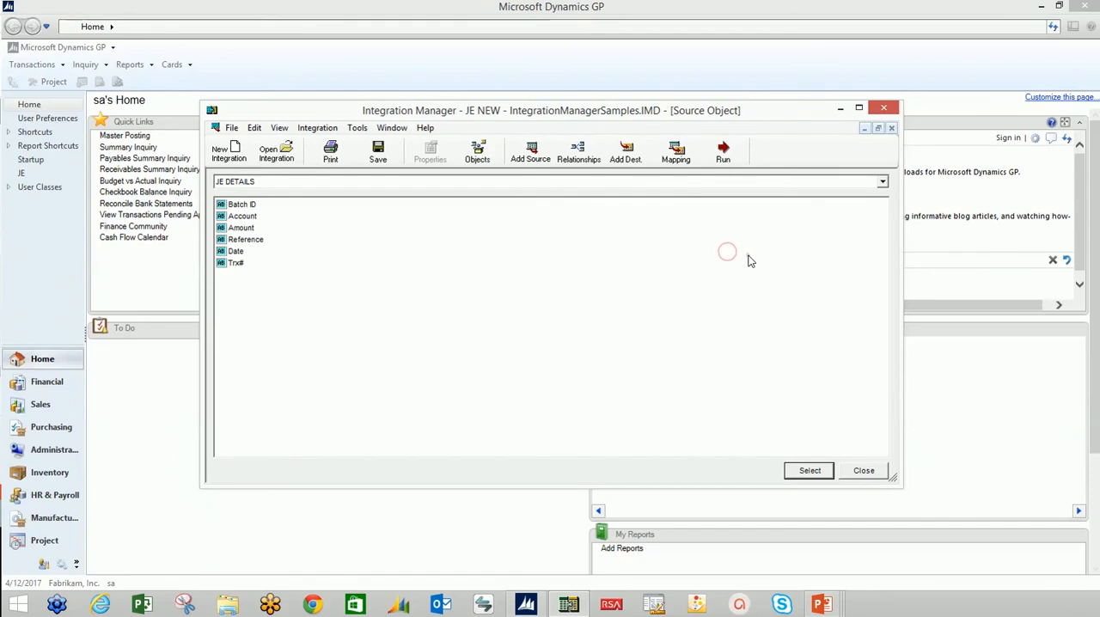
left_click(240, 228)
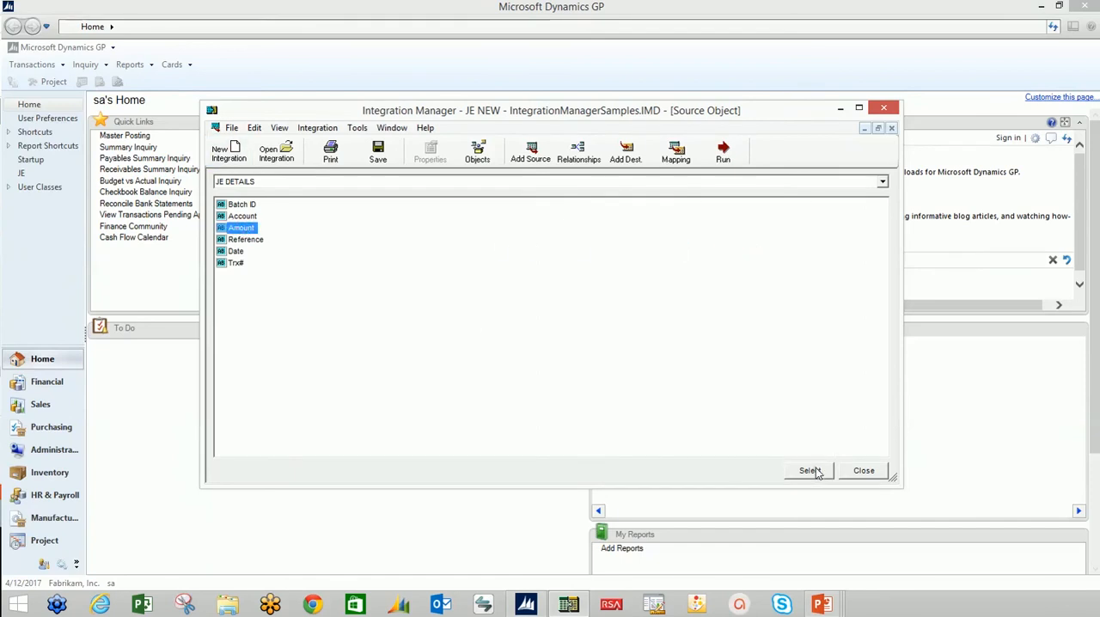
left_click(808, 470)
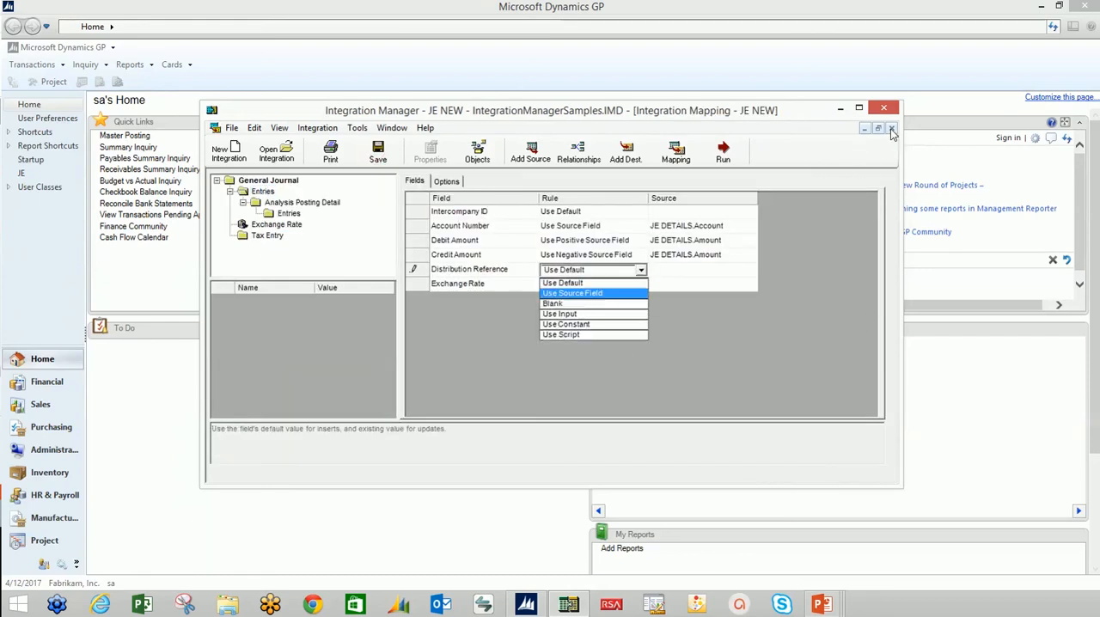
Map Distribution Reference to the JE DETAILS Reference column as a source field.
left_click(572, 293)
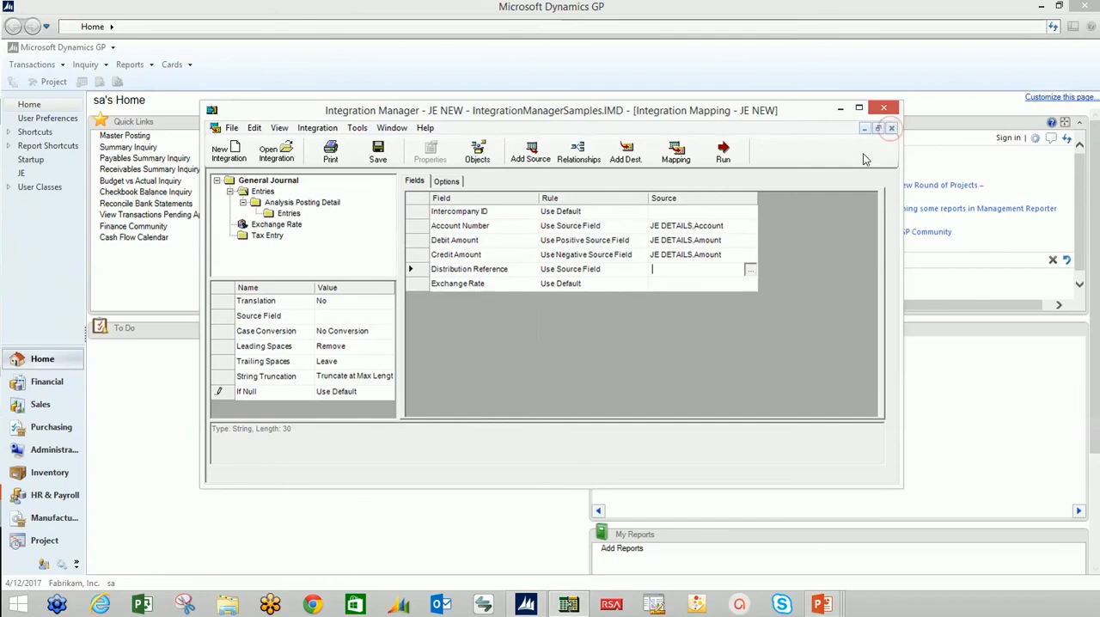
left_click(749, 269)
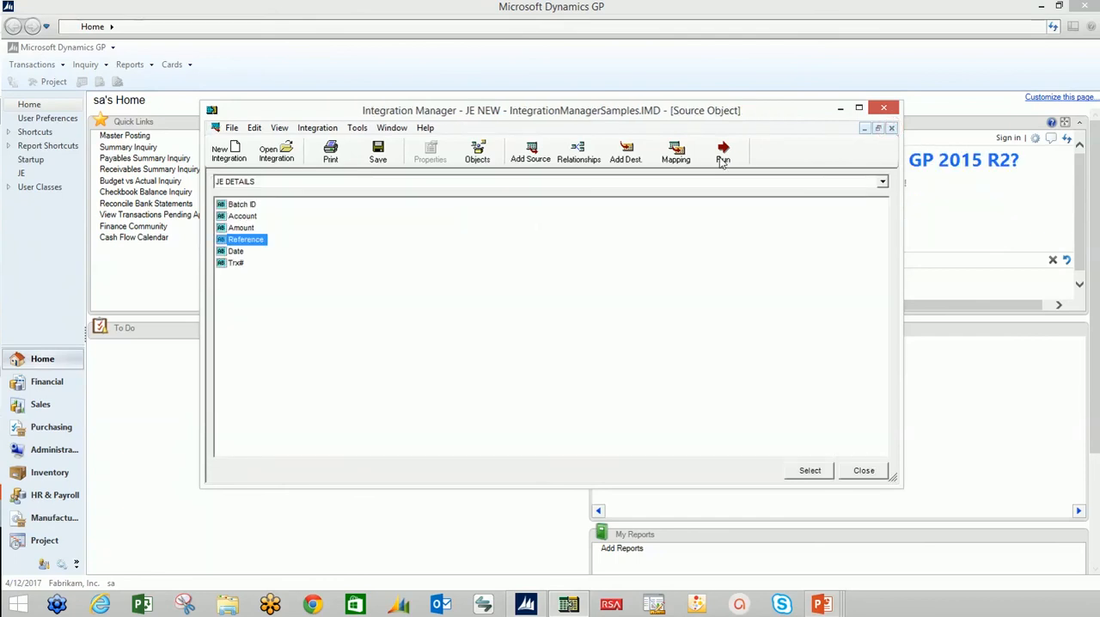
left_click(675, 152)
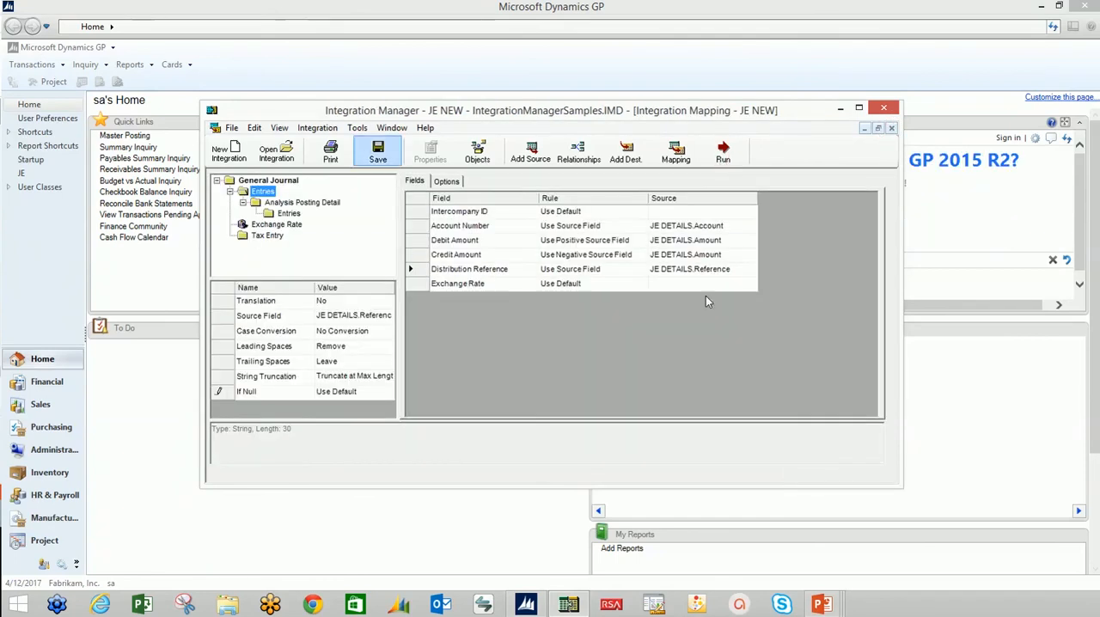
left_click(377, 152)
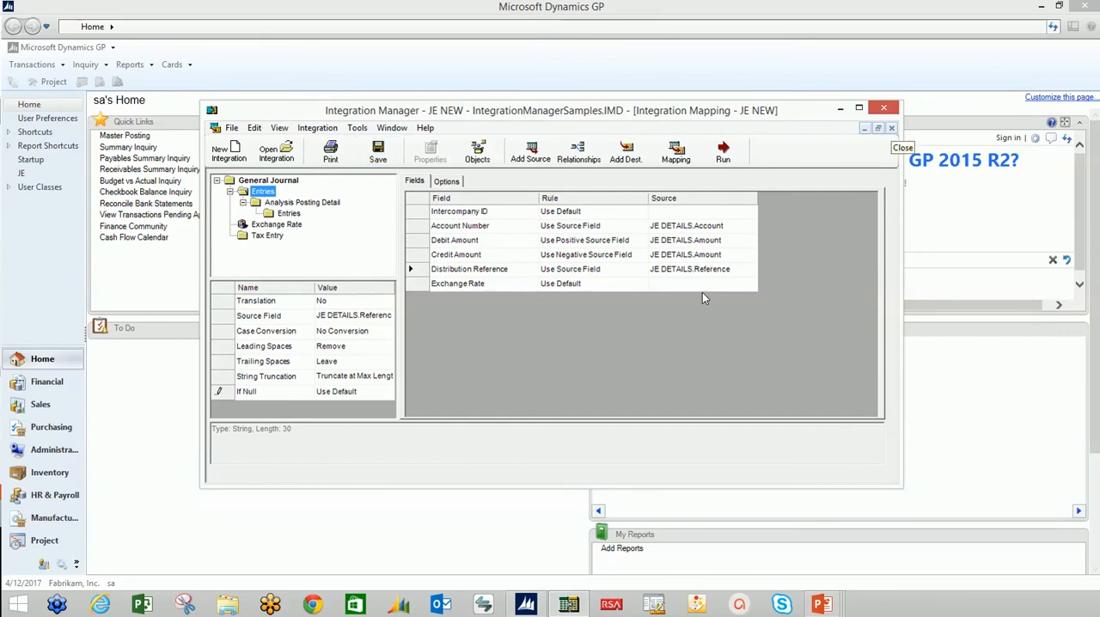
Close the mapping and run JE NEW, dismissing the missing Entries Account Number source field error.
left_click(902, 147)
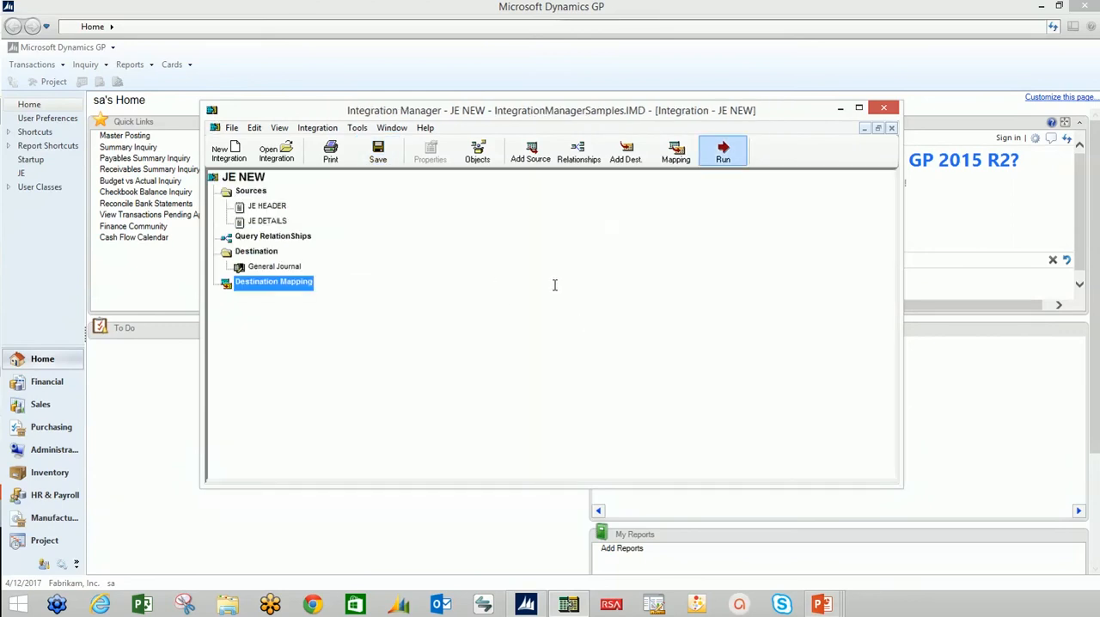
left_click(722, 153)
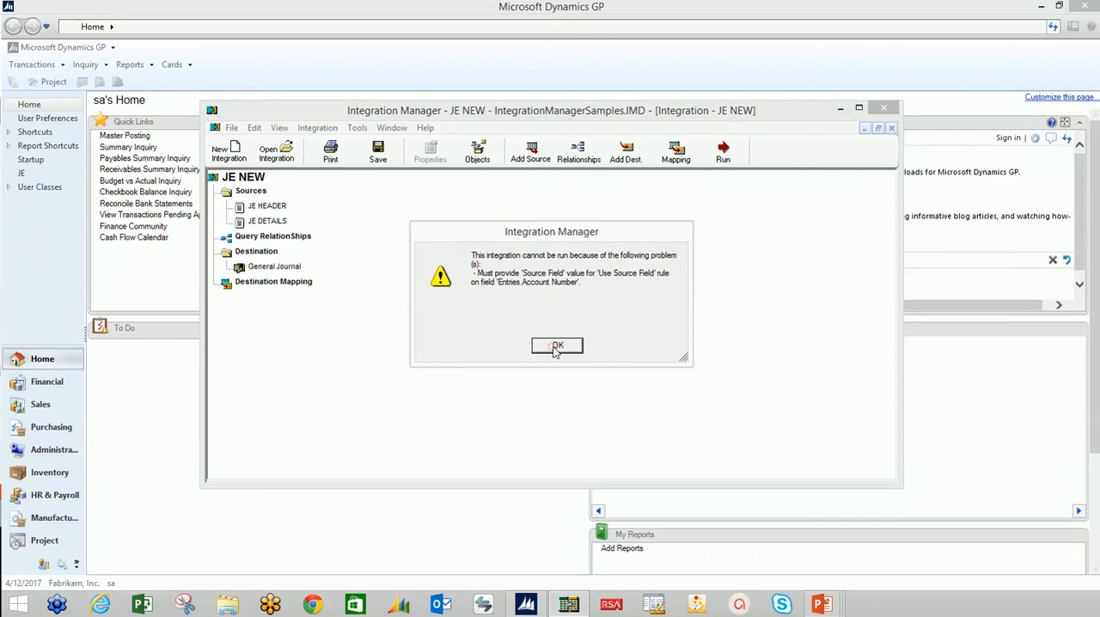
mouse_move(254, 288)
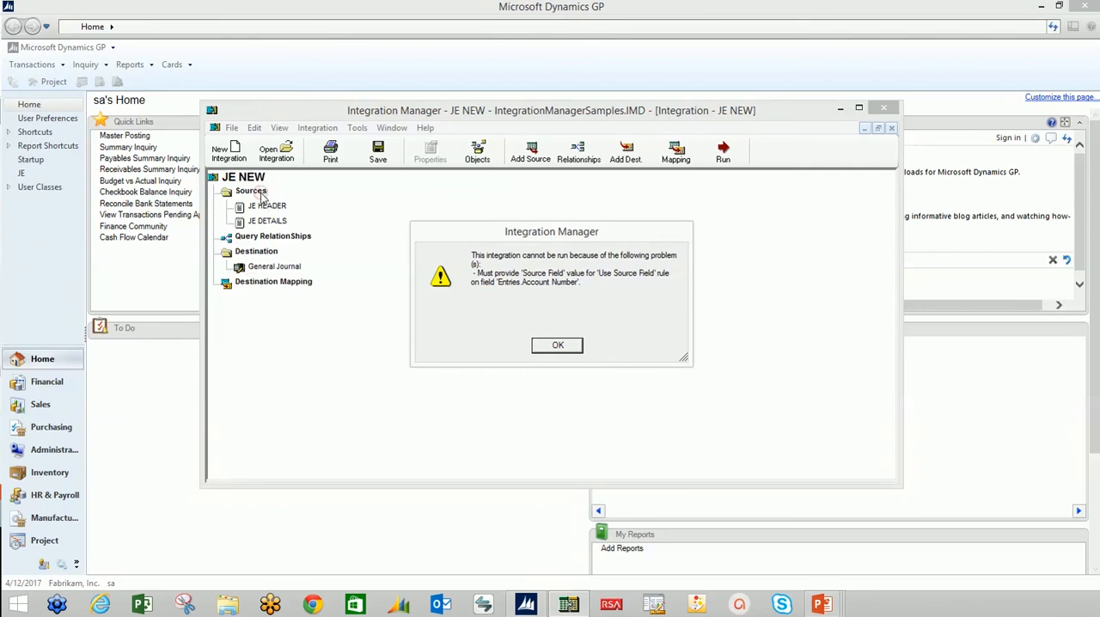
mouse_move(694, 236)
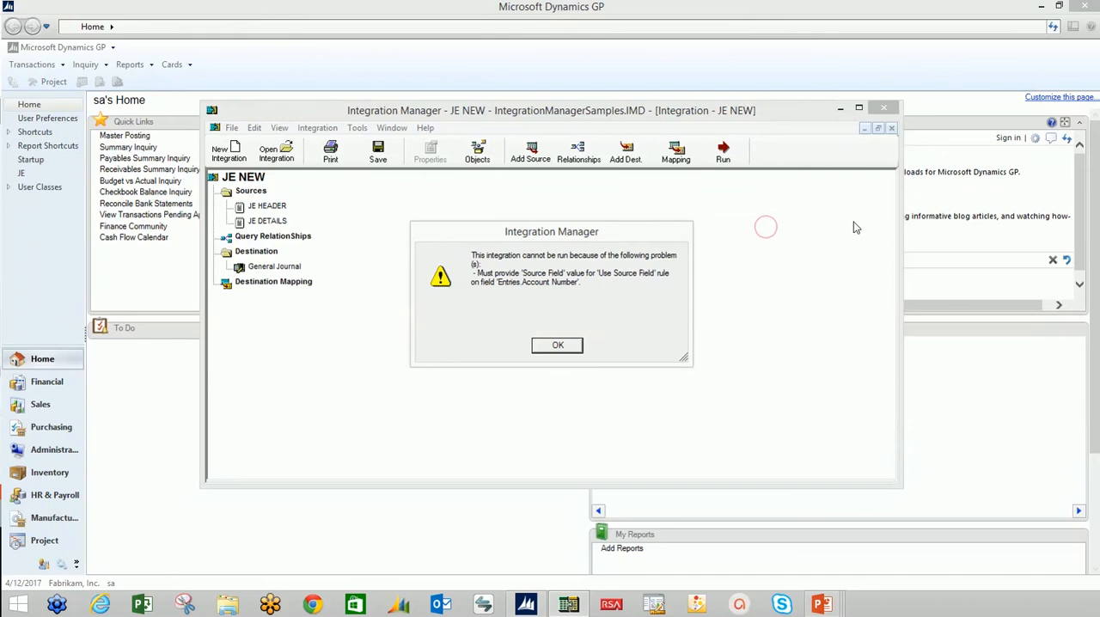
left_click(557, 345)
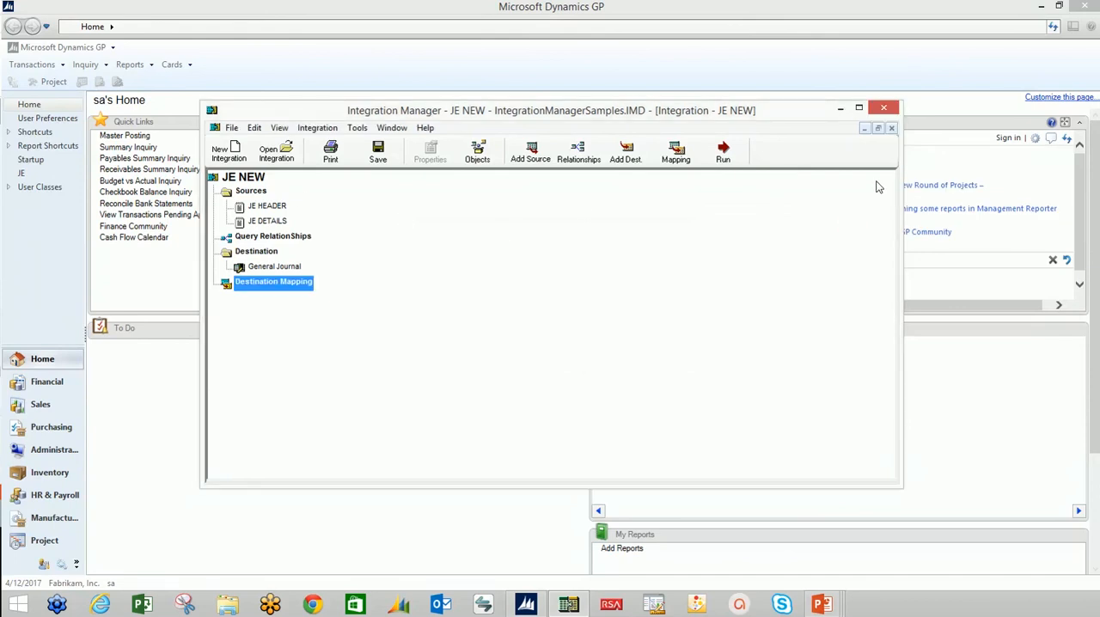
Map Entries Account Number to JE DETAILS.Account in Destination Mapping and close the mapping.
double_click(273, 281)
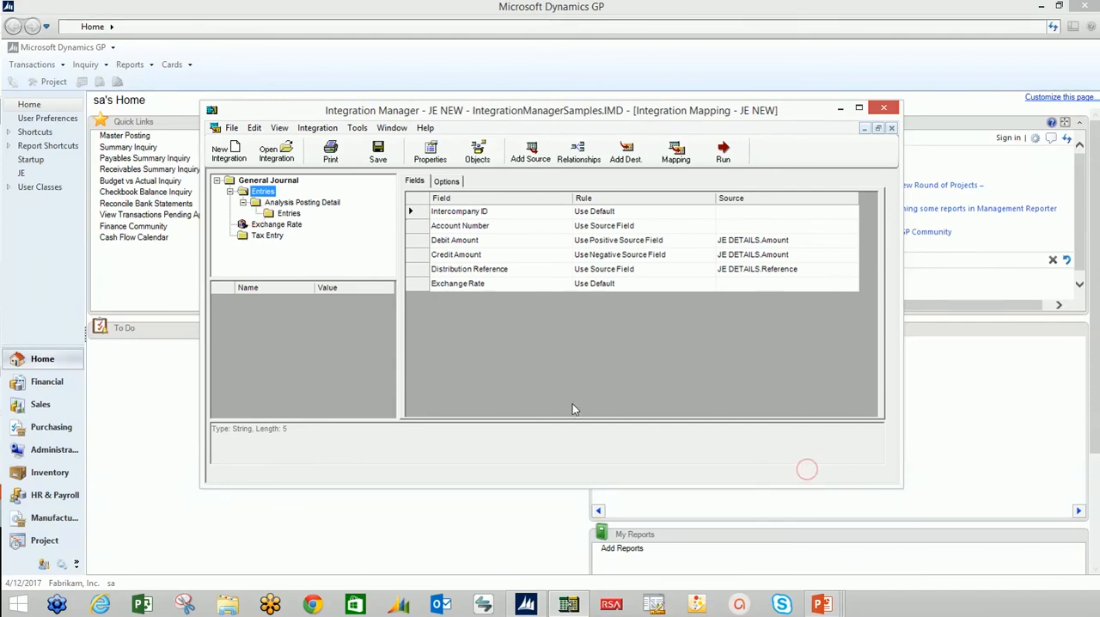
mouse_move(565, 257)
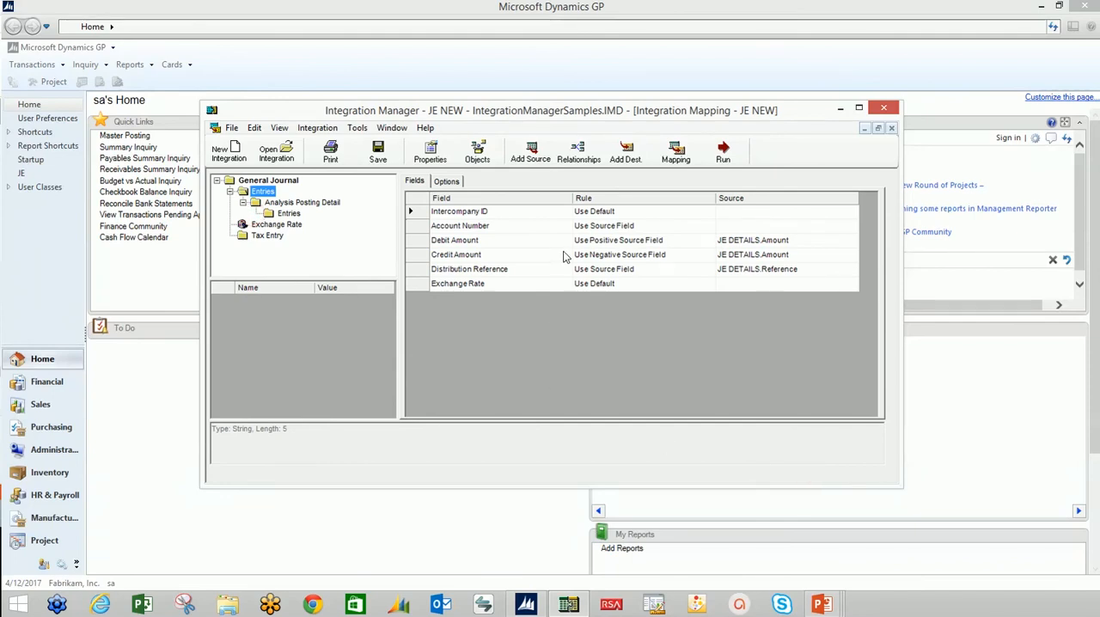
left_click(477, 151)
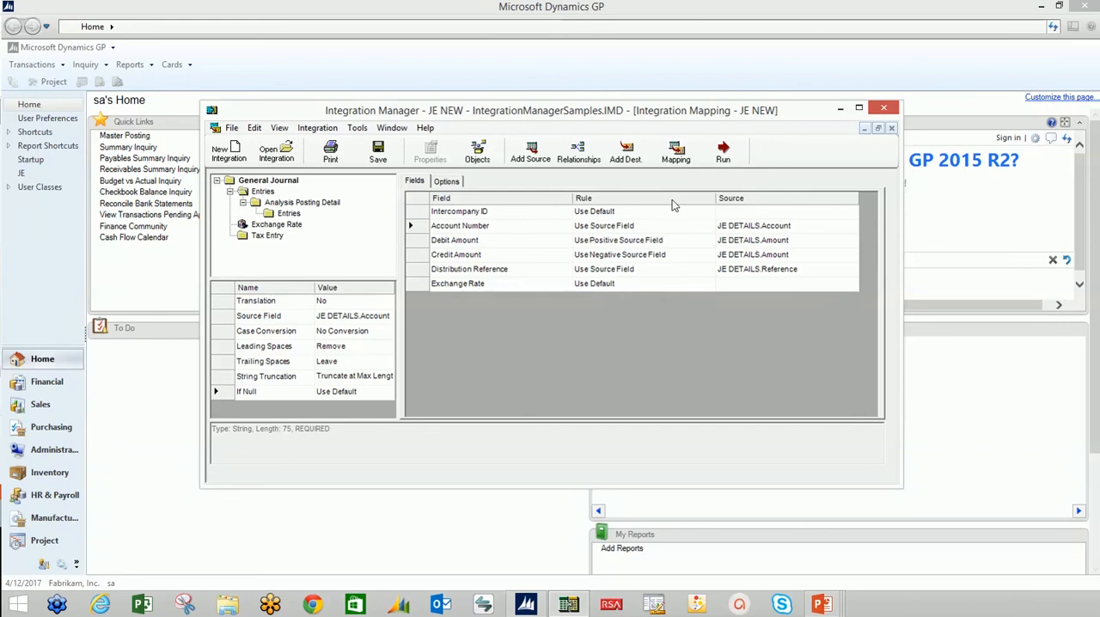
mouse_move(891, 136)
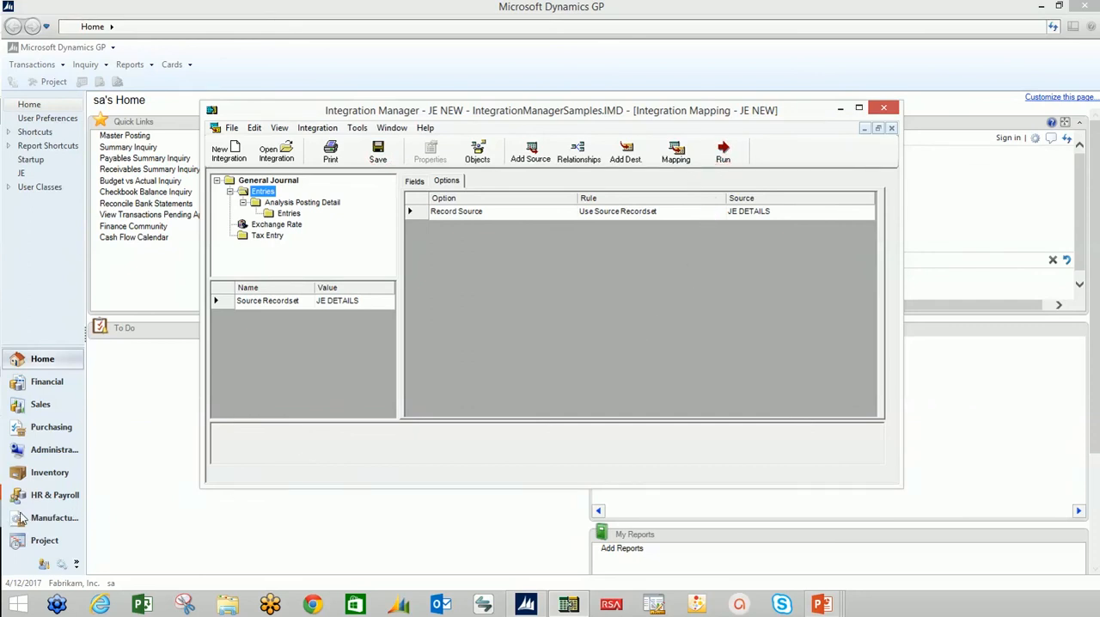
left_click(377, 152)
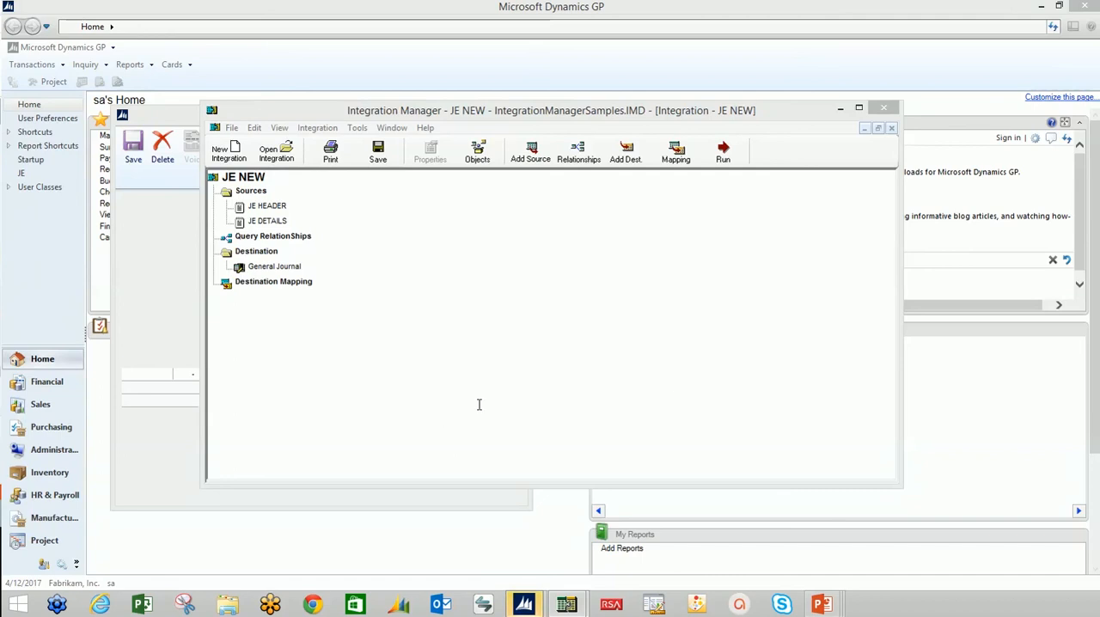
mouse_move(619, 510)
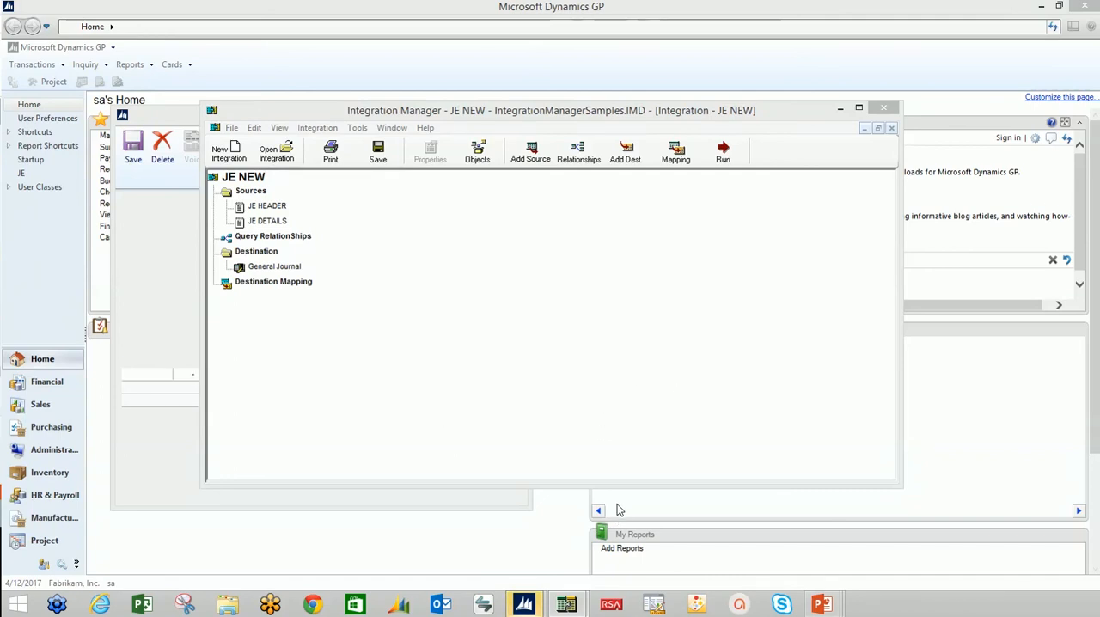
Run JE NEW to 100% with 4 documents integrated, close the progress window and minimize Integration Manager.
left_click(723, 152)
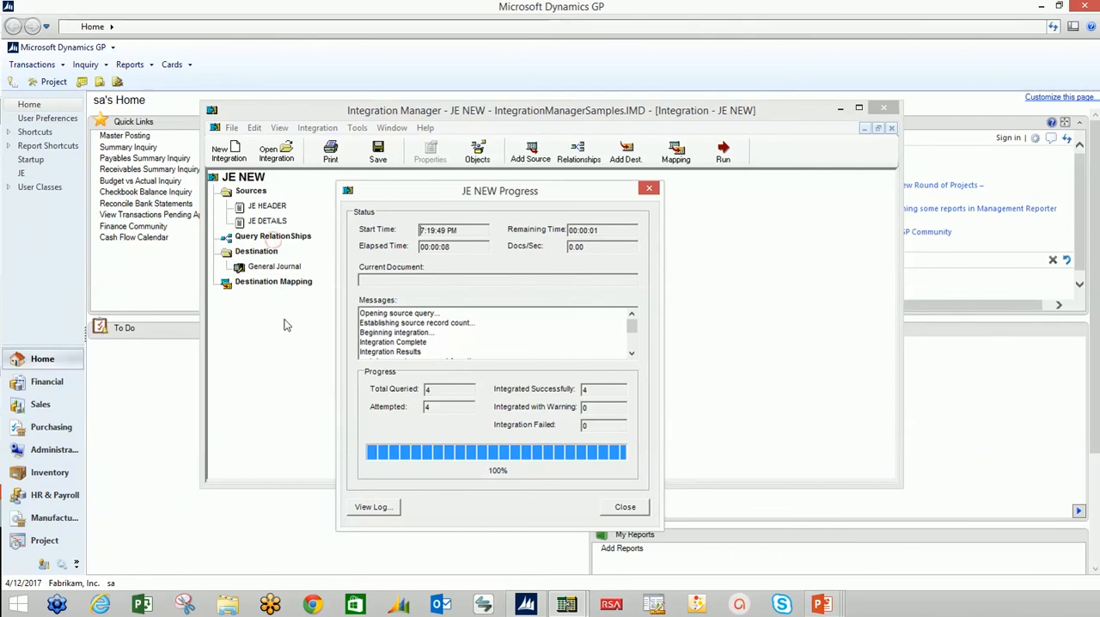
left_click(625, 506)
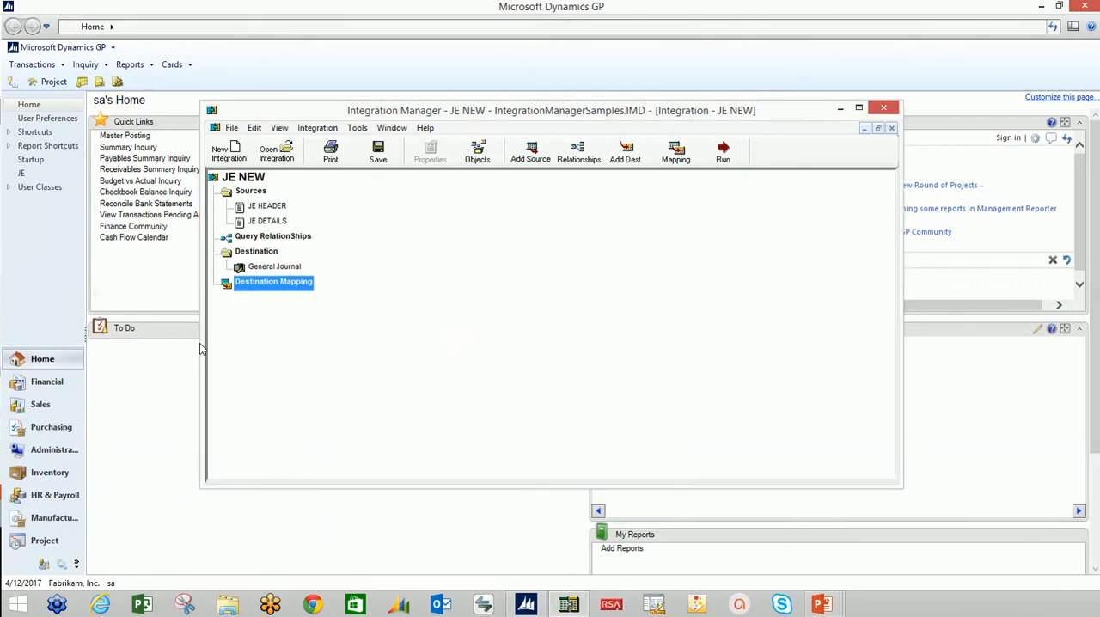
left_click(883, 106)
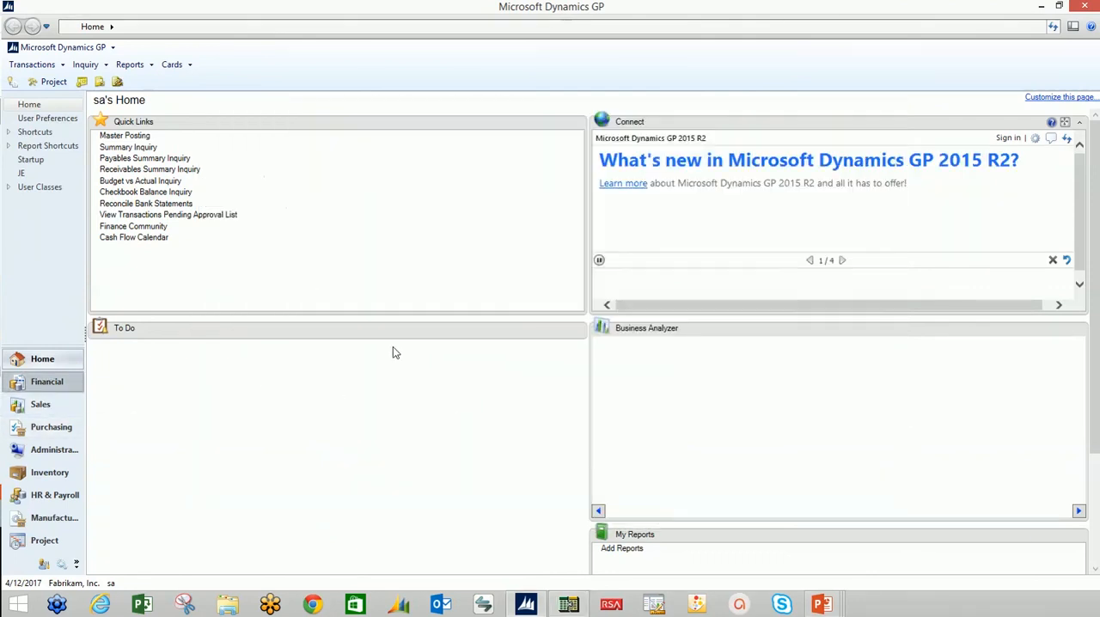
Look up batch MONTHLY JES in Financial Batch Entry showing 4 entries totalling $8,930.00, then close it.
left_click(46, 380)
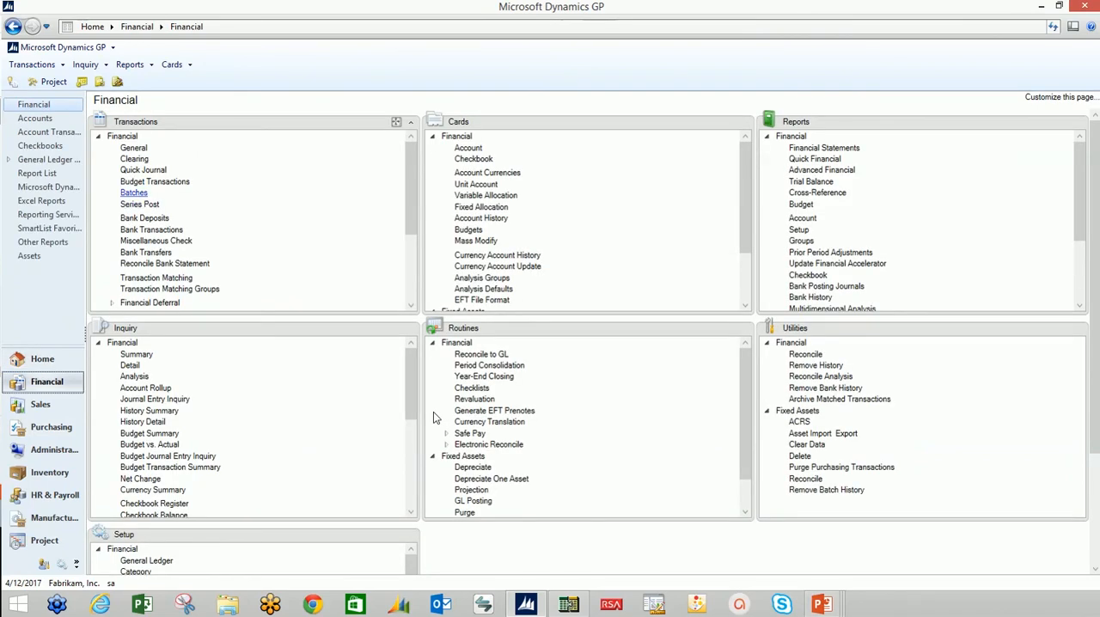
left_click(134, 192)
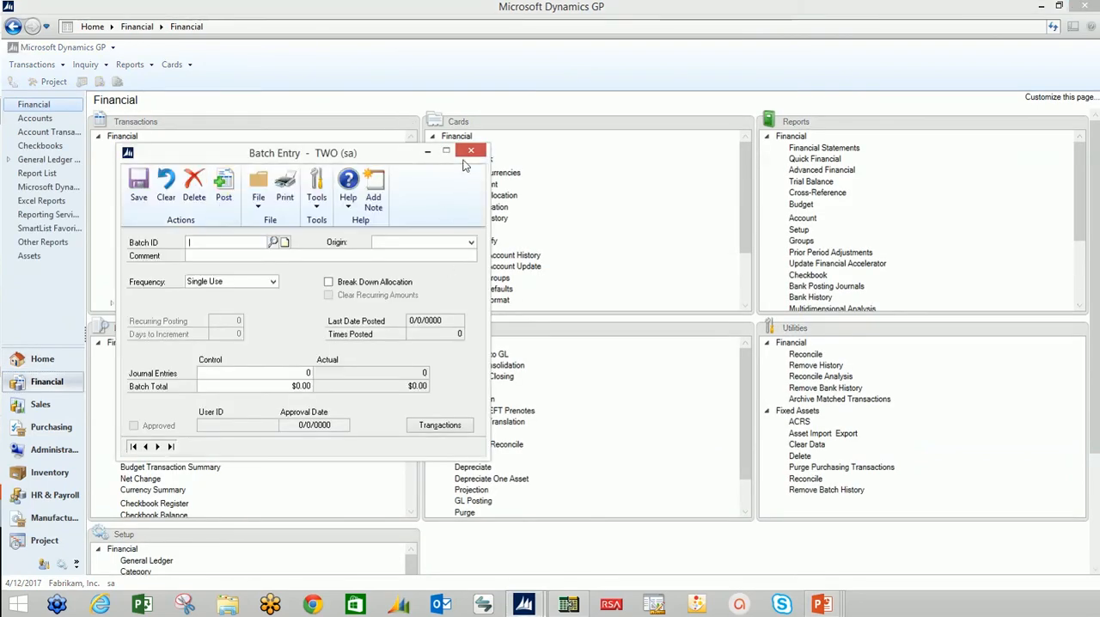
left_click(285, 241)
type("MONTHLY JES")
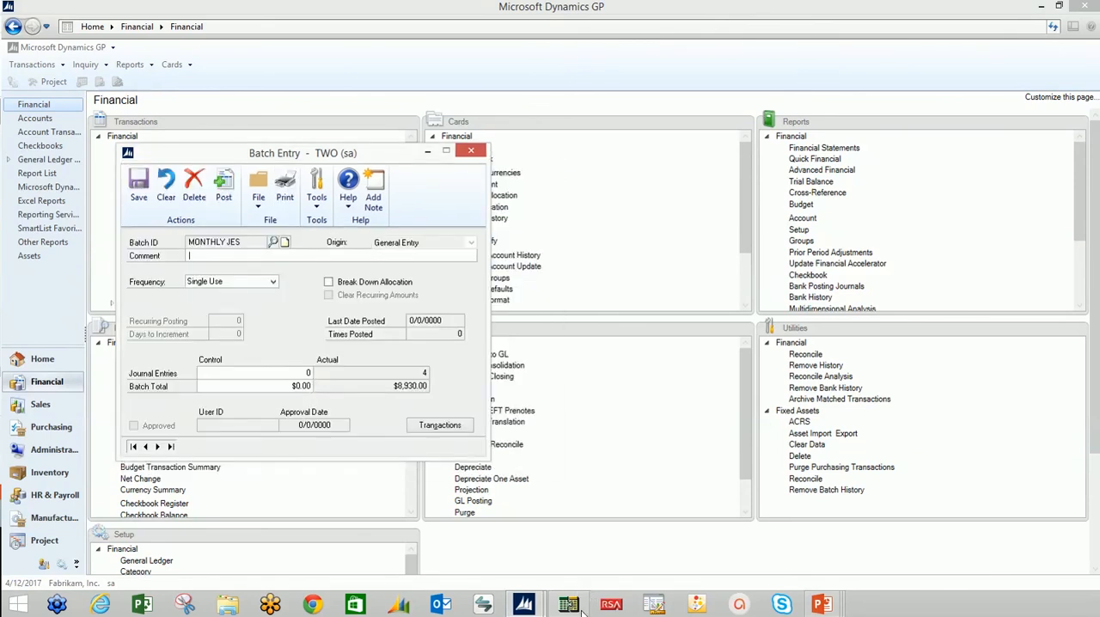
mouse_move(565, 556)
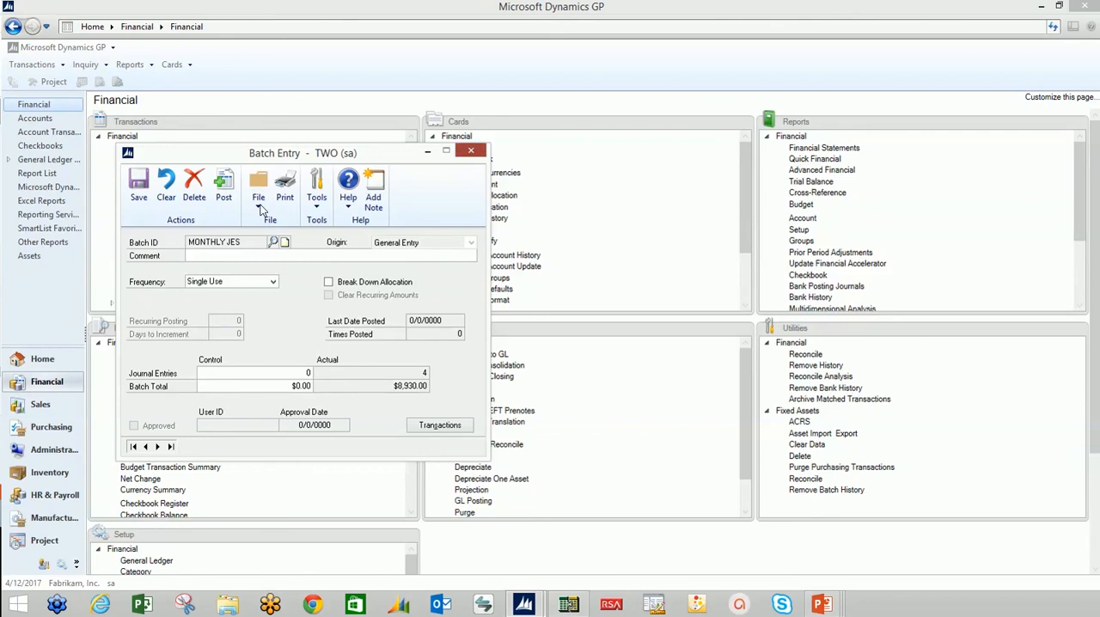
left_click(471, 150)
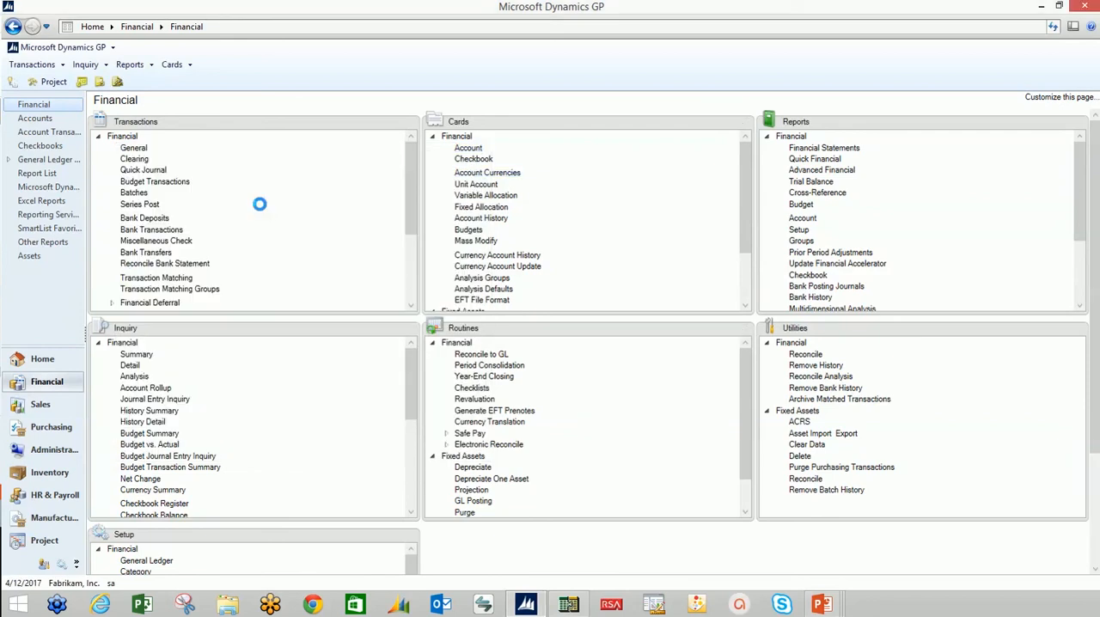
mouse_move(655, 348)
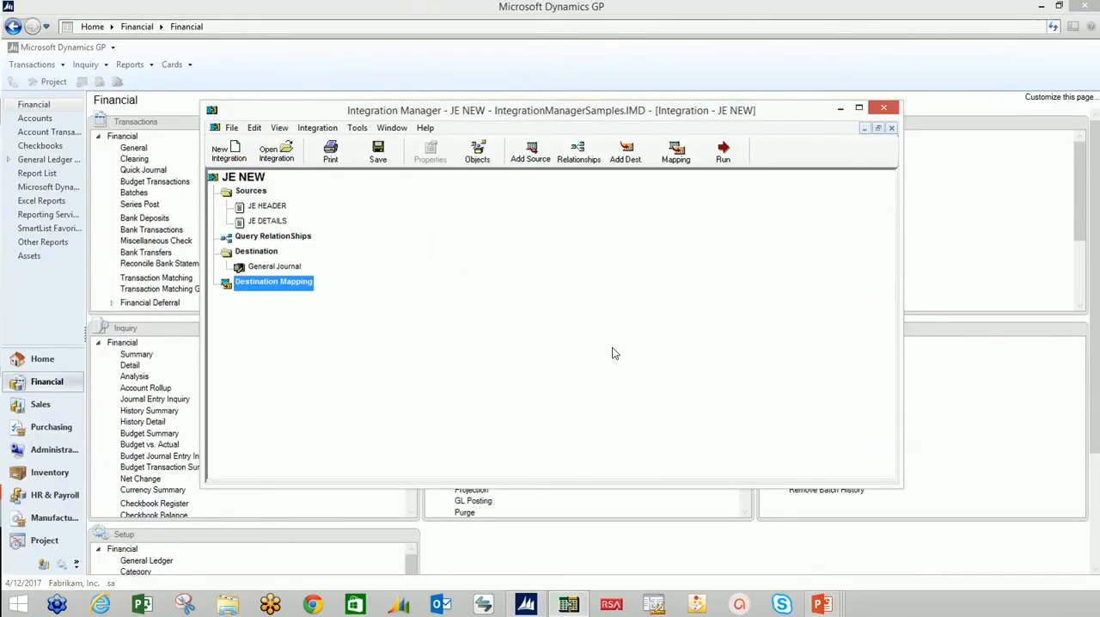
mouse_move(604, 353)
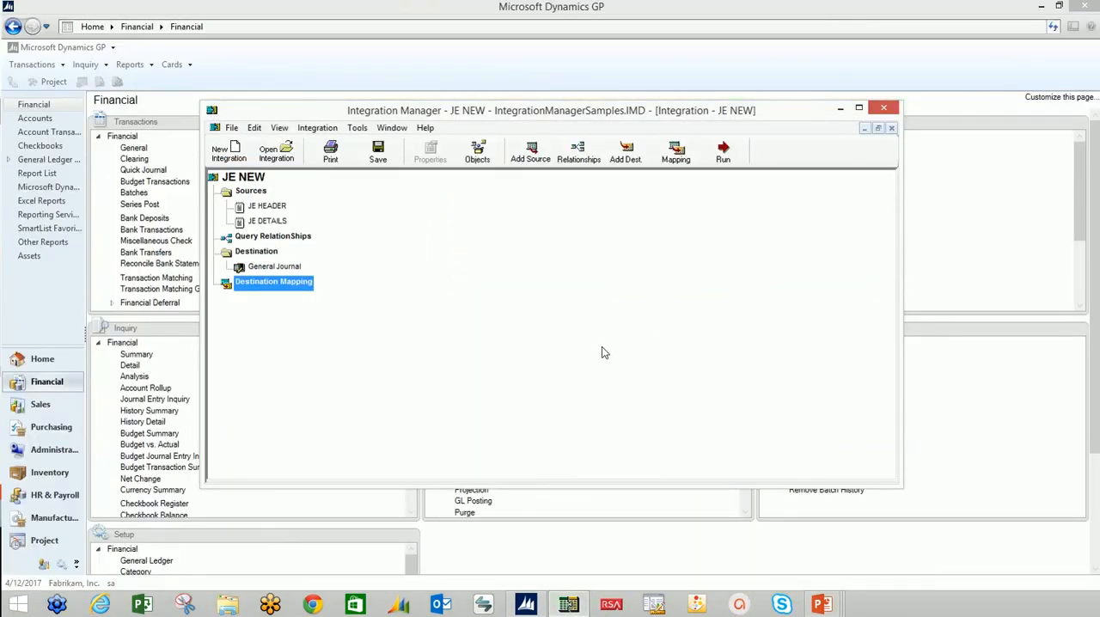
mouse_move(609, 349)
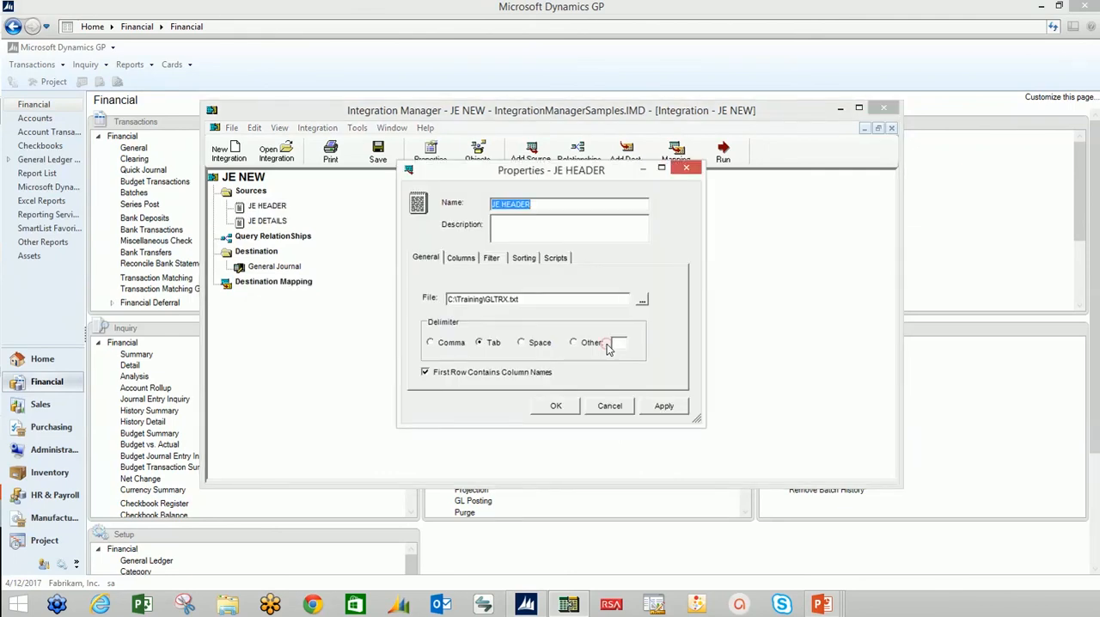
Show the Trx# column in JE HEADER and add Trx# as the third Group By after Batch ID and Date.
left_click(460, 258)
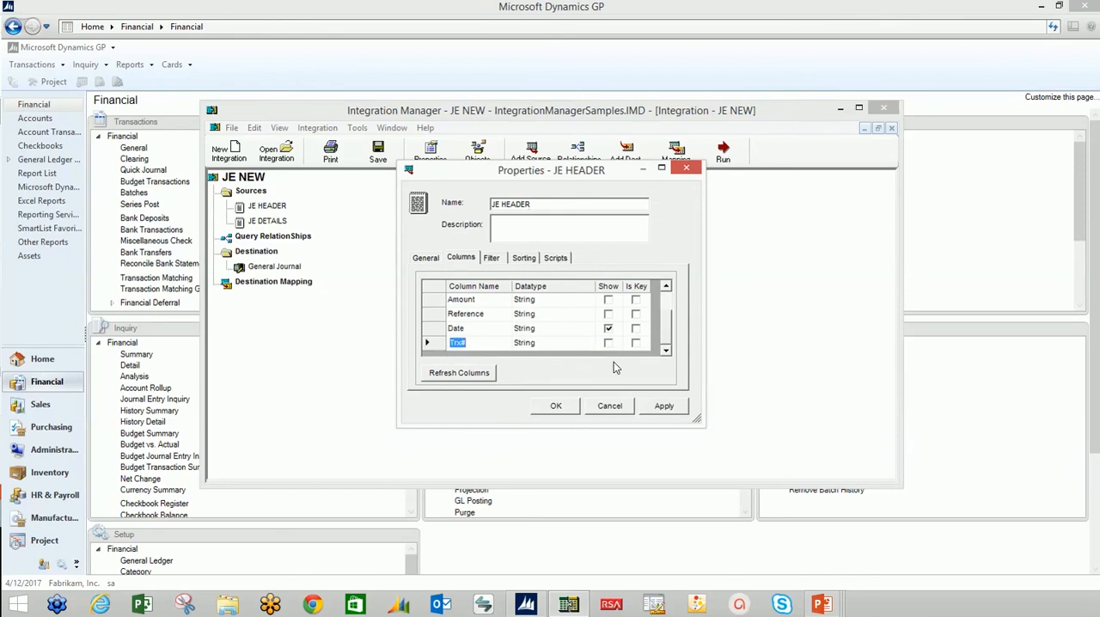
mouse_move(483, 370)
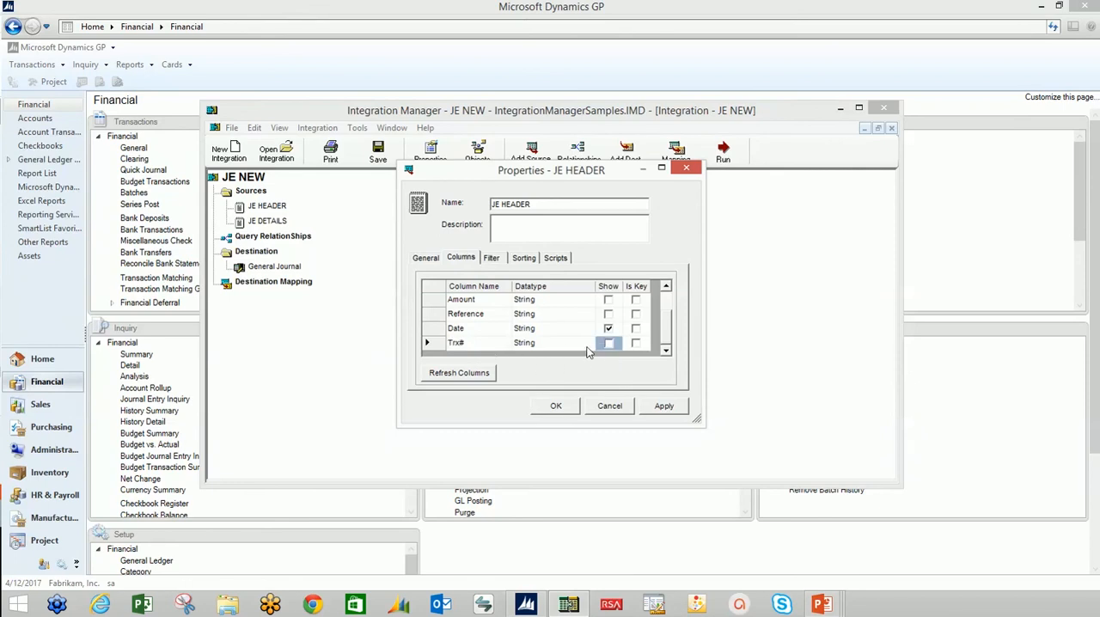
mouse_move(529, 262)
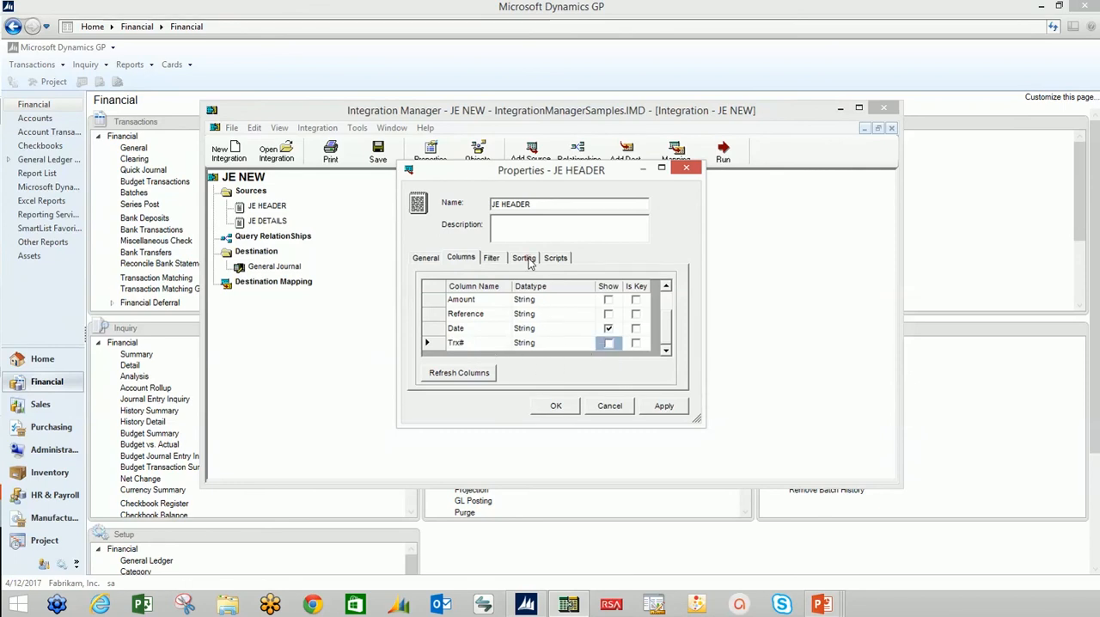
left_click(607, 342)
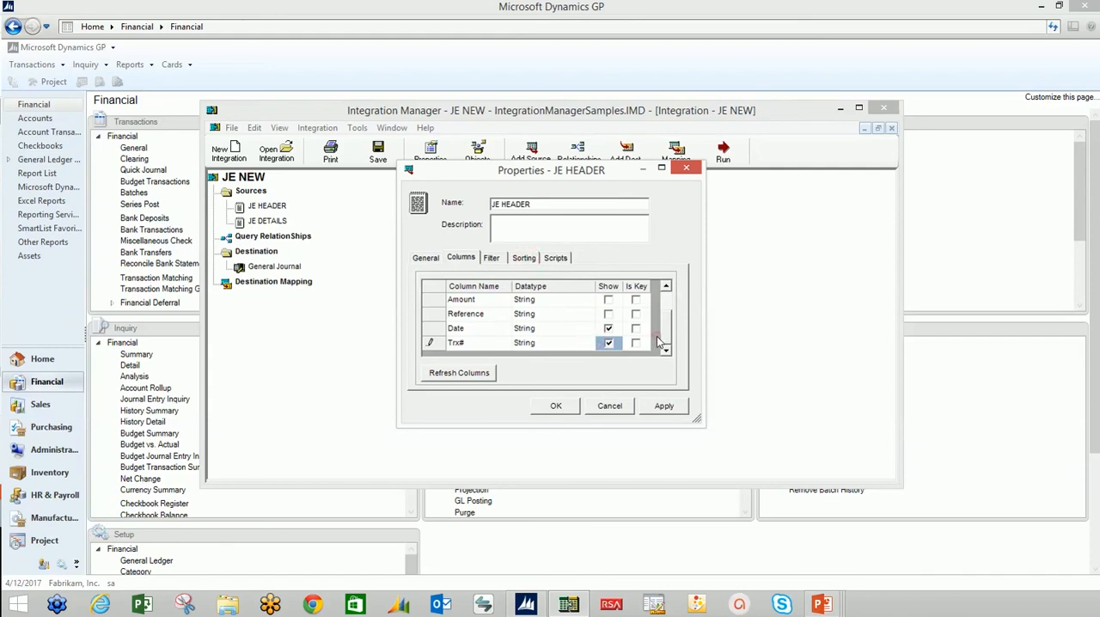
left_click(663, 406)
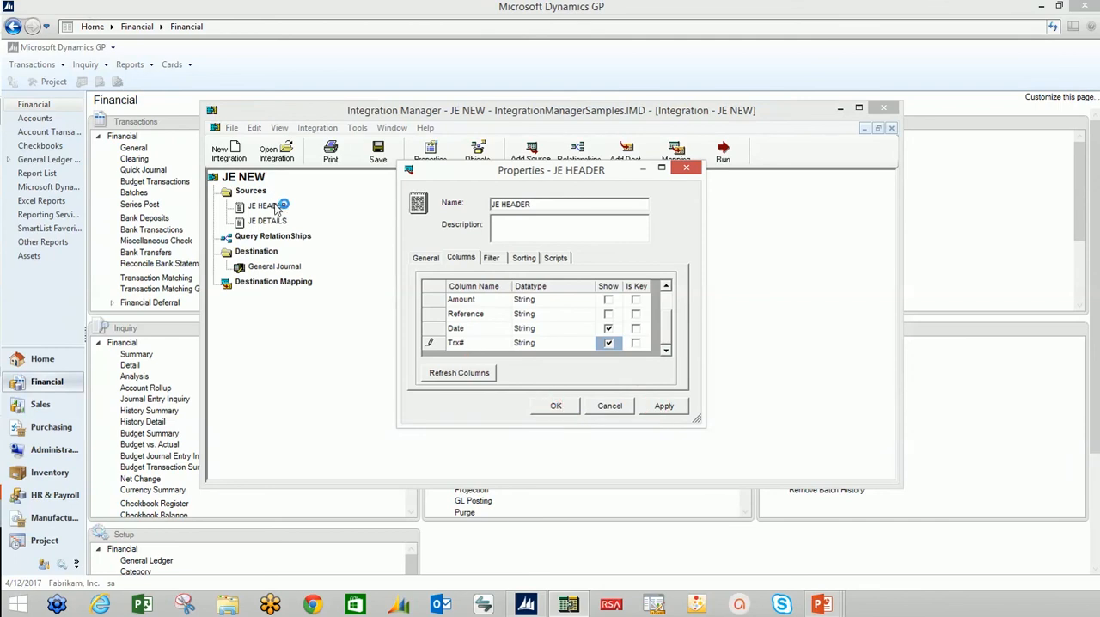
left_click(523, 257)
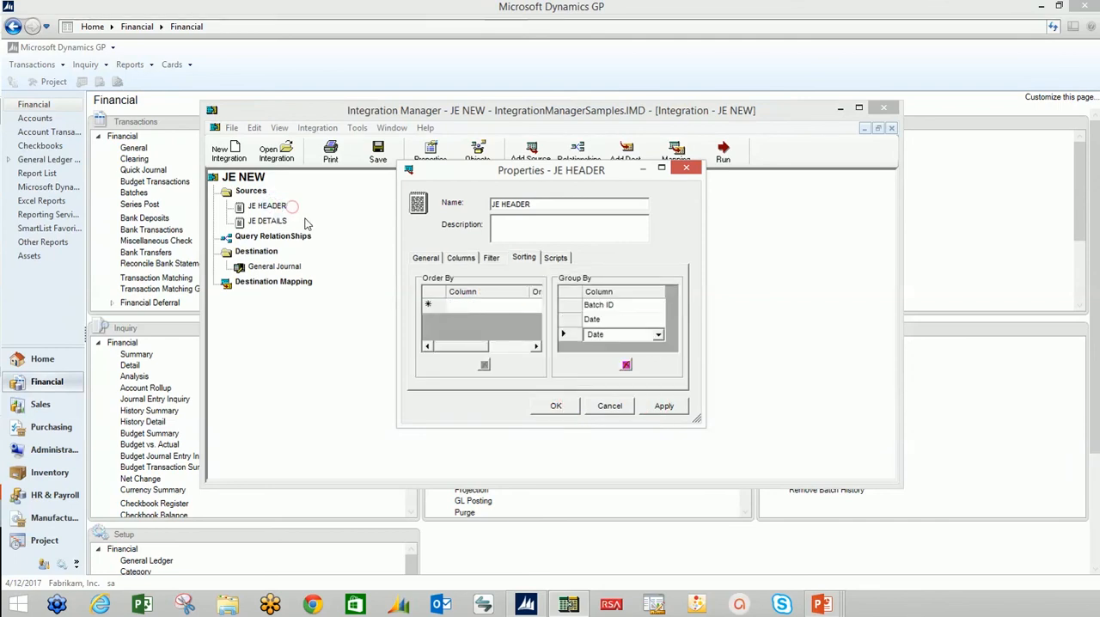
left_click(658, 334)
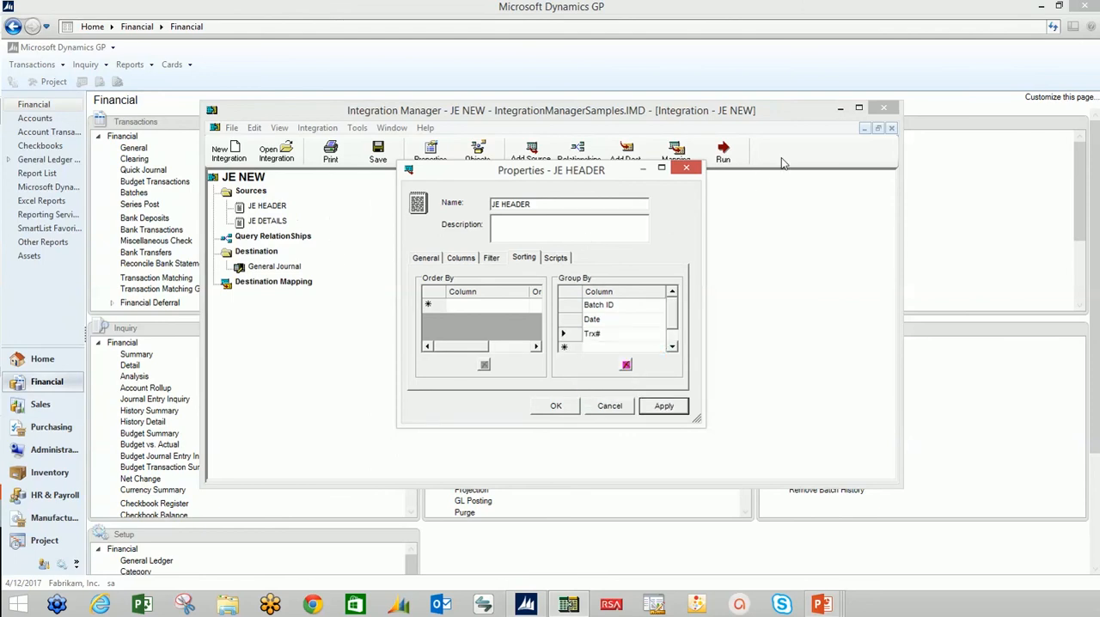
left_click(609, 405)
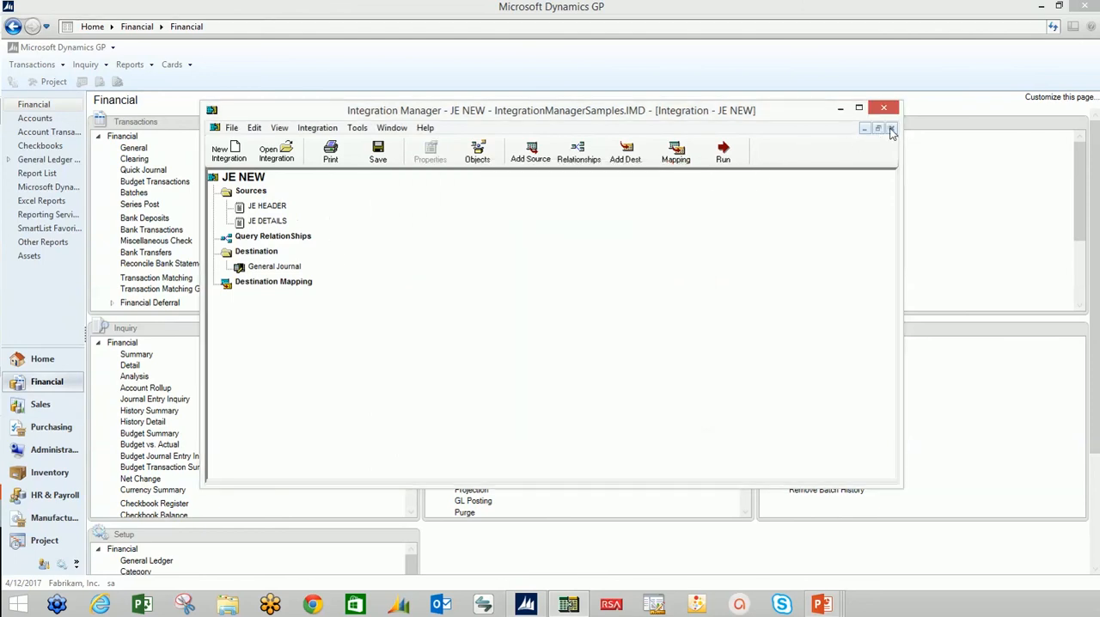
Preview JE HEADER in the Data Viewer, showing five rows with distinct Trx# values, and close it.
right_click(266, 205)
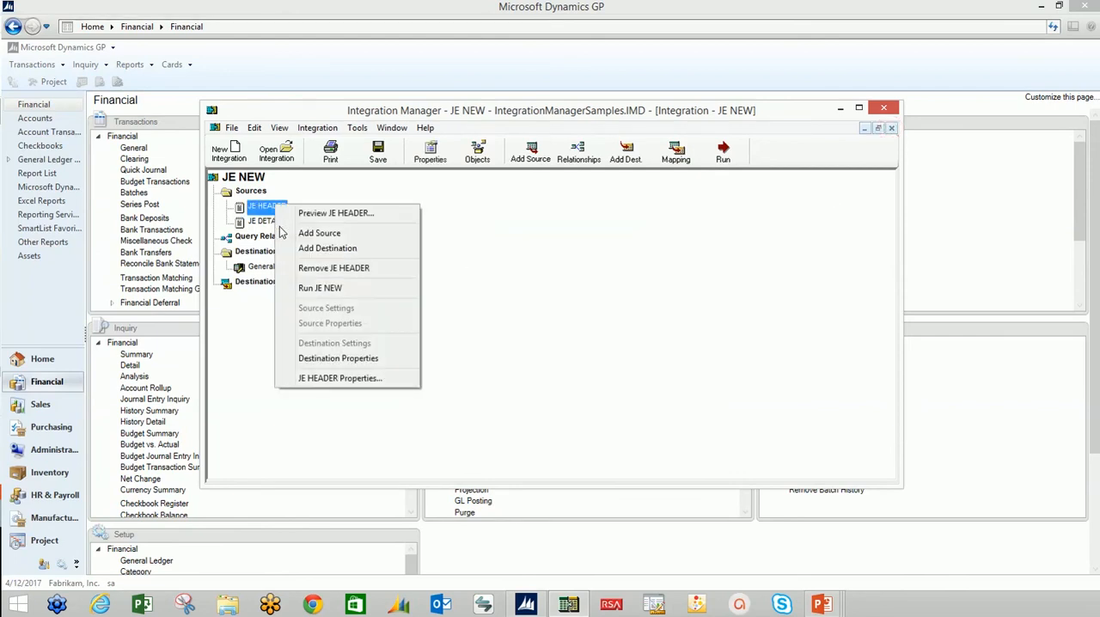
left_click(335, 212)
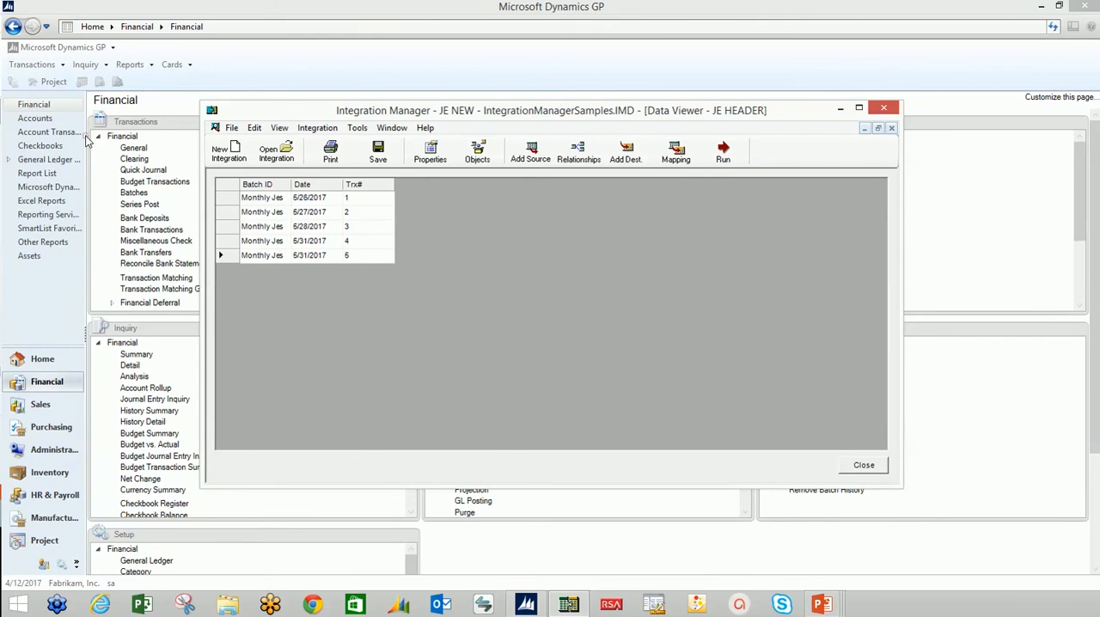
mouse_move(198, 172)
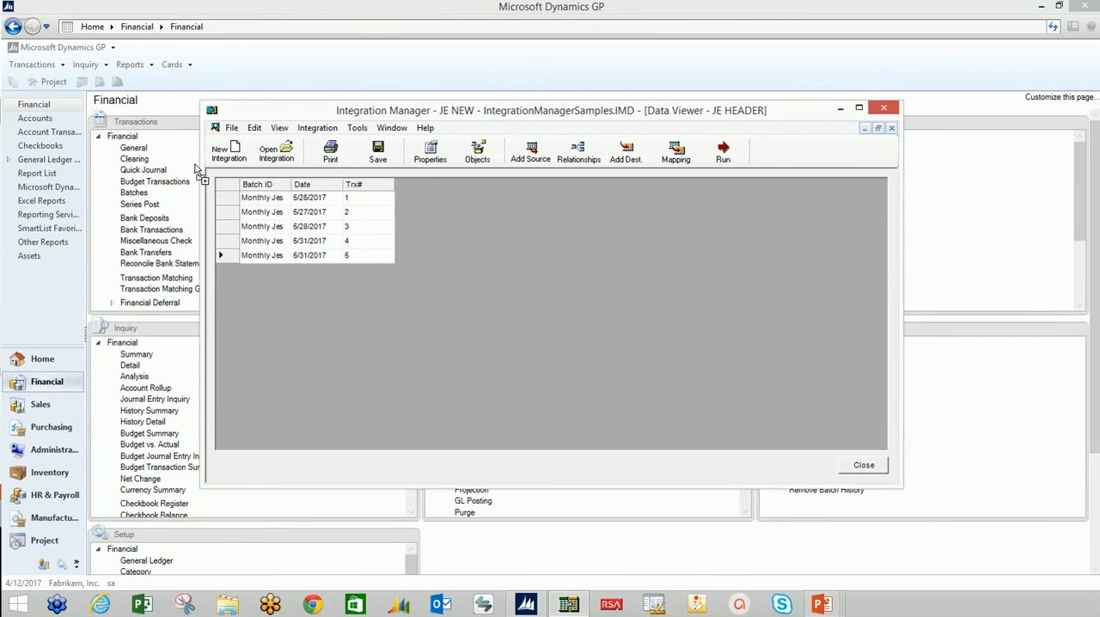
left_click(863, 464)
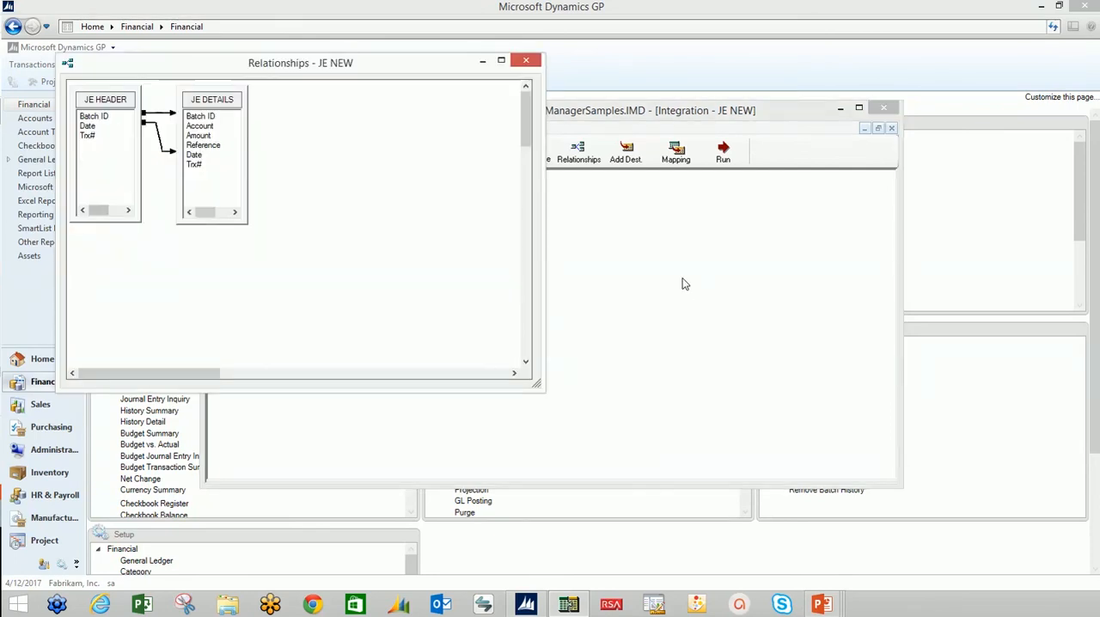
left_click(88, 136)
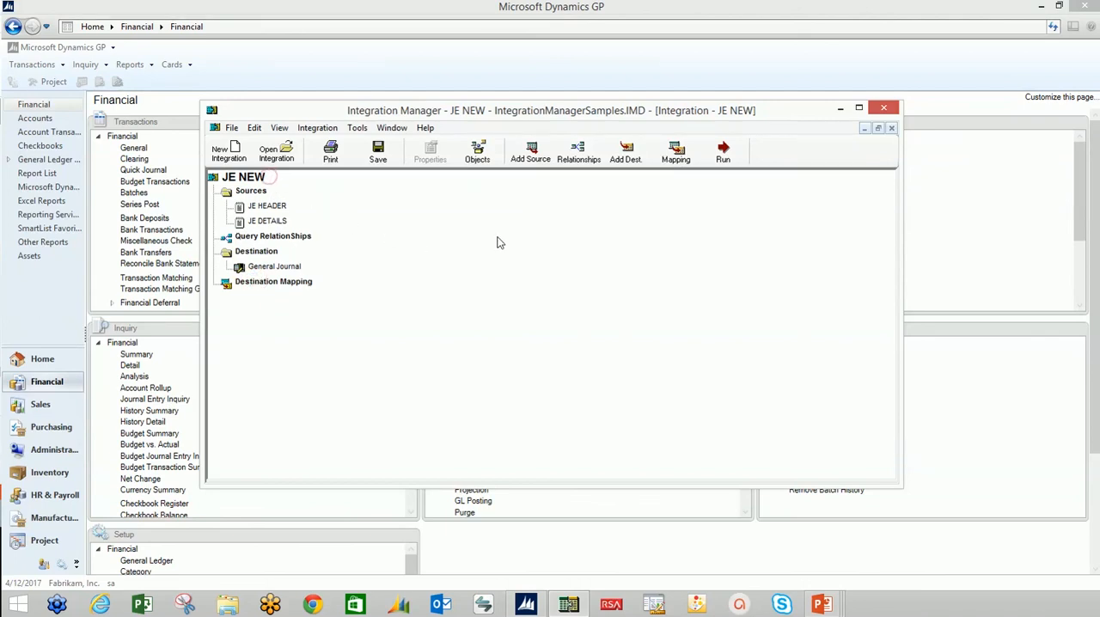
mouse_move(669, 247)
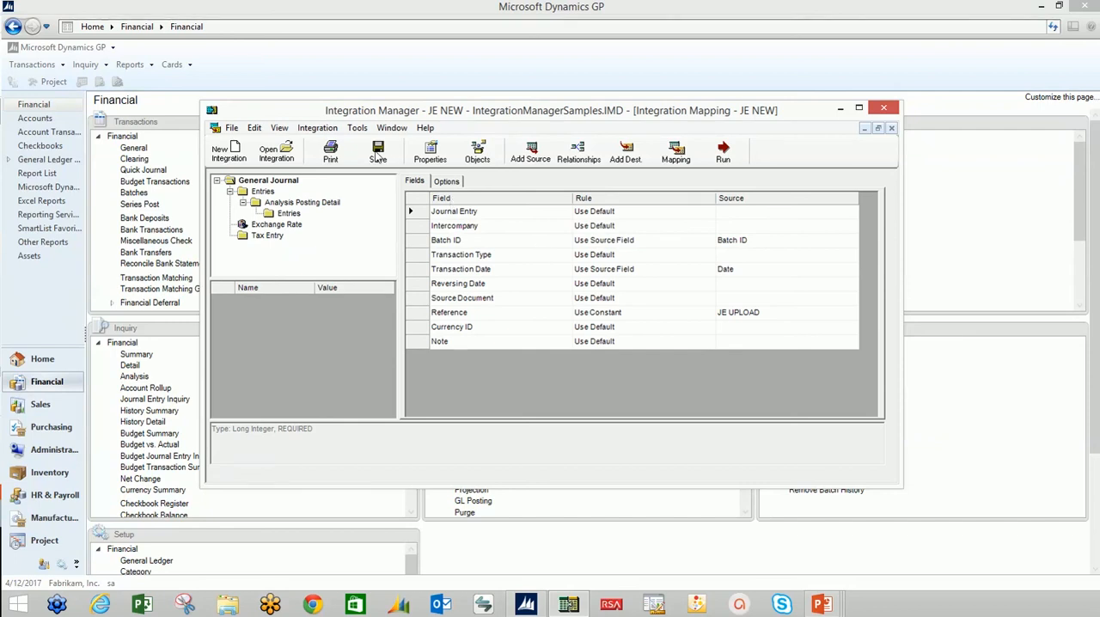
Set the General Journal Batch ID rule to Use Input with a run-time prompt and close the mapping.
left_click(268, 180)
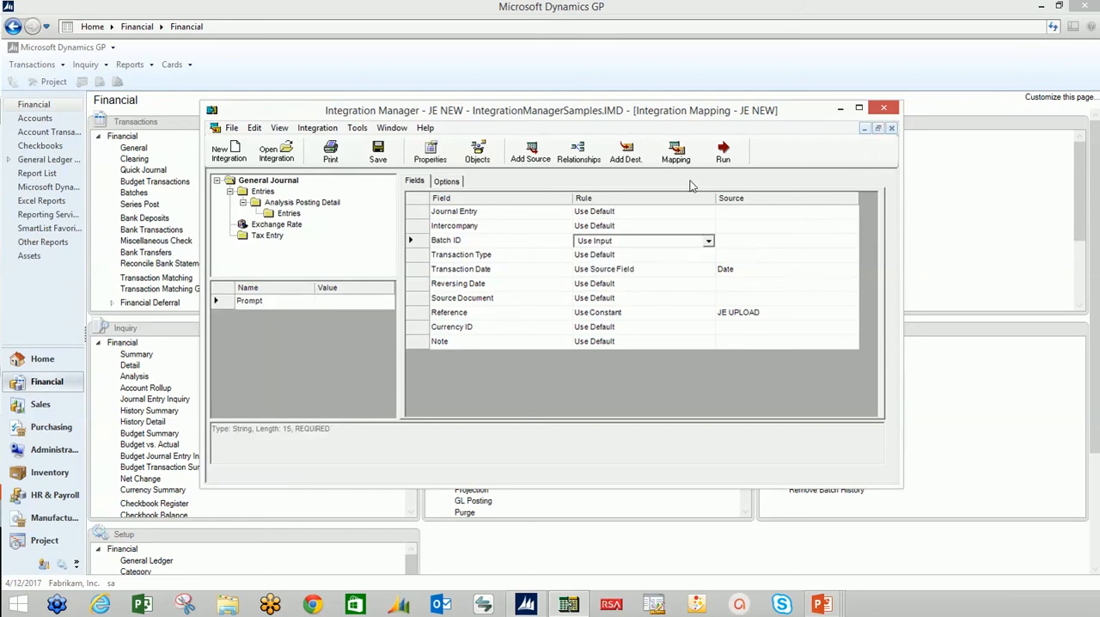
left_click(722, 148)
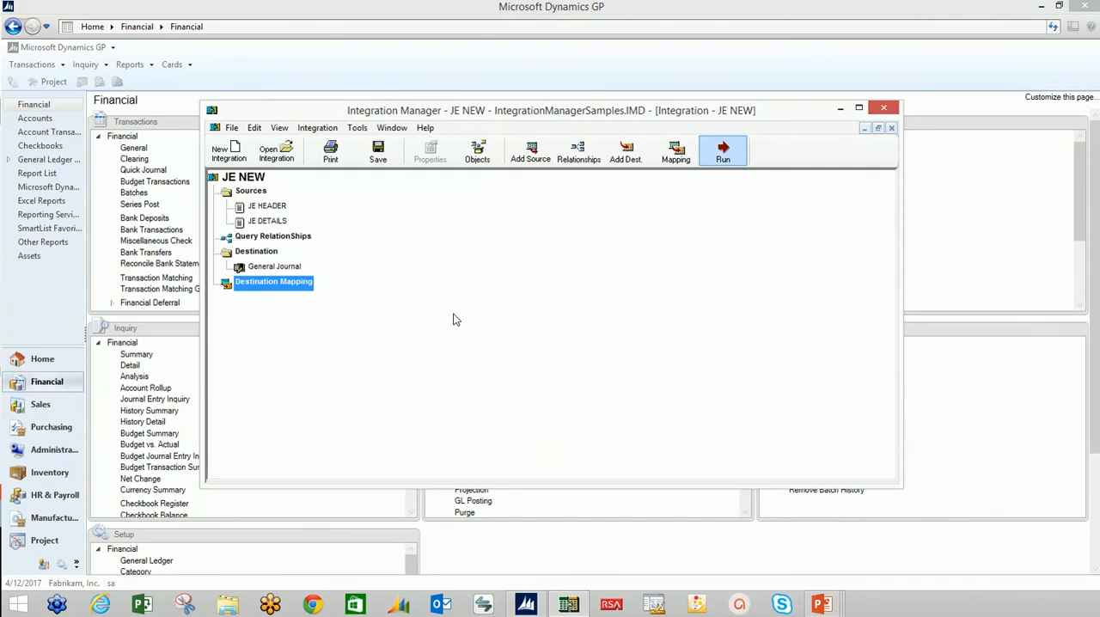
Run JE NEW entering NEW BATCH 2 at the Batch Number prompt, integrating all 5 documents.
left_click(723, 152)
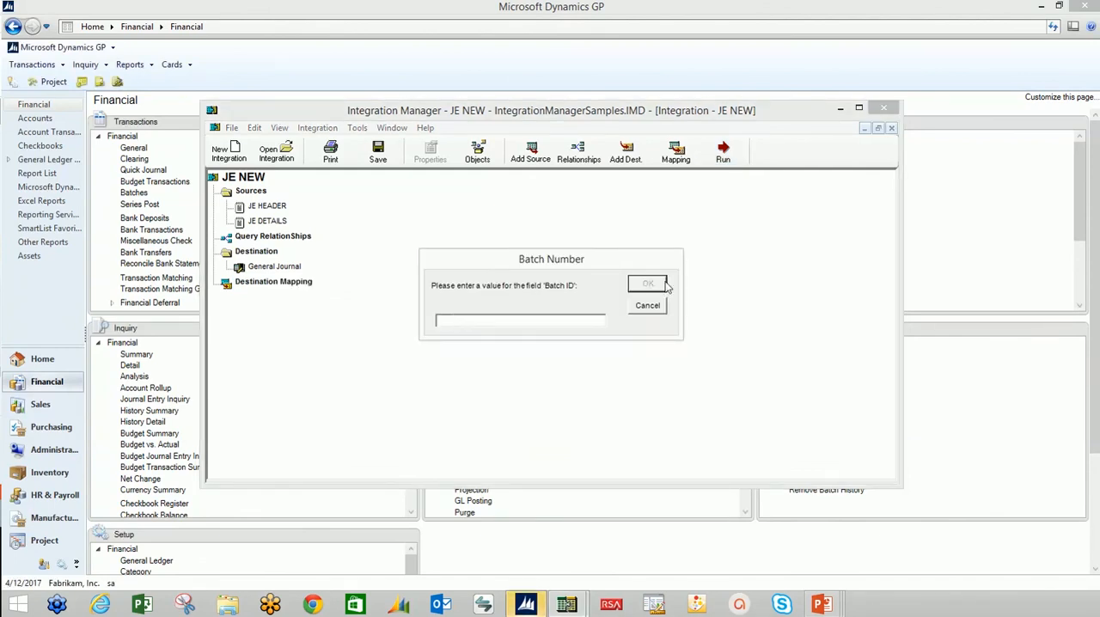
left_click(647, 283)
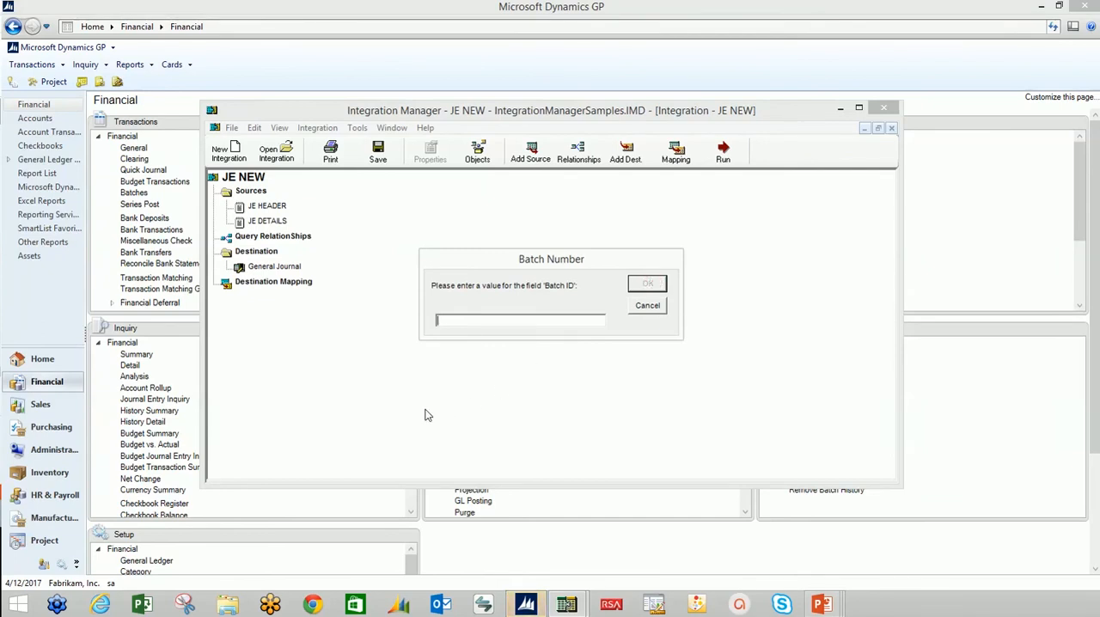
type("NEW BATCH 2")
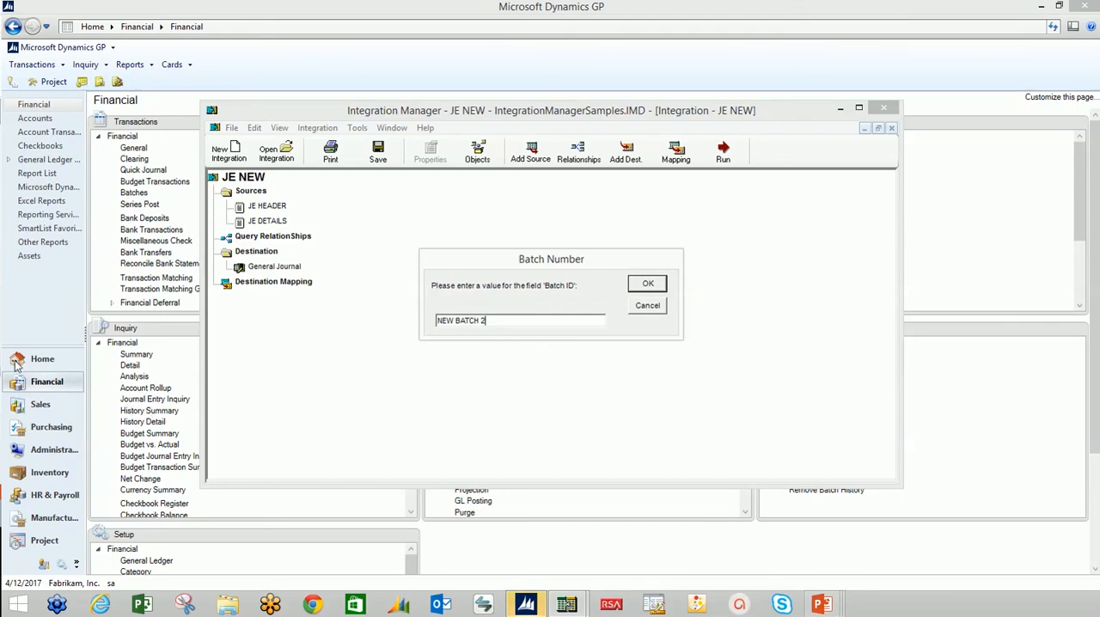
left_click(647, 283)
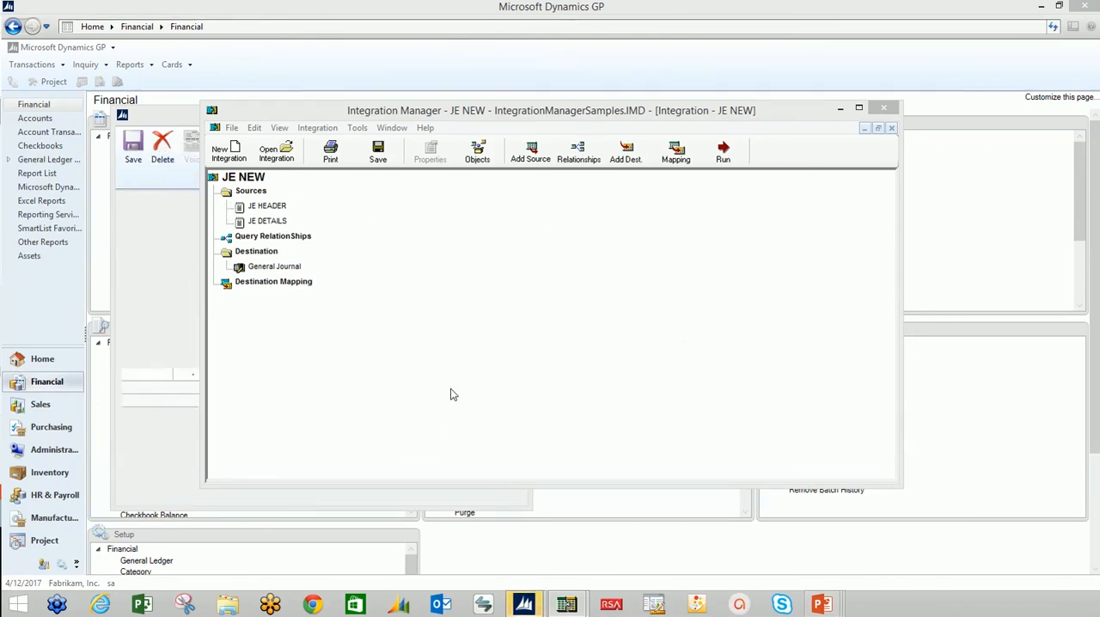
mouse_move(610, 424)
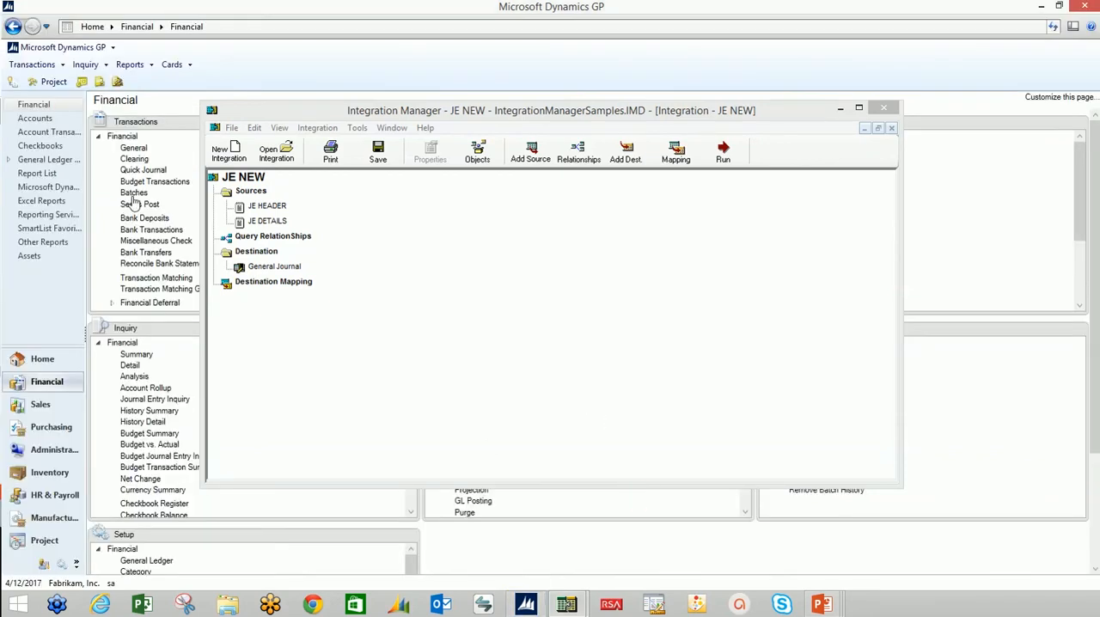
left_click(722, 152)
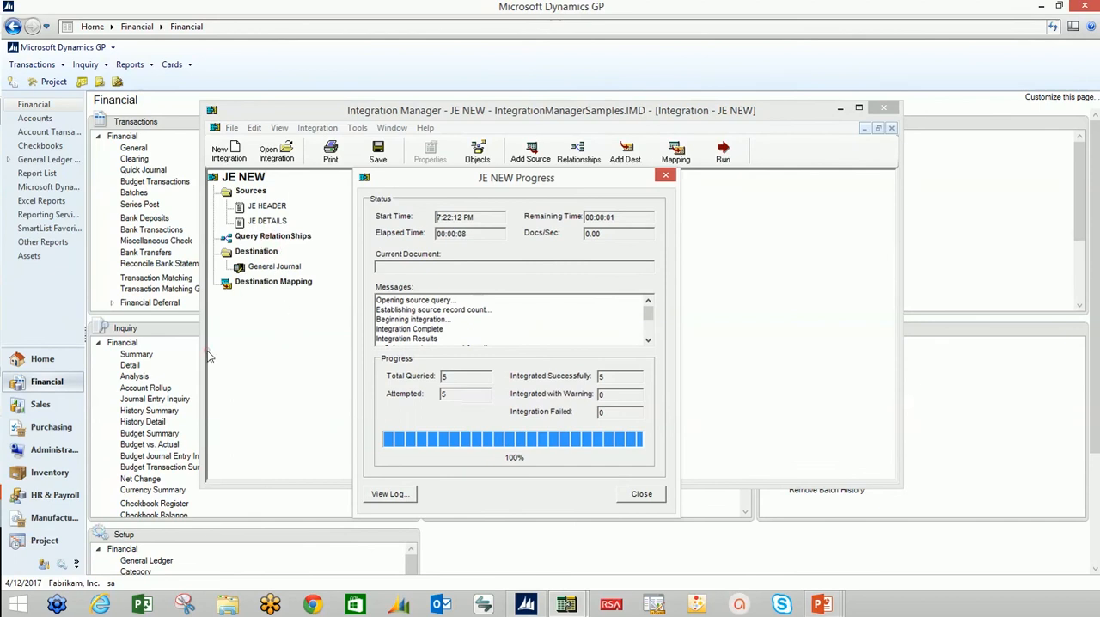
mouse_move(9, 280)
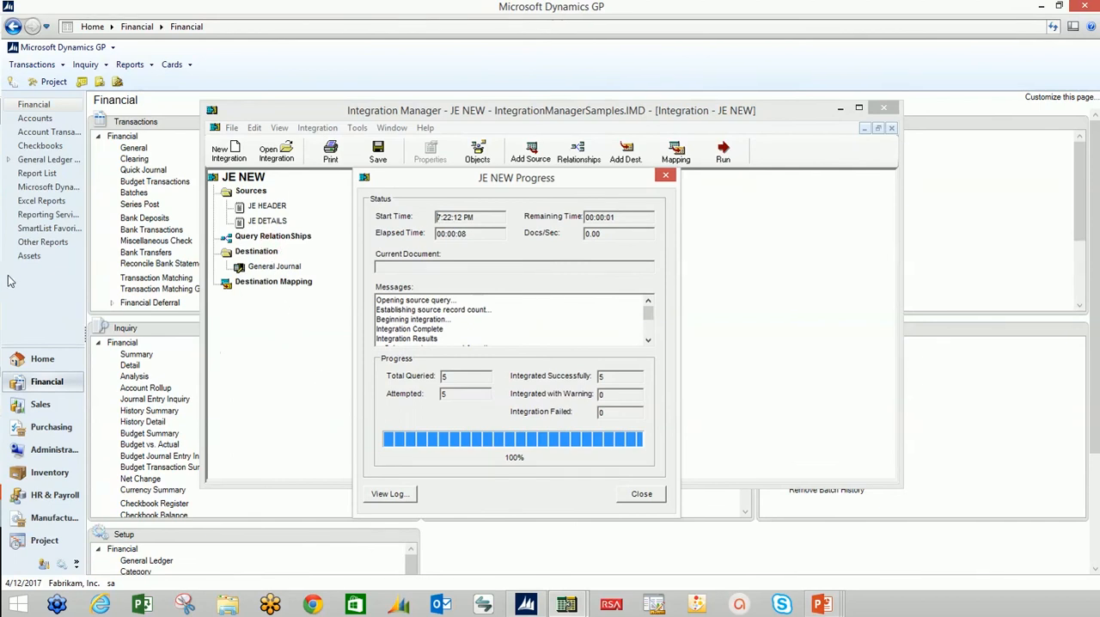
Close the results, close Integration Manager saving JE NEW, and switch to the presentation slides.
left_click(641, 493)
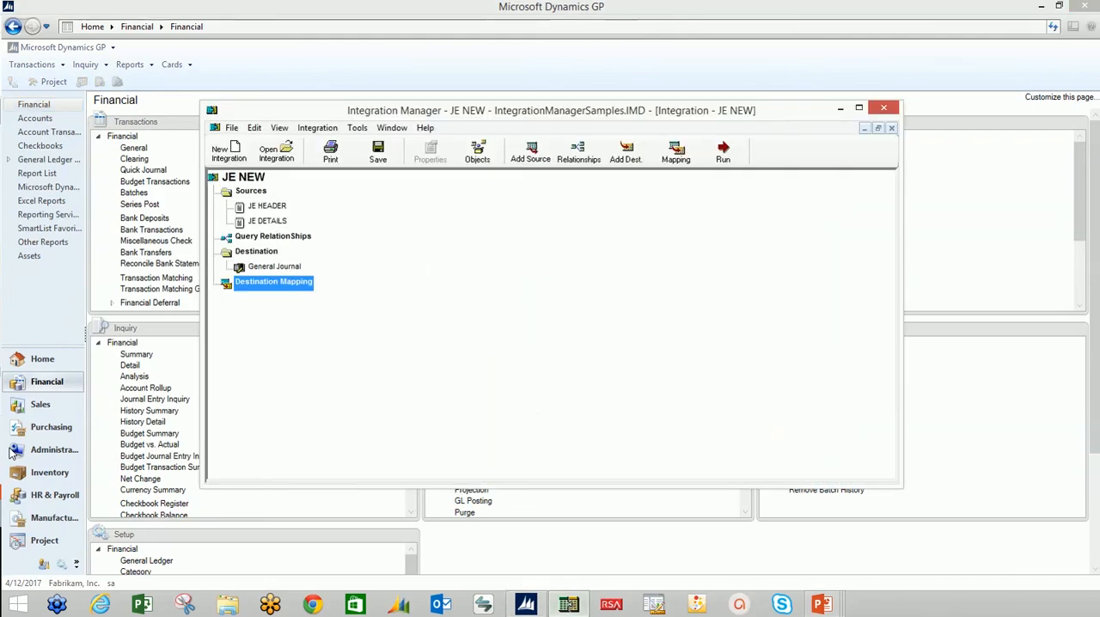
left_click(883, 107)
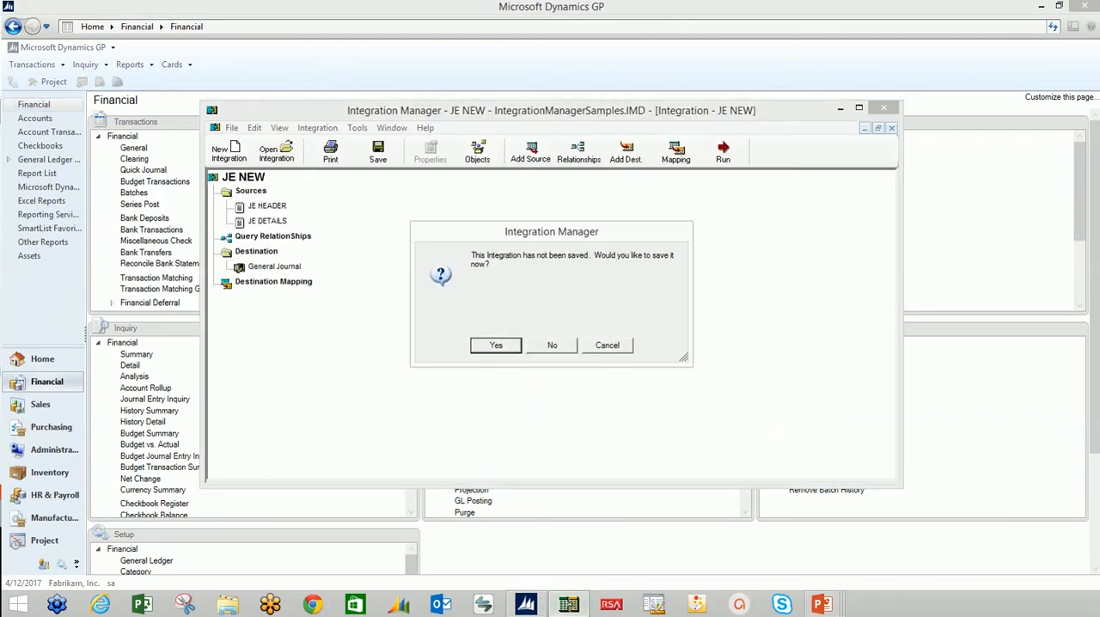
left_click(552, 344)
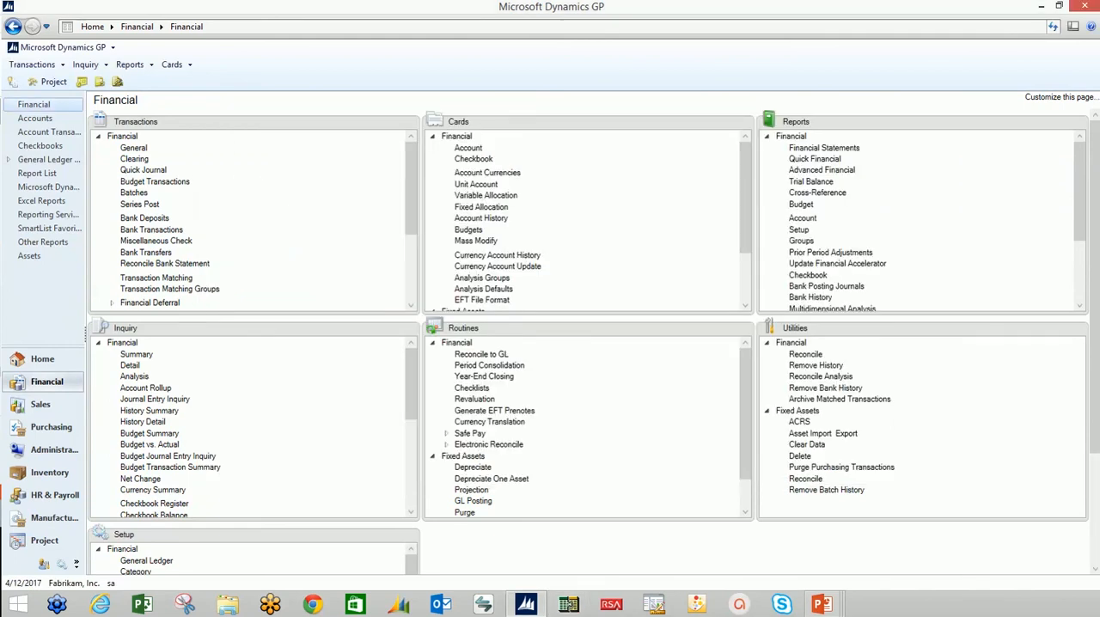
left_click(821, 604)
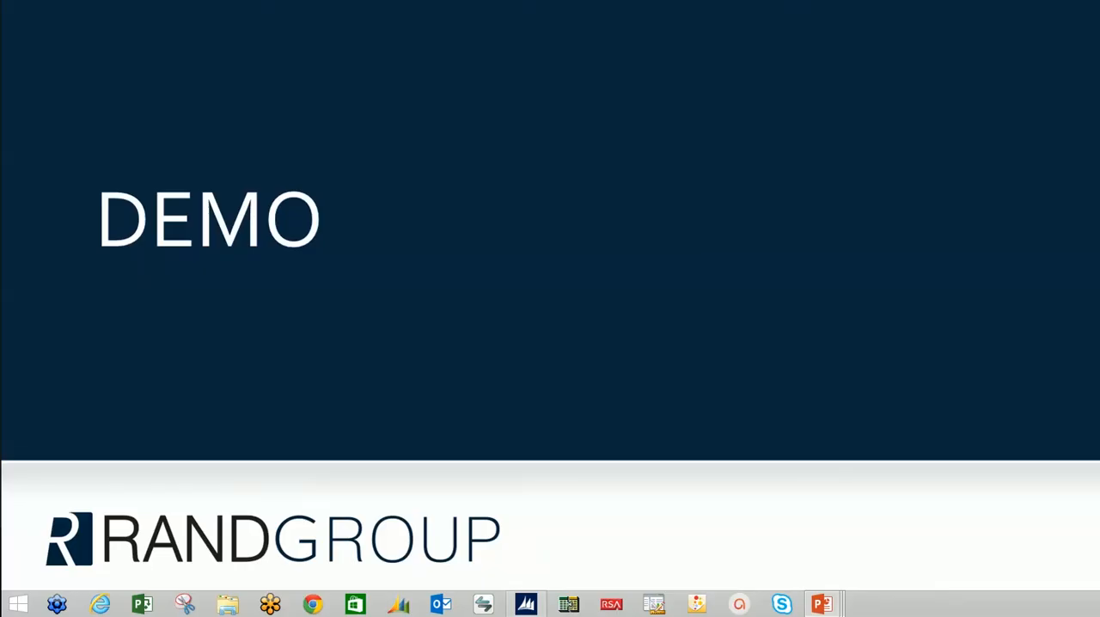
Advance past the DEMO slide to the personalized assistance and About Rand Group slides.
key("right")
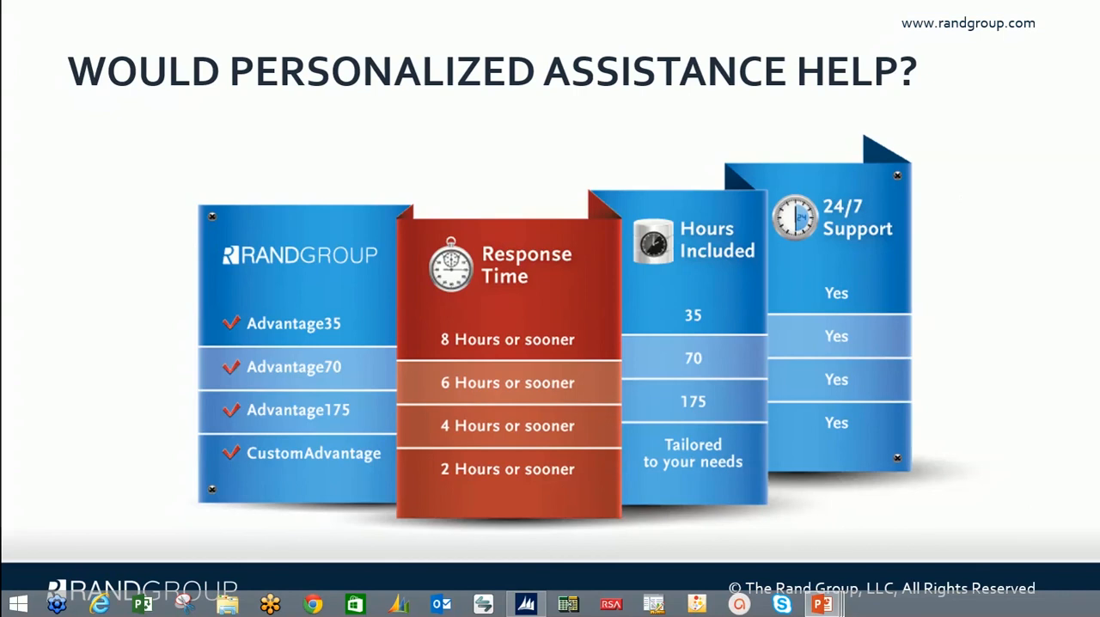
scroll("down", 3)
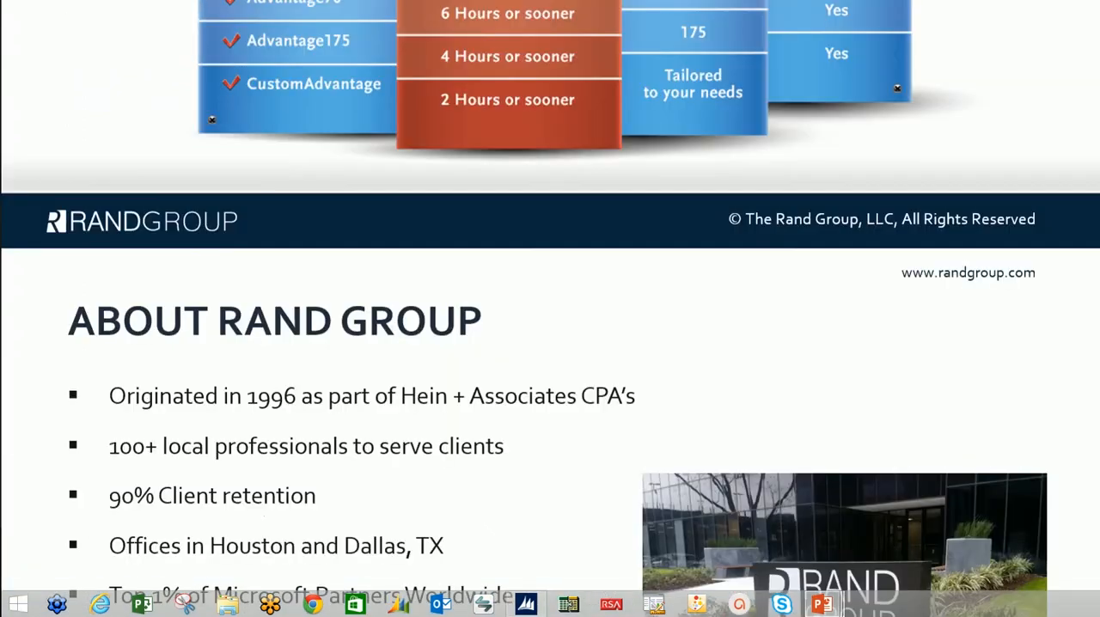